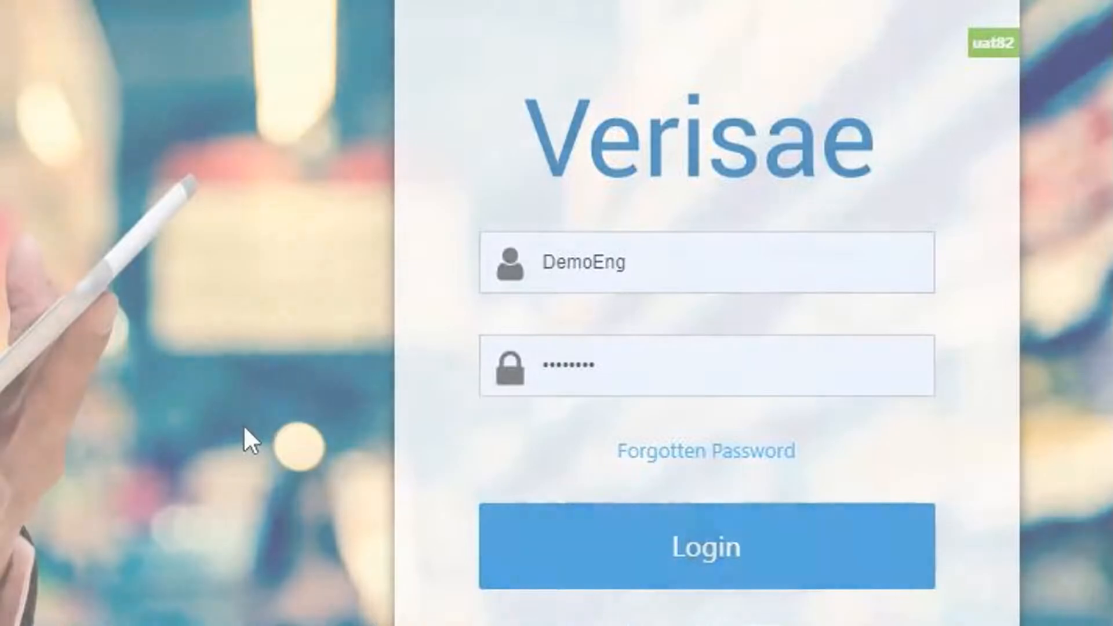
# Log in, agree to the EULA, save the new first-time password and log in again.
pyautogui.click(705, 547)
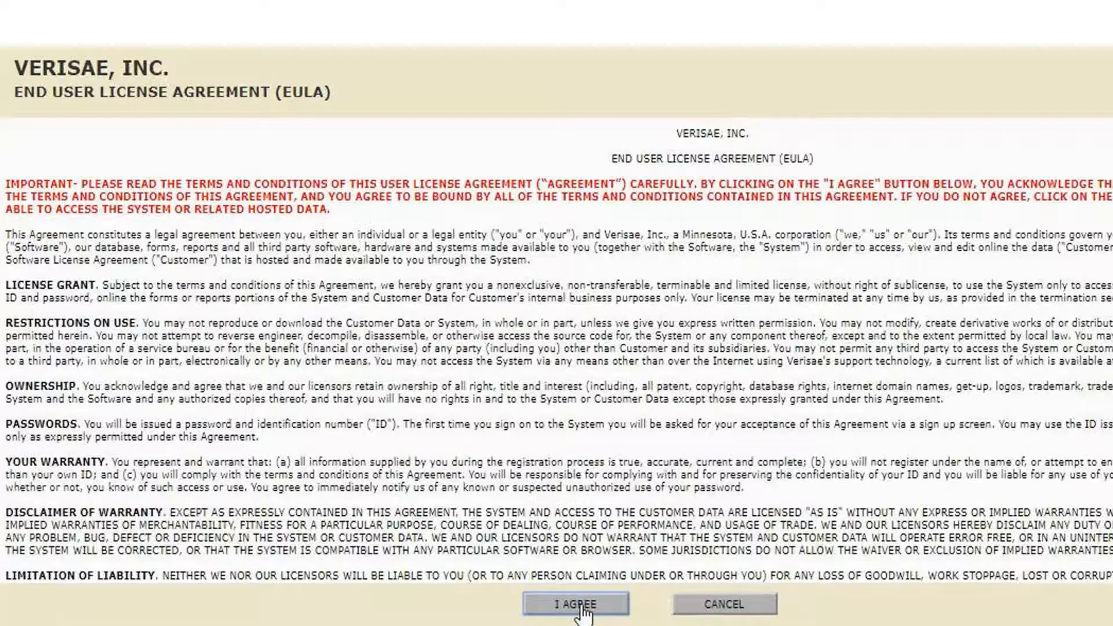
pyautogui.click(575, 620)
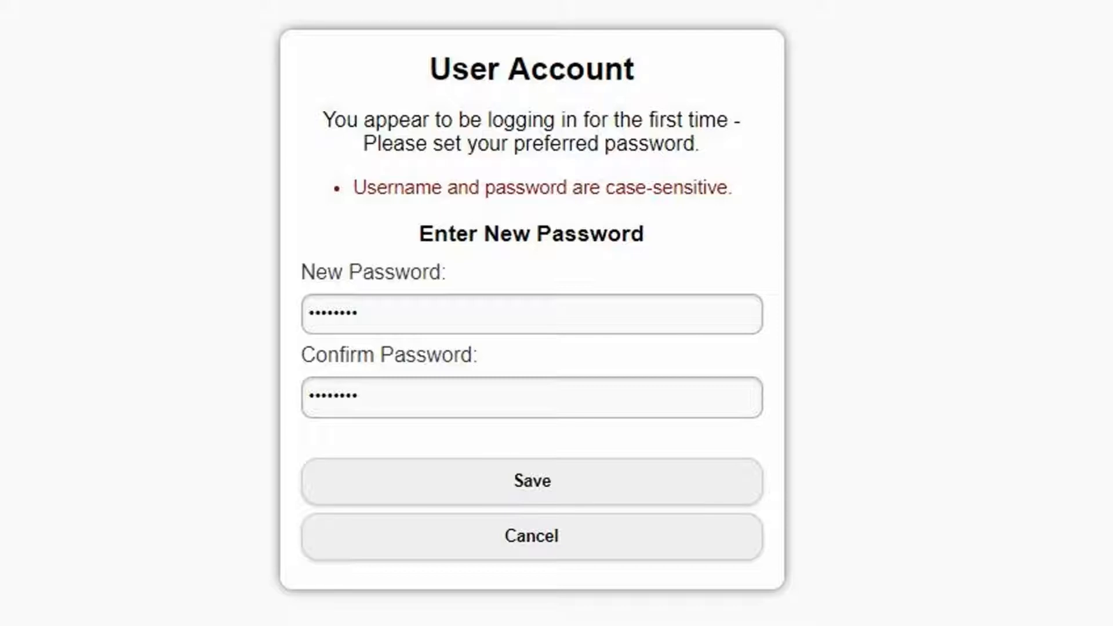
pyautogui.click(534, 481)
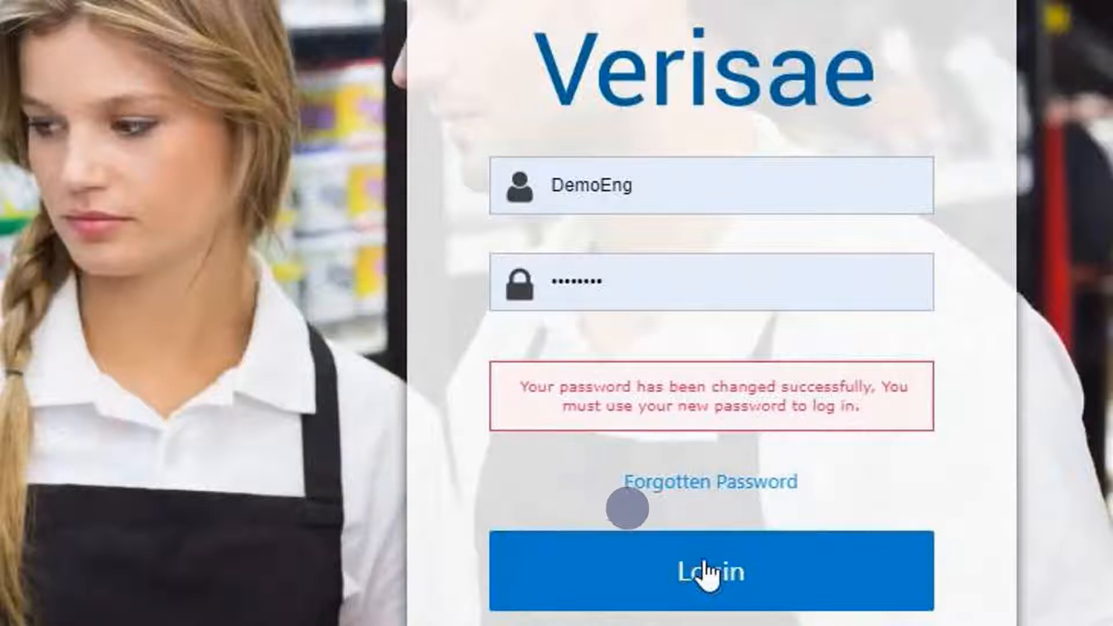
pyautogui.click(708, 575)
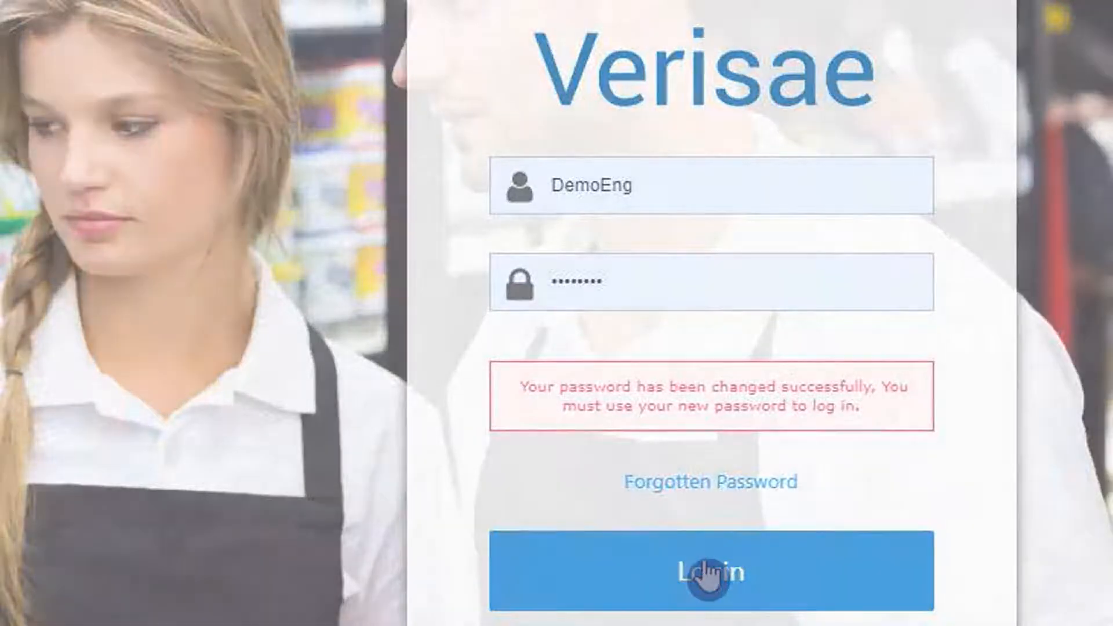
# Complete the login with the new password to reach the job count dashboard.
pyautogui.click(709, 580)
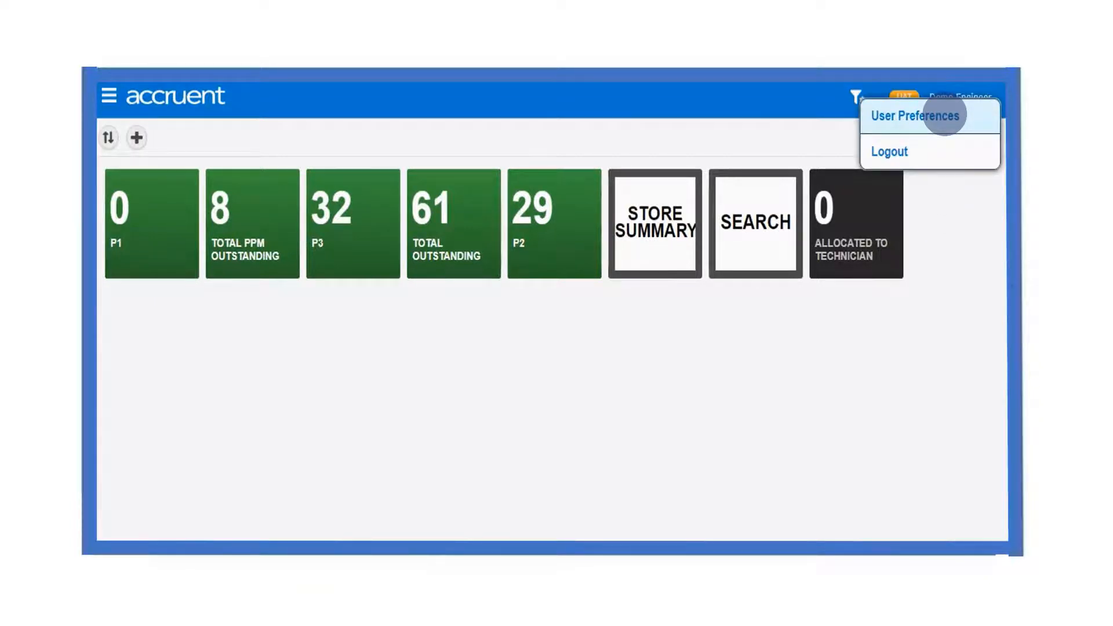
# In User Preferences set Dashboard Order Setting to All Tiles (By Order) and save.
pyautogui.click(917, 114)
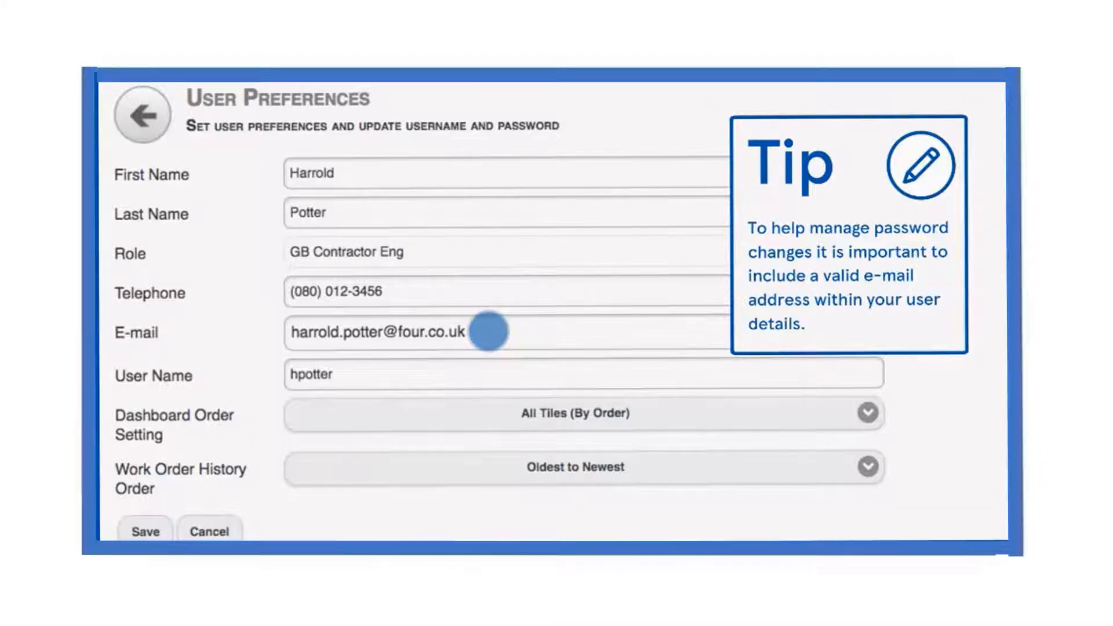
pyautogui.scroll(-3)
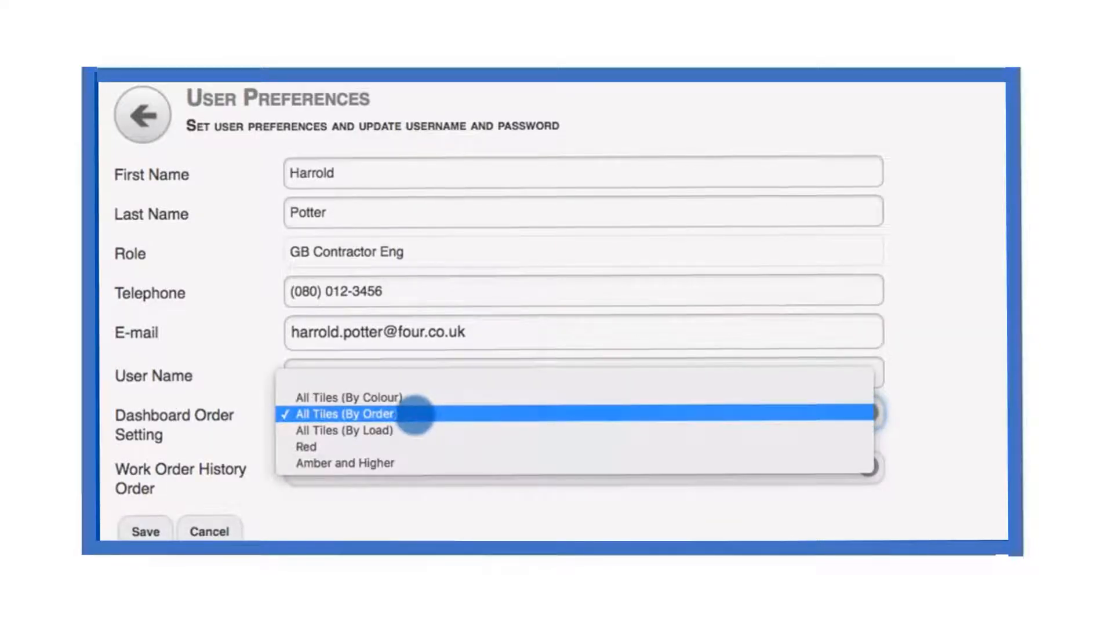
pyautogui.click(346, 414)
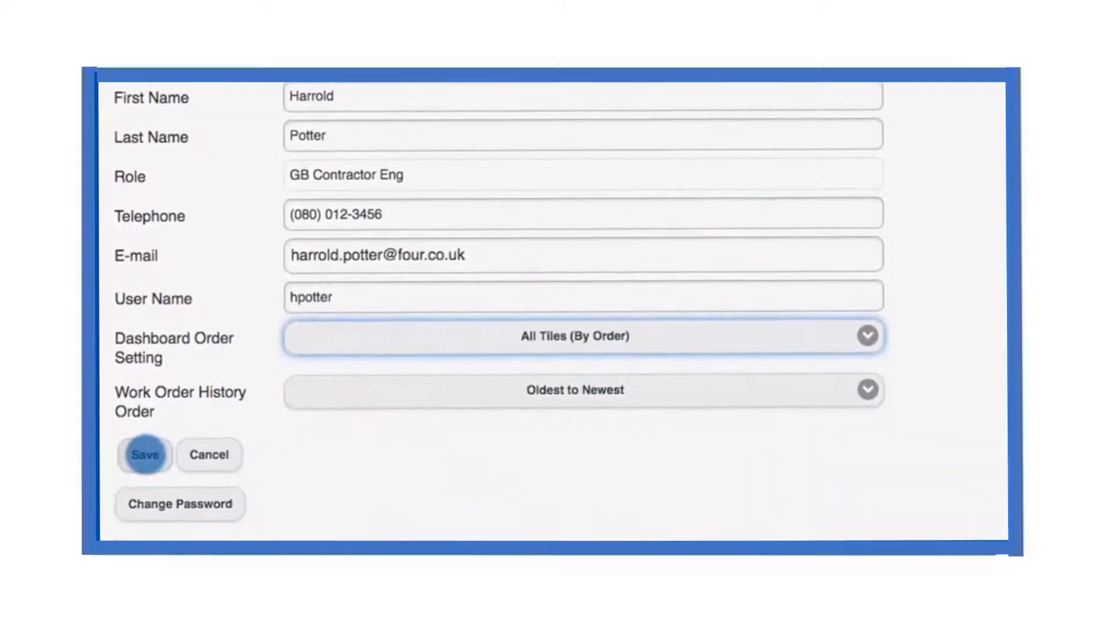
pyautogui.click(144, 455)
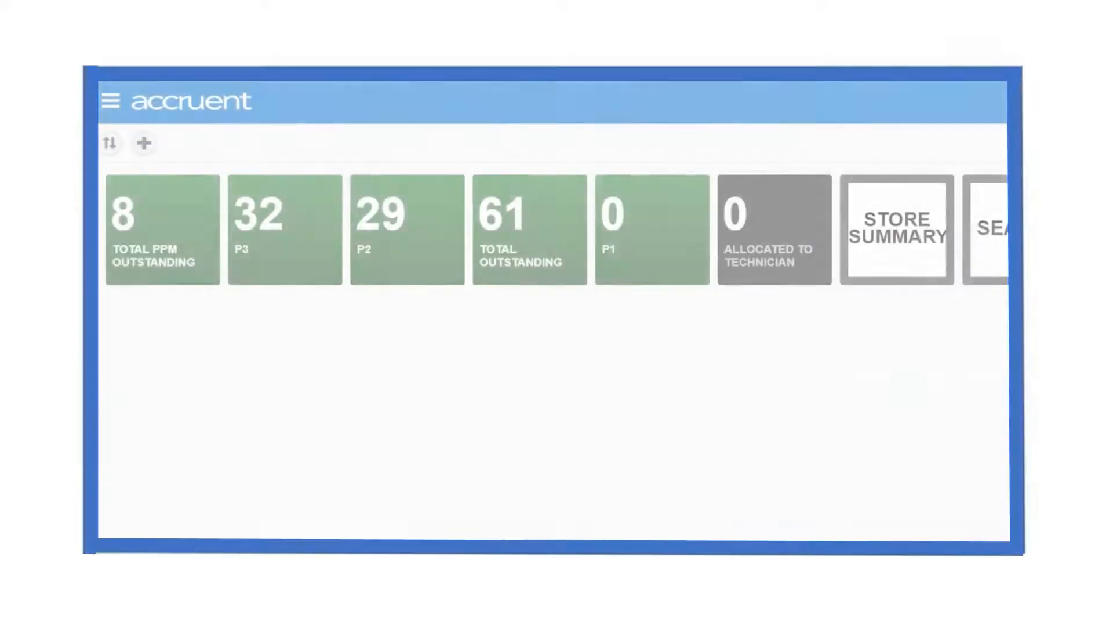
# Reach the Search page from the hamburger menu's Actions section.
pyautogui.click(110, 102)
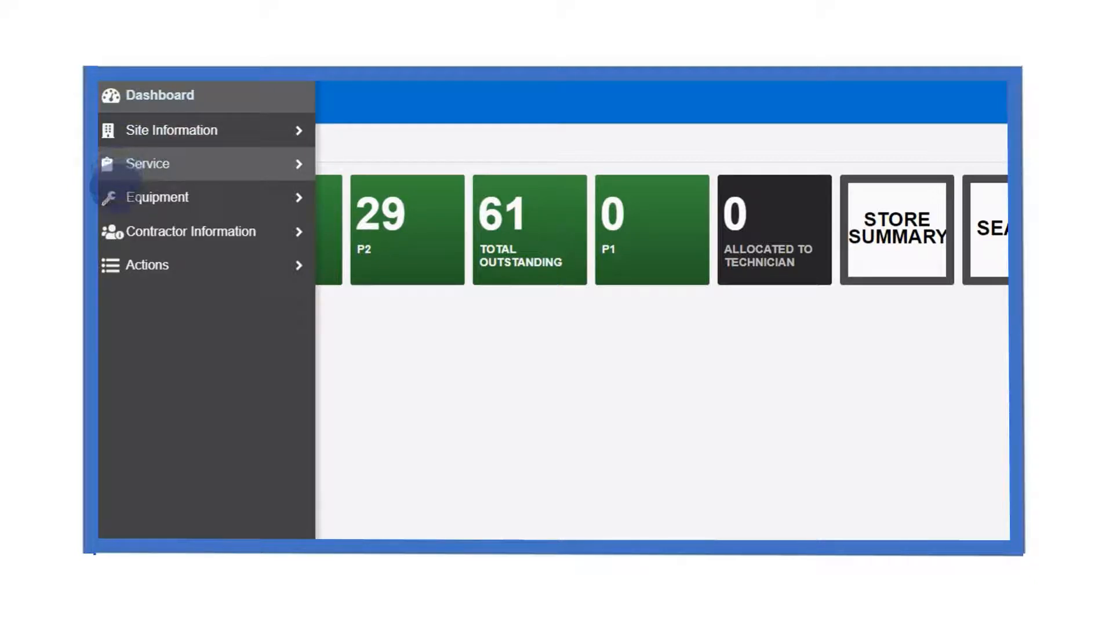
pyautogui.moveTo(157, 197)
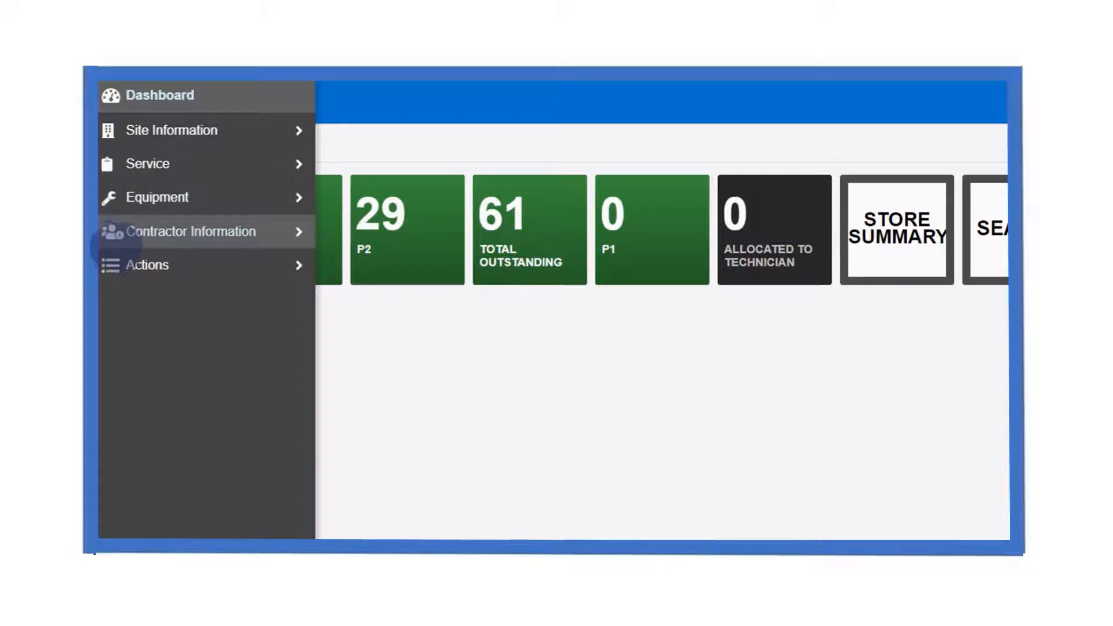
pyautogui.moveTo(116, 272)
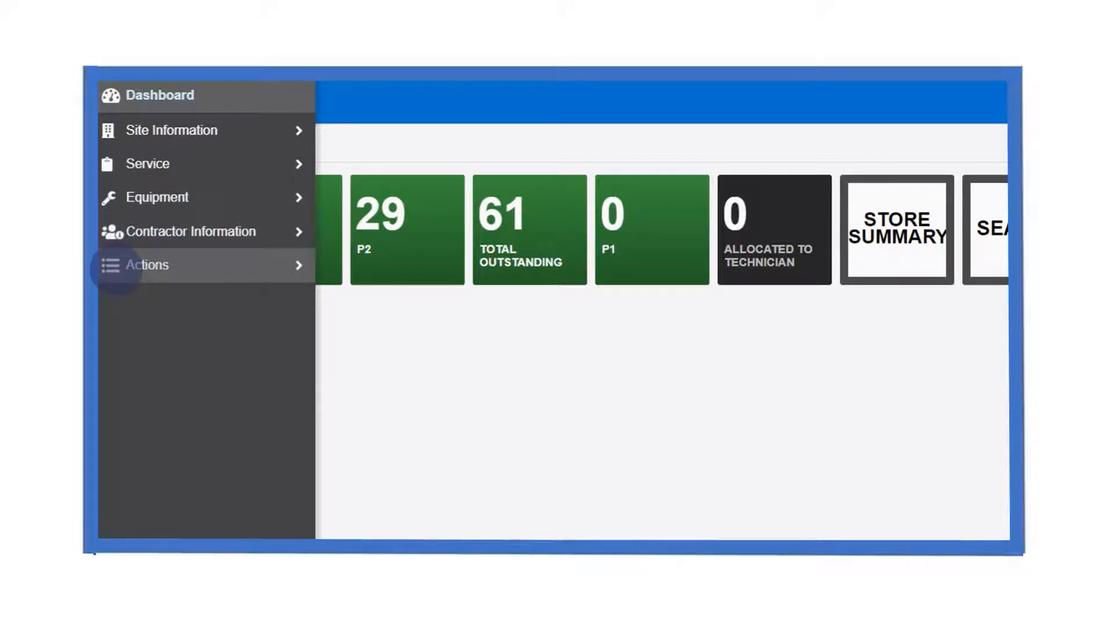
pyautogui.click(147, 264)
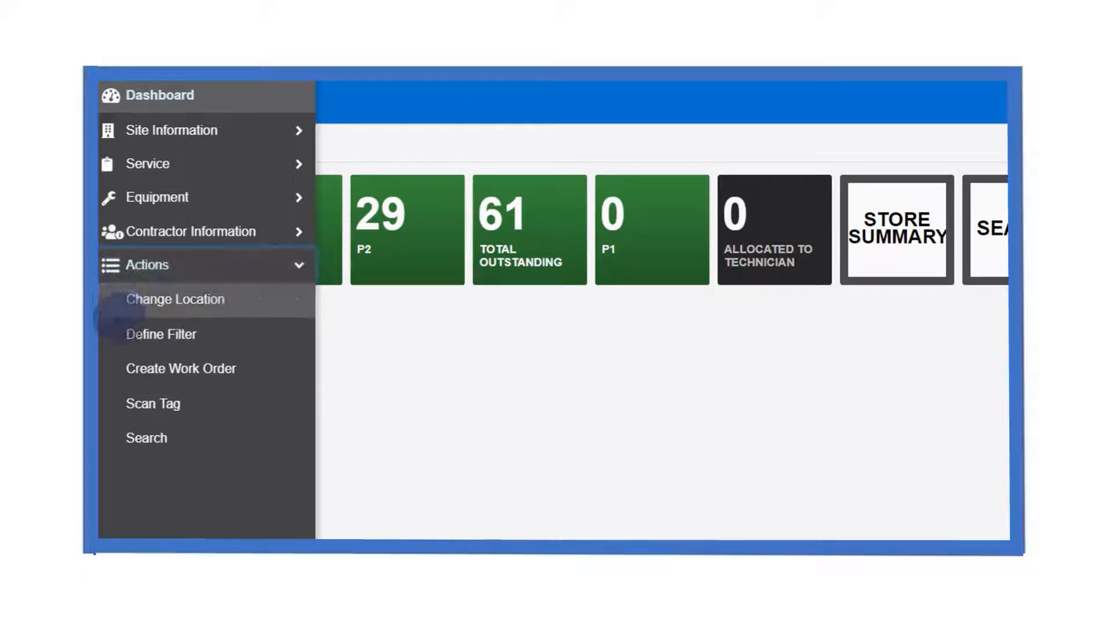
pyautogui.moveTo(162, 334)
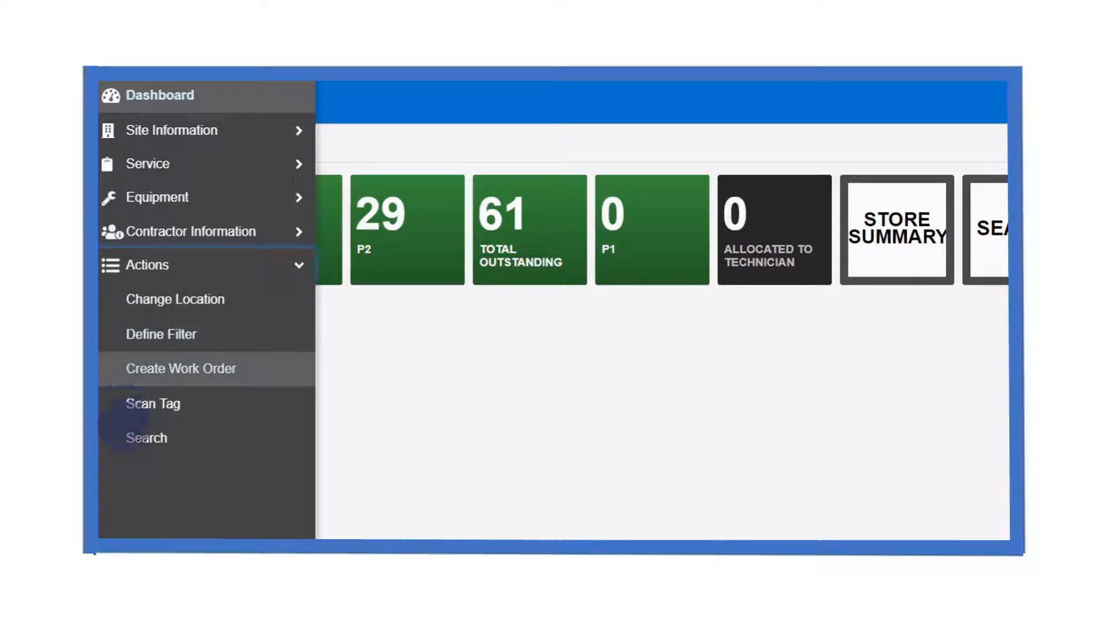
pyautogui.moveTo(153, 404)
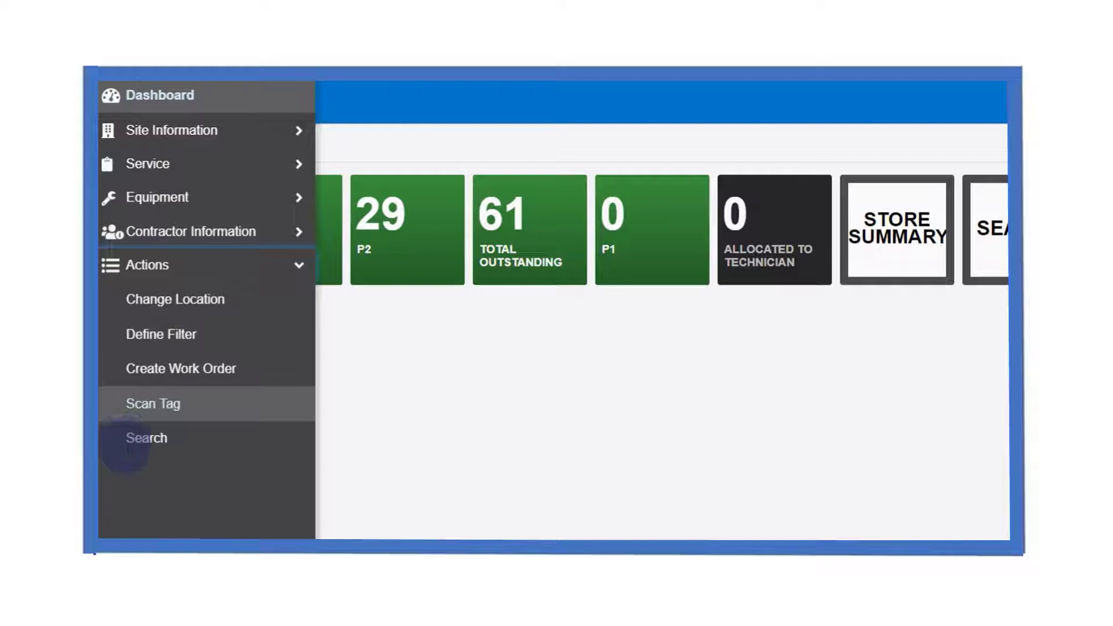
pyautogui.click(146, 438)
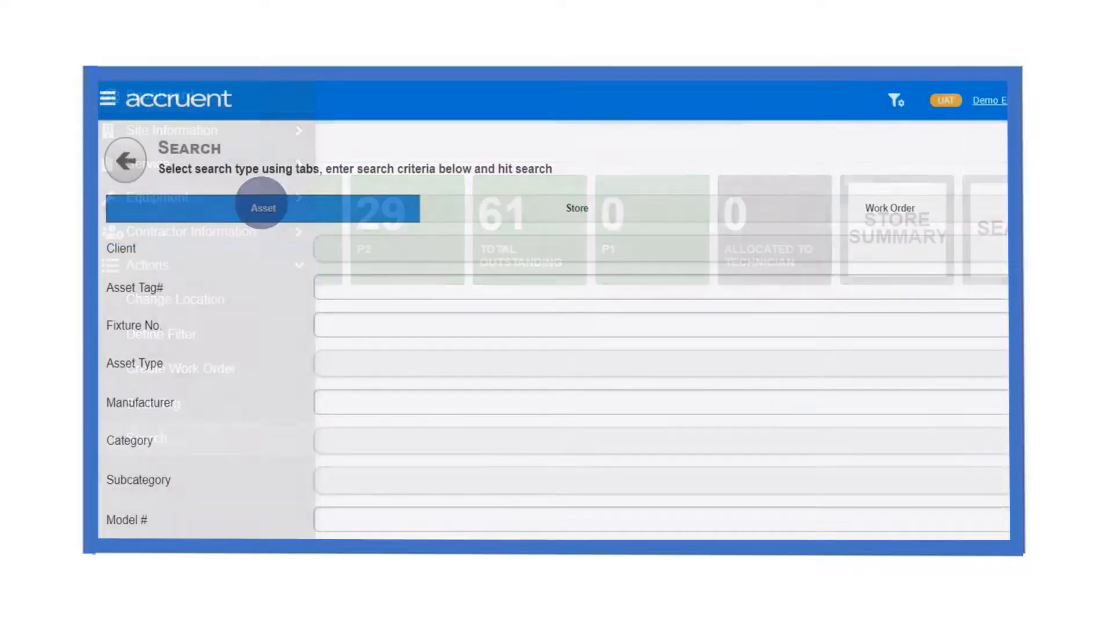
# Switch through Store to Work Order search and enter work order number 573.
pyautogui.click(583, 207)
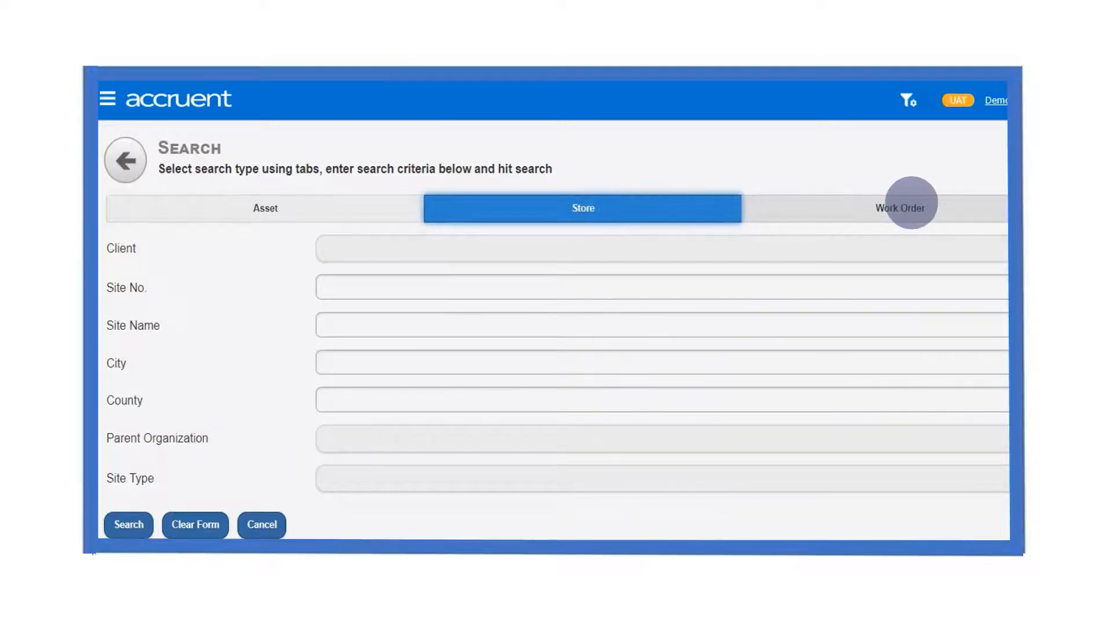
pyautogui.click(901, 207)
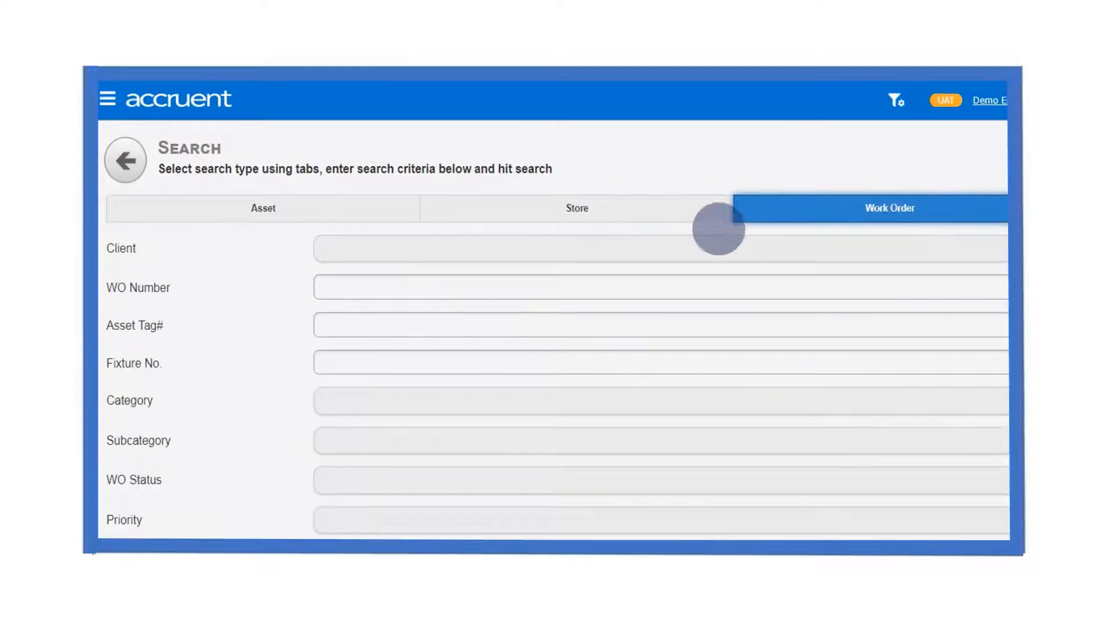
pyautogui.click(329, 287)
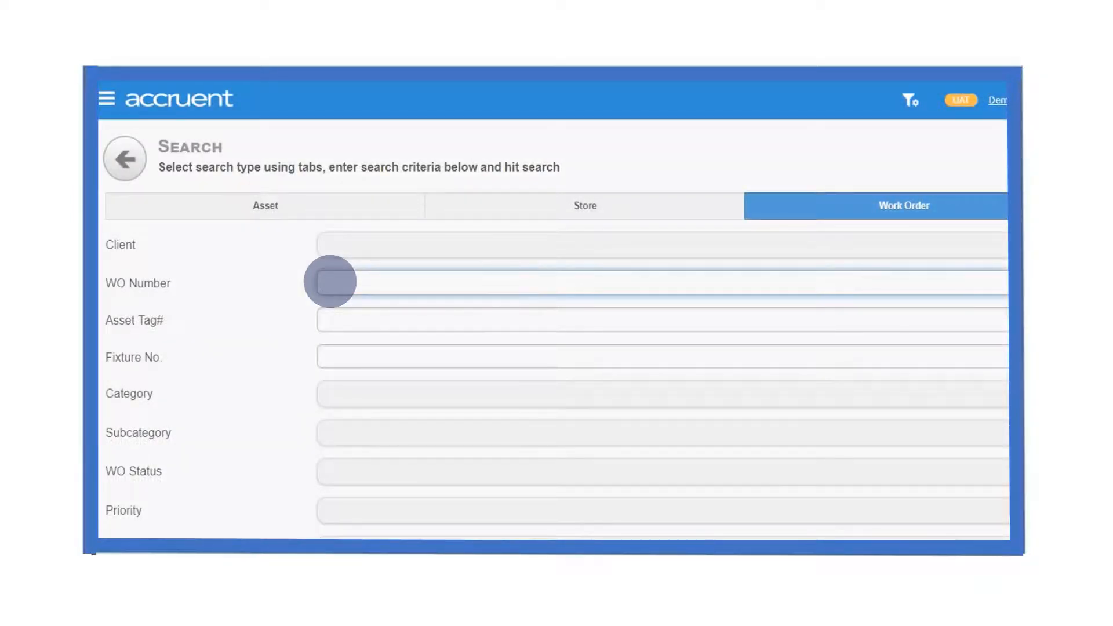
pyautogui.write('573')
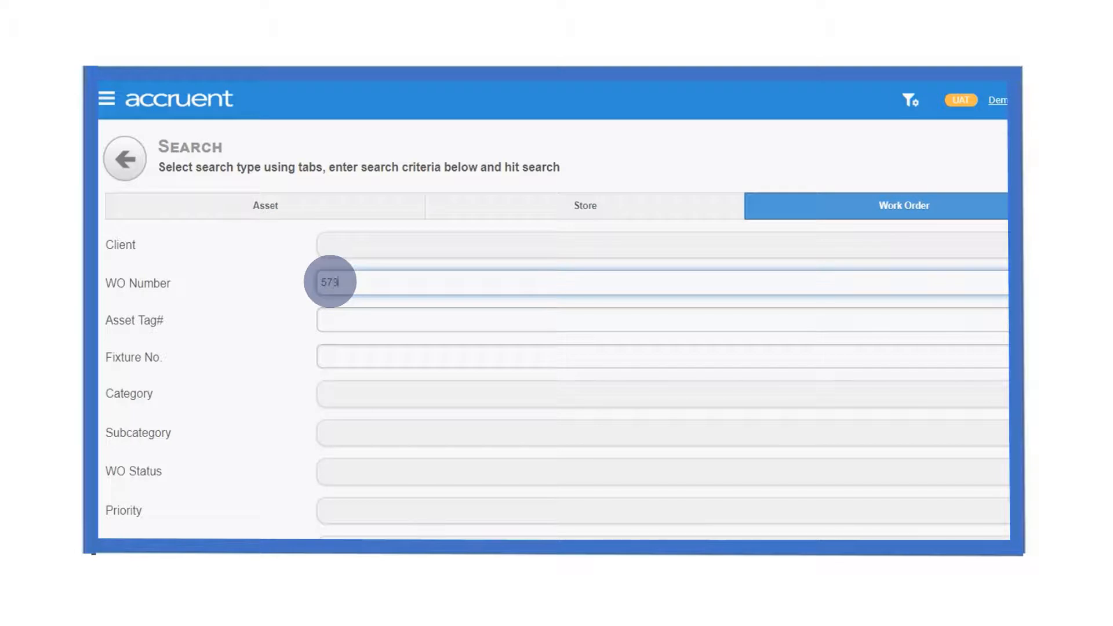
pyautogui.scroll(-3)
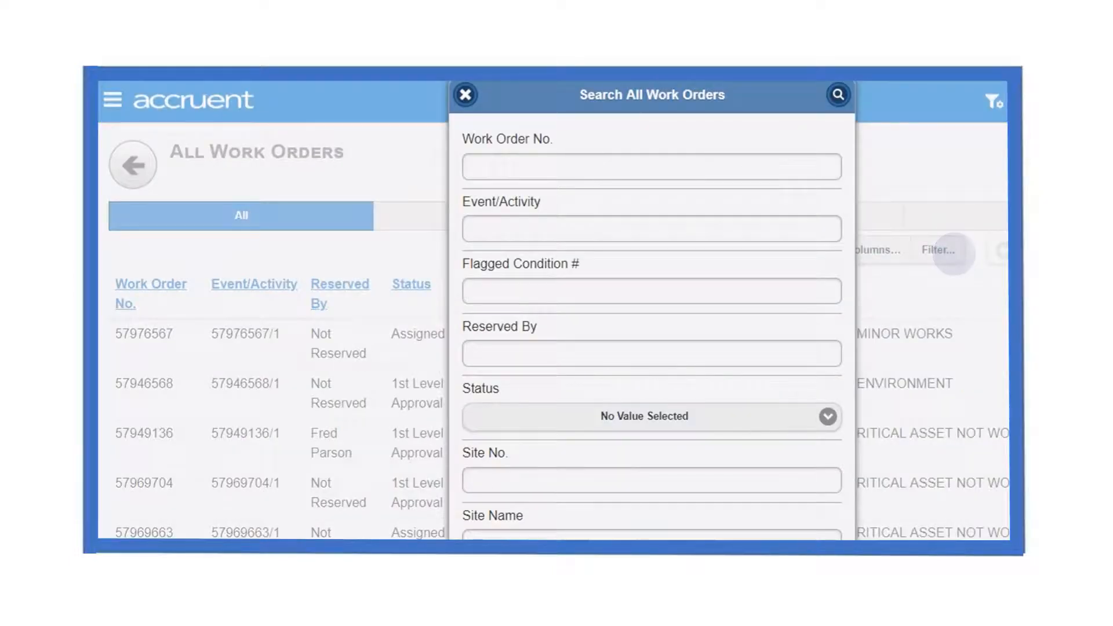
# Scroll through the Search All Work Orders fields from Work Order No. downwards.
pyautogui.click(651, 167)
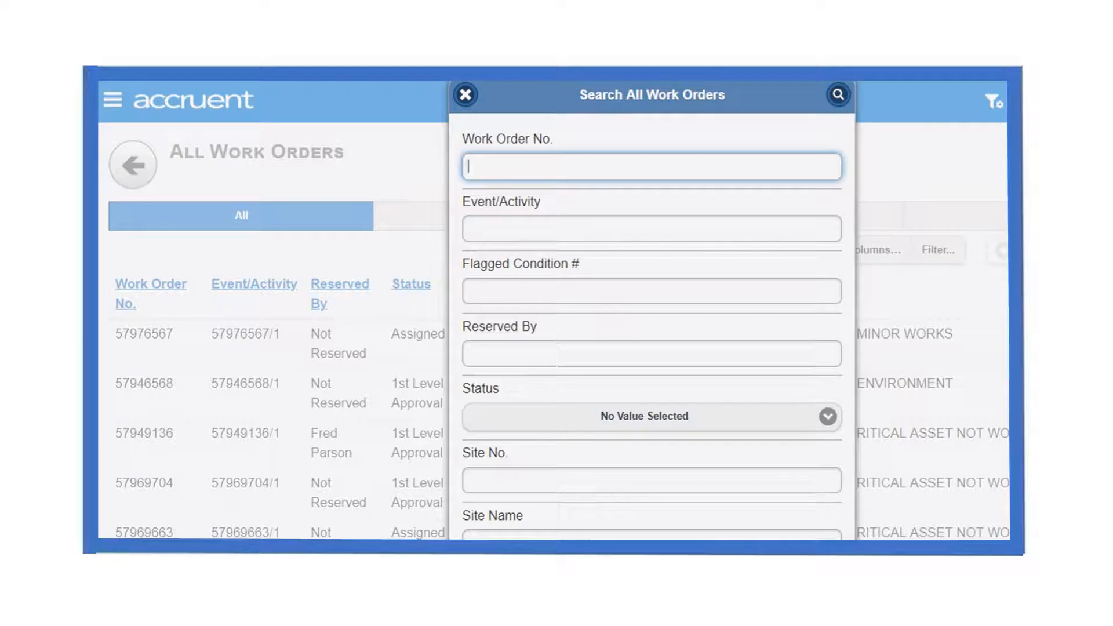
pyautogui.scroll(-3)
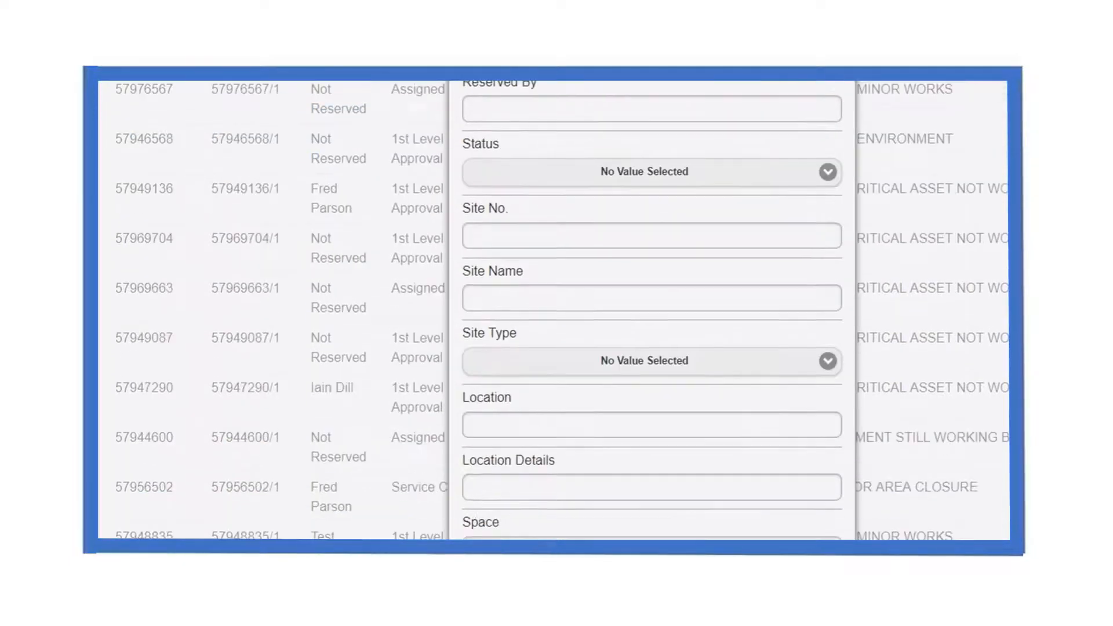
pyautogui.scroll(-3)
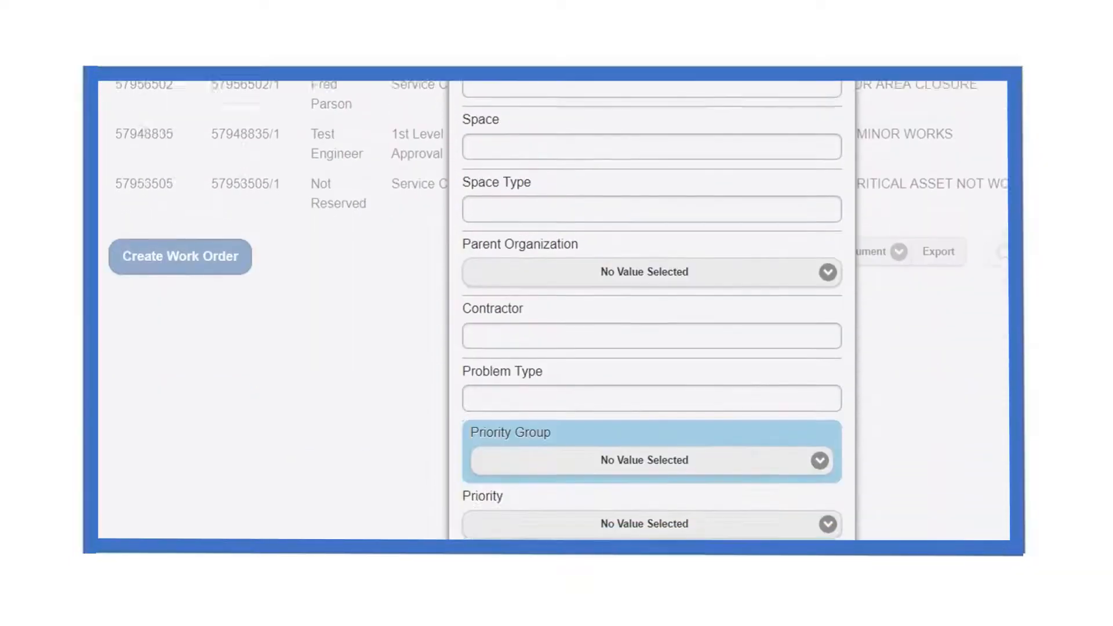
pyautogui.scroll(-3)
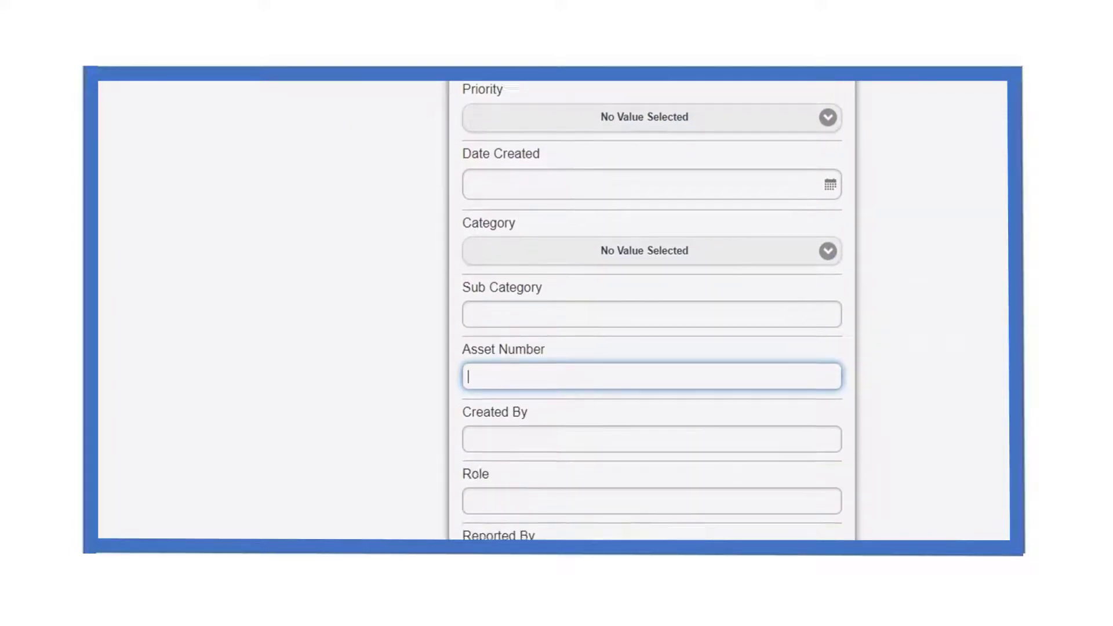
pyautogui.scroll(-3)
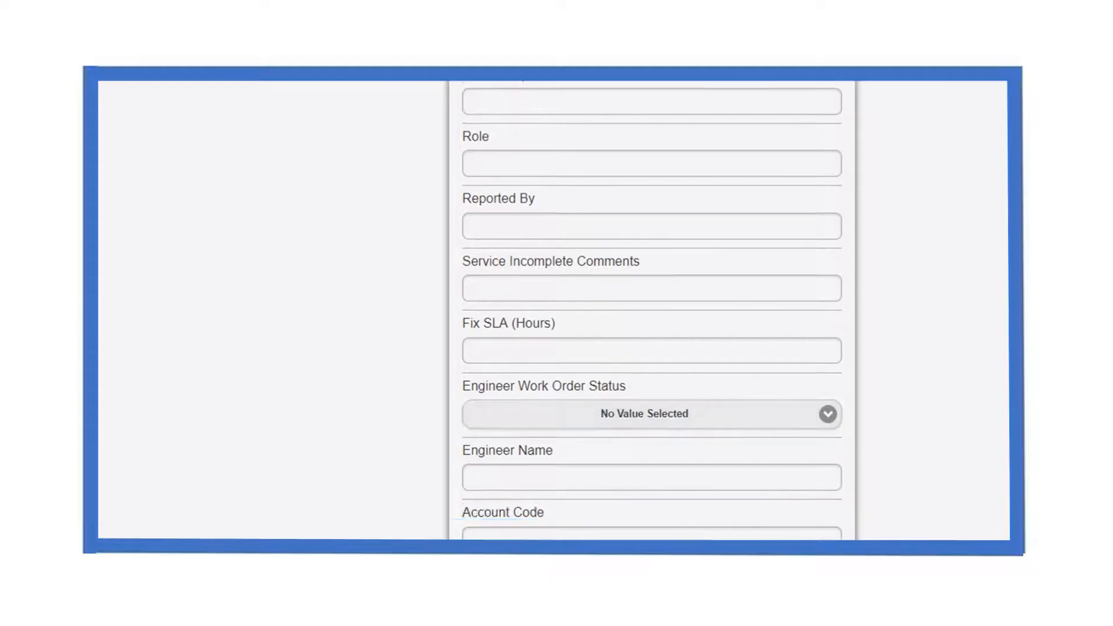
pyautogui.scroll(-3)
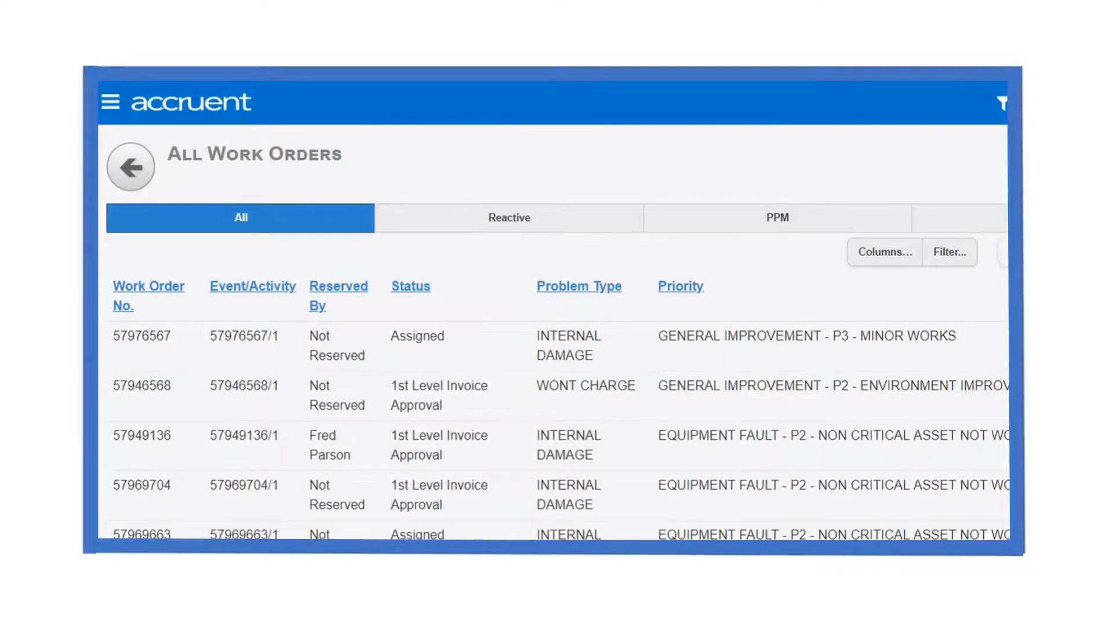
# Add the Location column to the All Work Orders list and sort it by status.
pyautogui.click(884, 252)
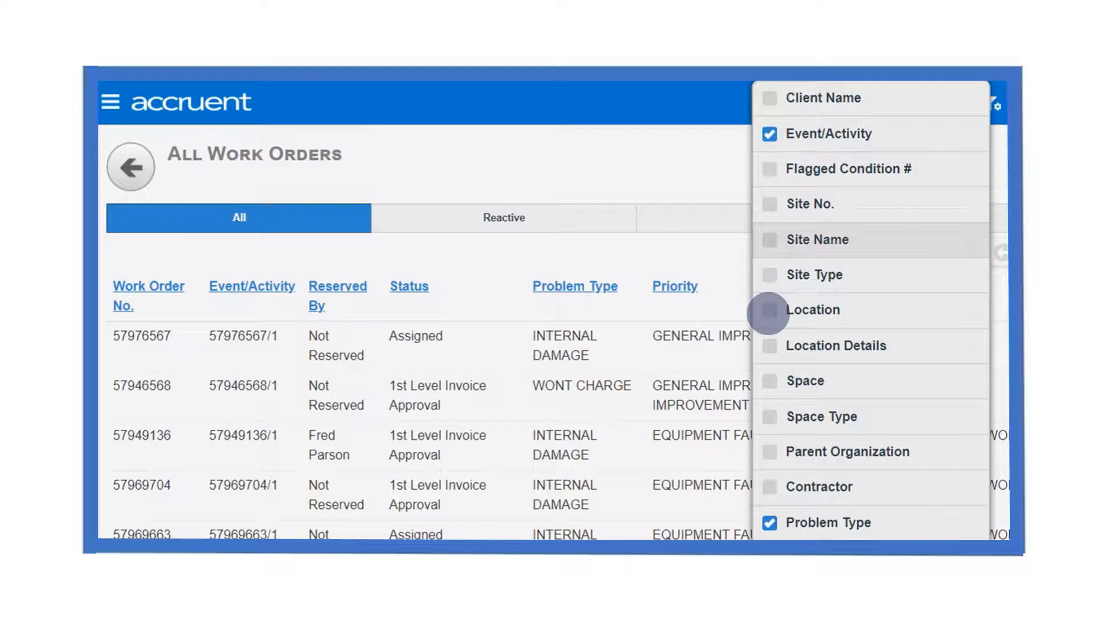
pyautogui.click(771, 311)
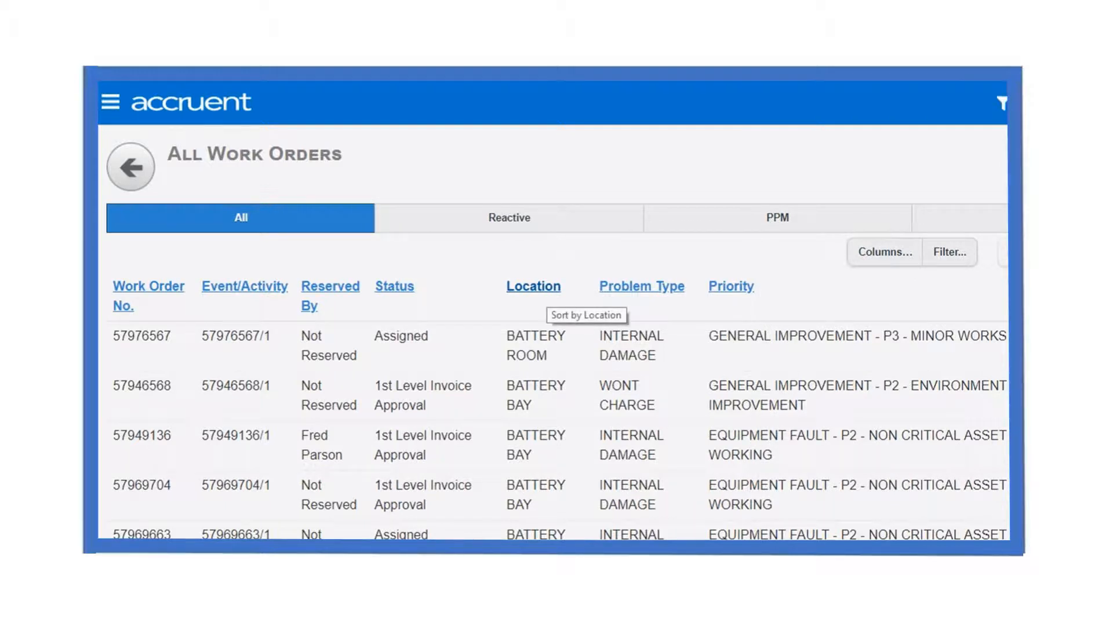
pyautogui.moveTo(395, 286)
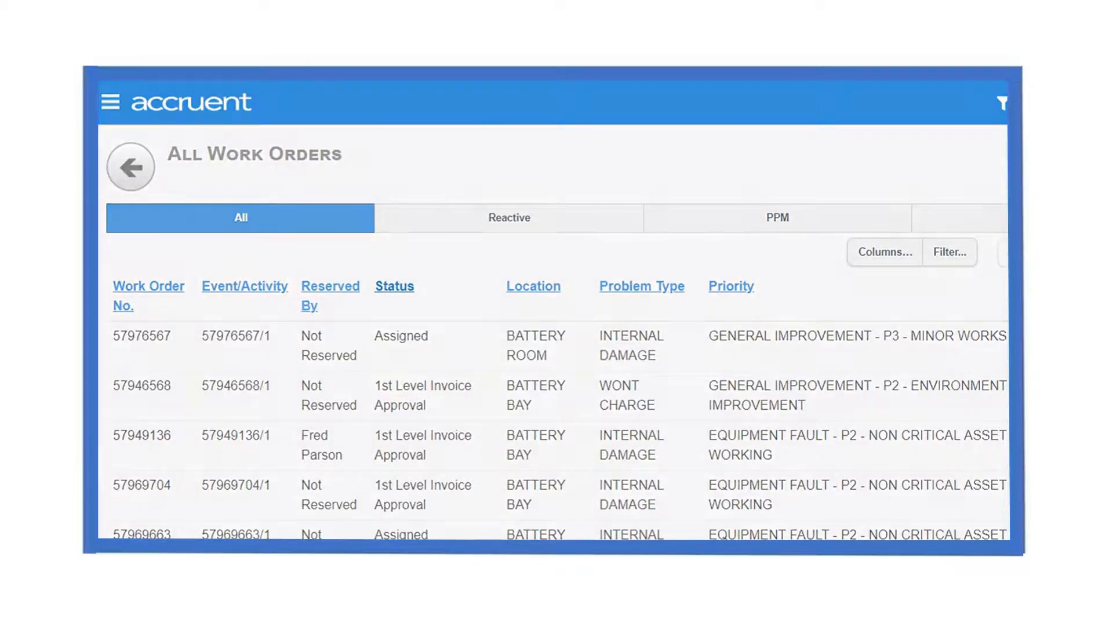
pyautogui.click(392, 295)
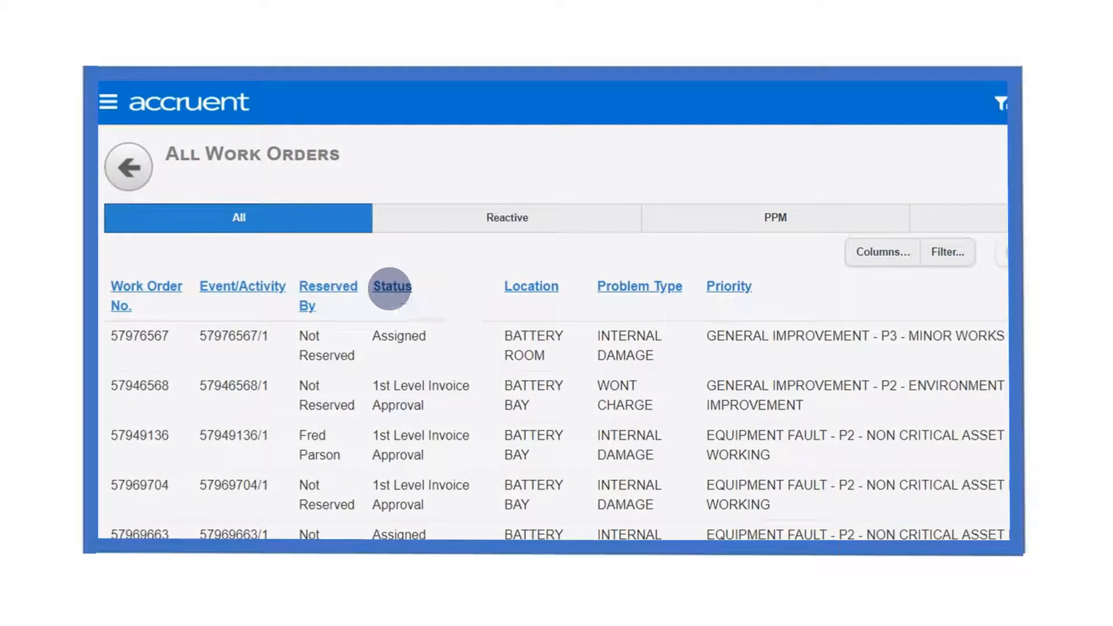
pyautogui.click(392, 286)
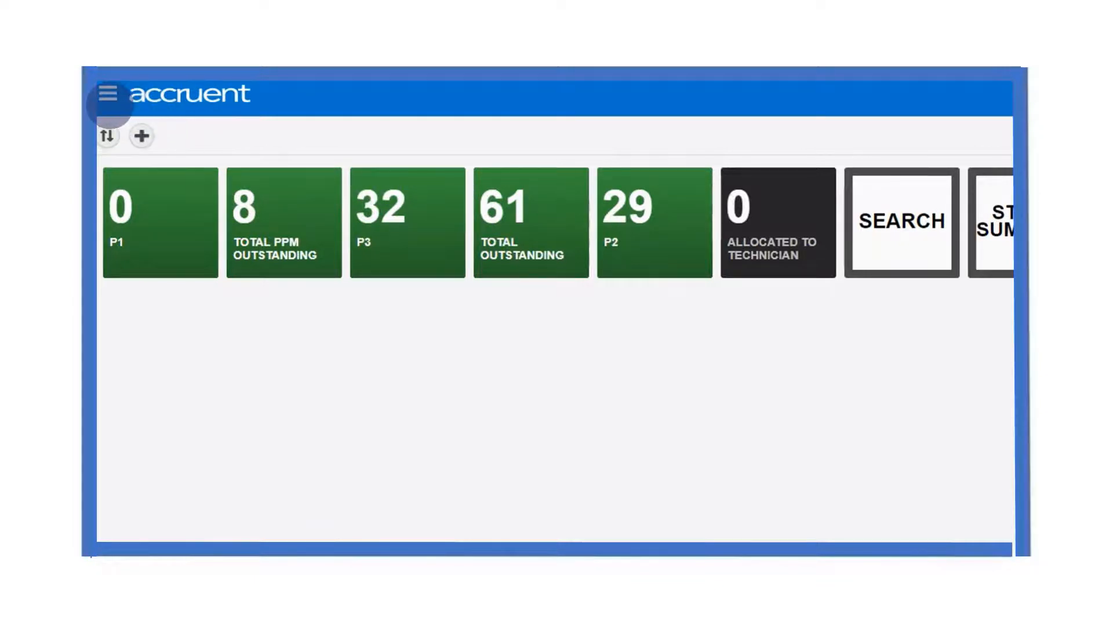
# Go to Outstanding Work Orders under Service, then bring up All Work Orders.
pyautogui.click(109, 94)
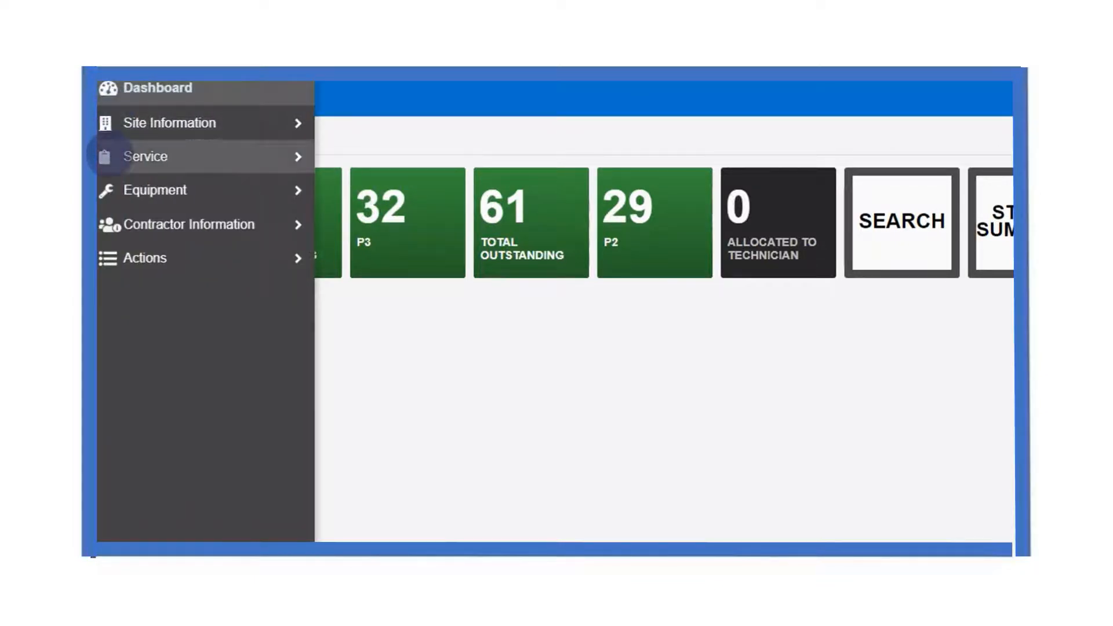
pyautogui.click(145, 156)
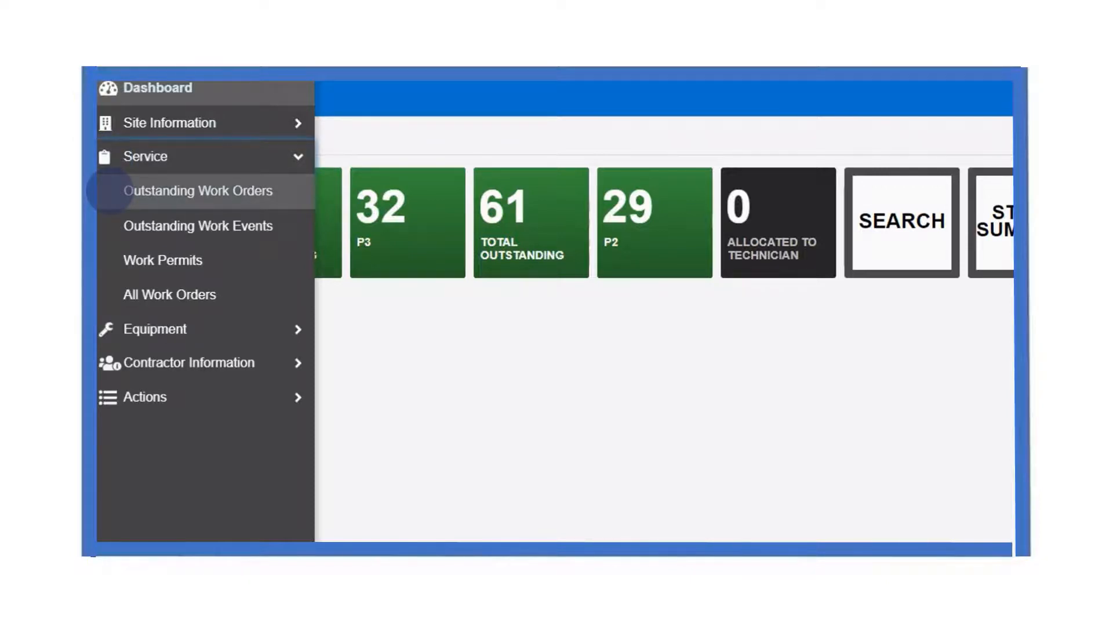
pyautogui.click(200, 190)
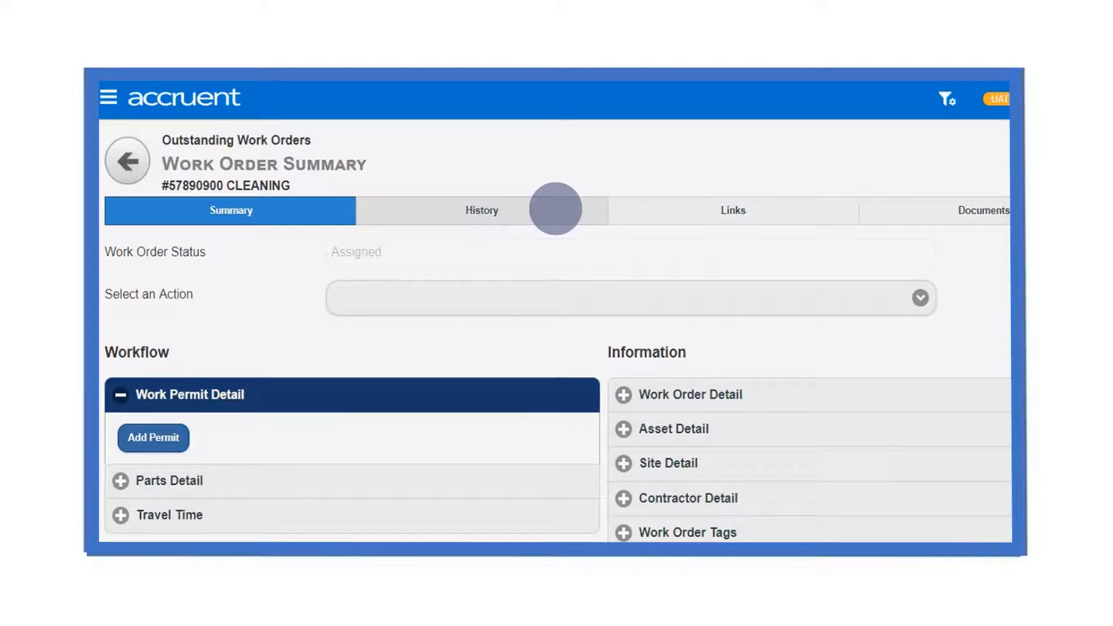
pyautogui.moveTo(811, 210)
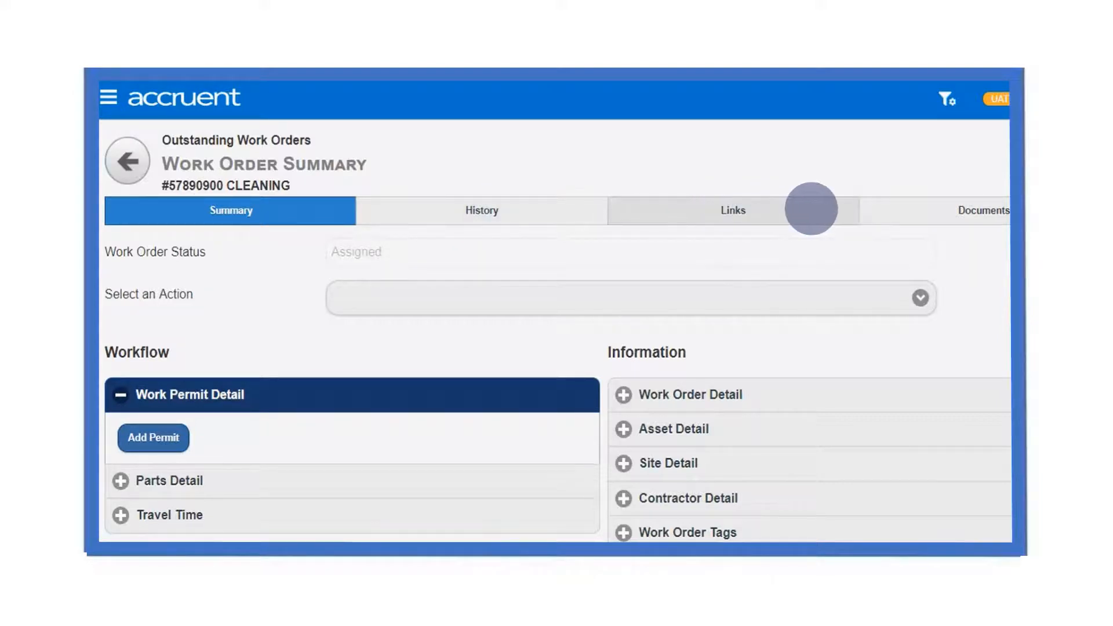
pyautogui.moveTo(910, 246)
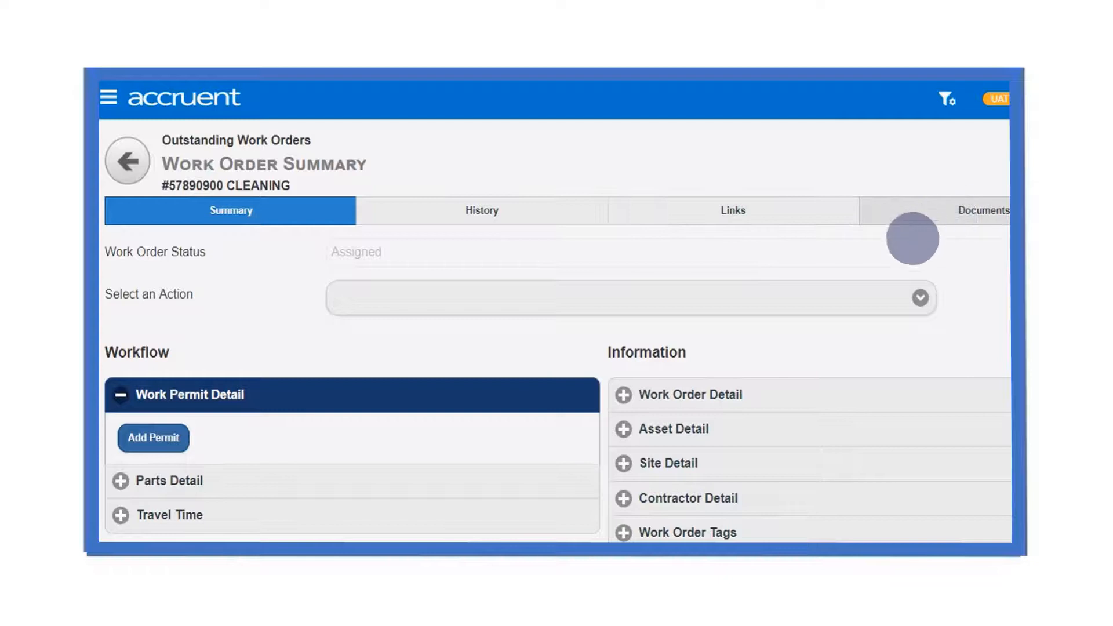
pyautogui.moveTo(624, 394)
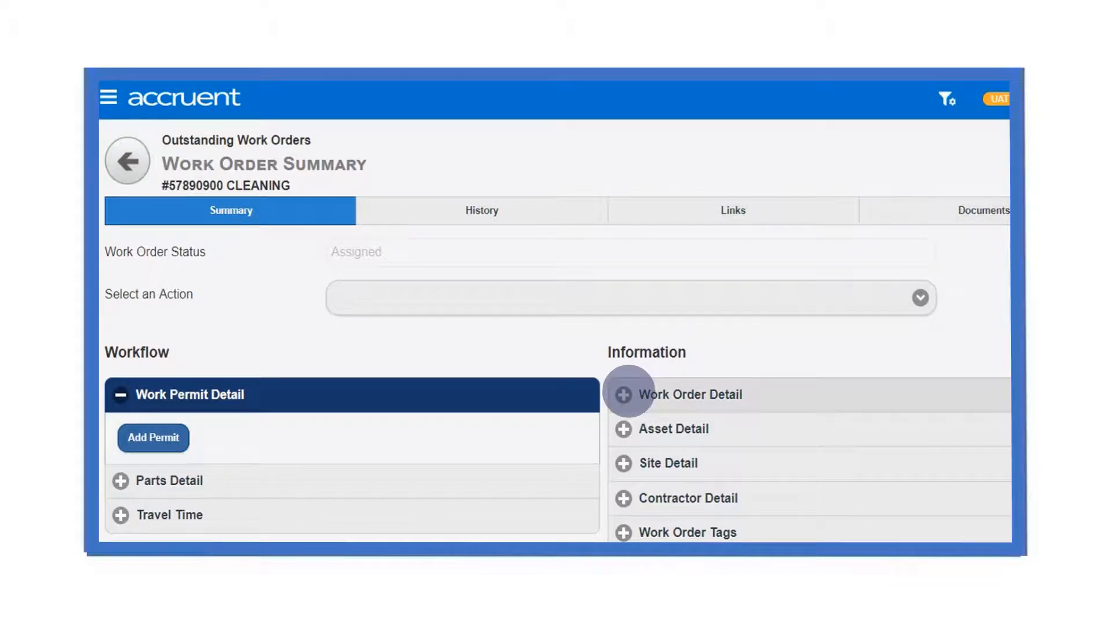
pyautogui.moveTo(633, 429)
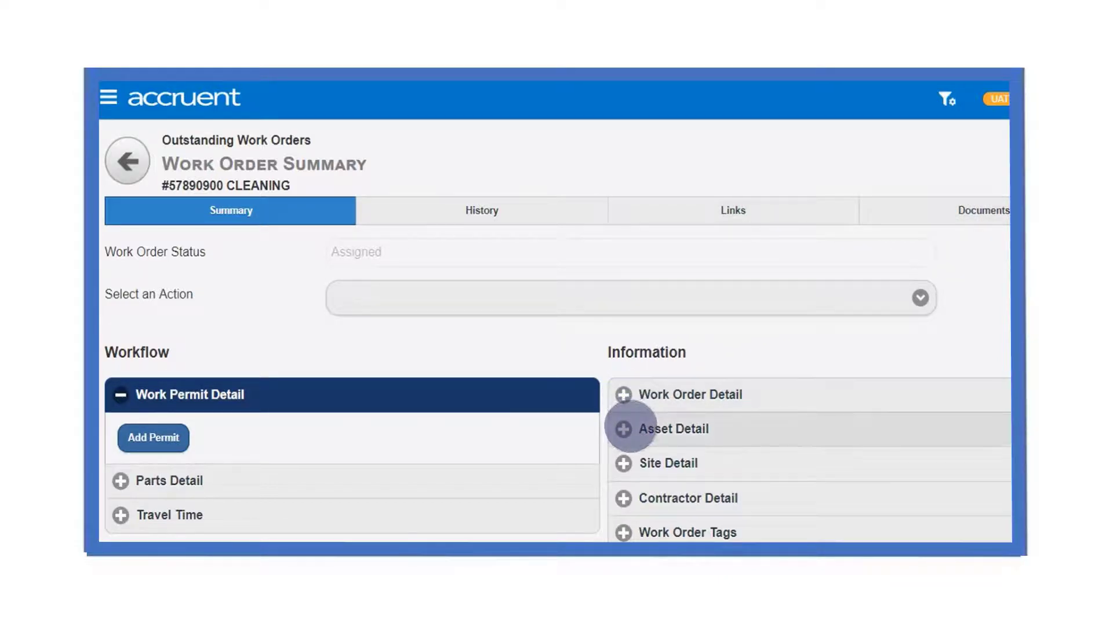
pyautogui.moveTo(624, 464)
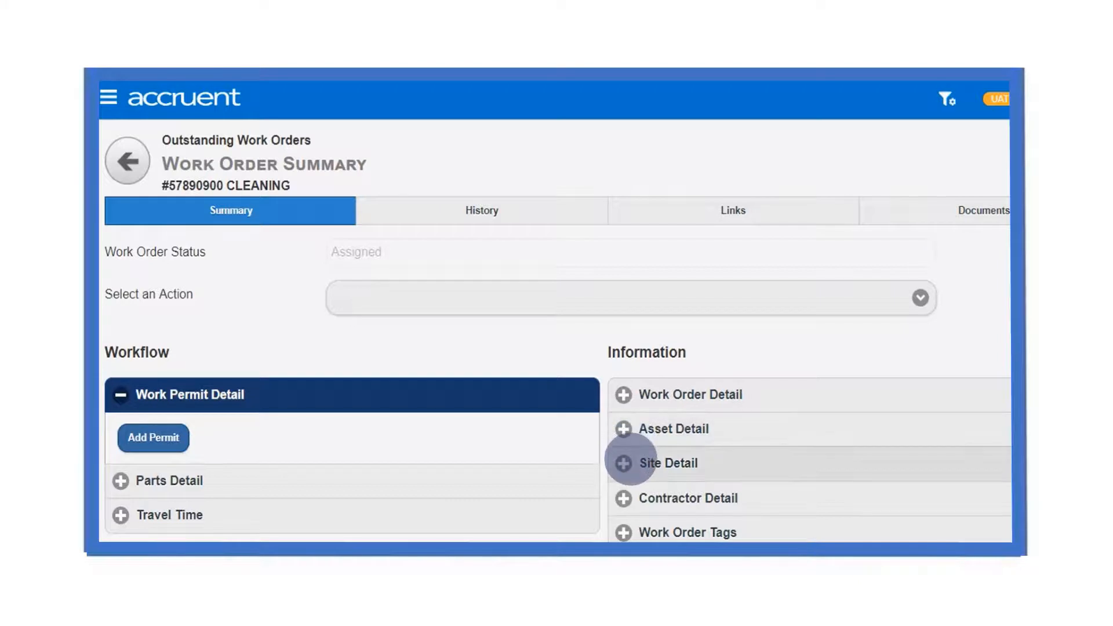
pyautogui.moveTo(622, 499)
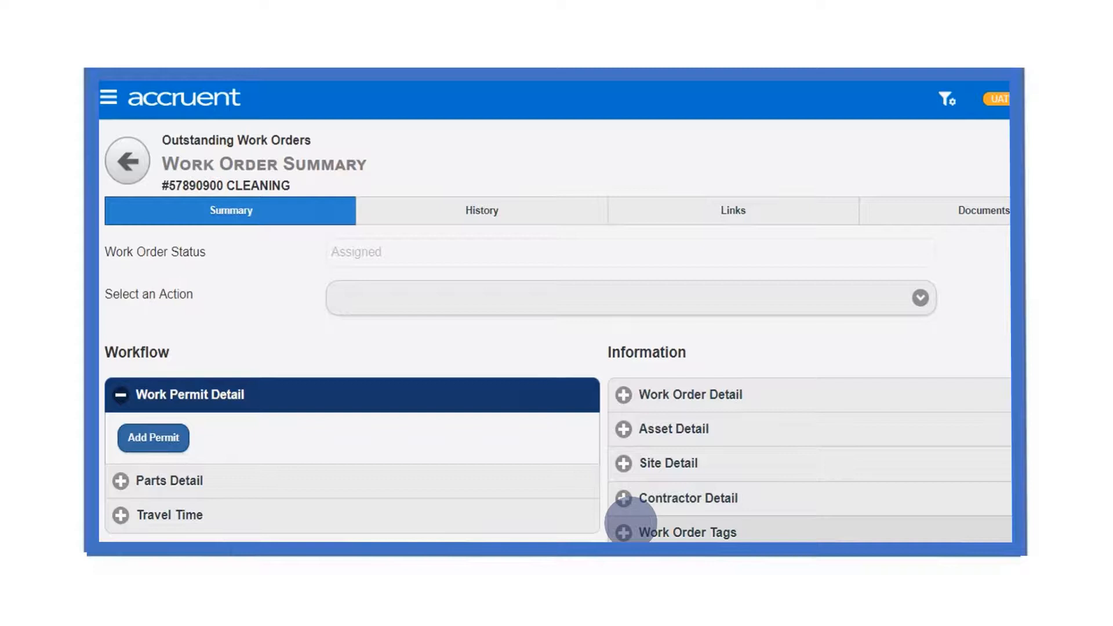
pyautogui.click(127, 161)
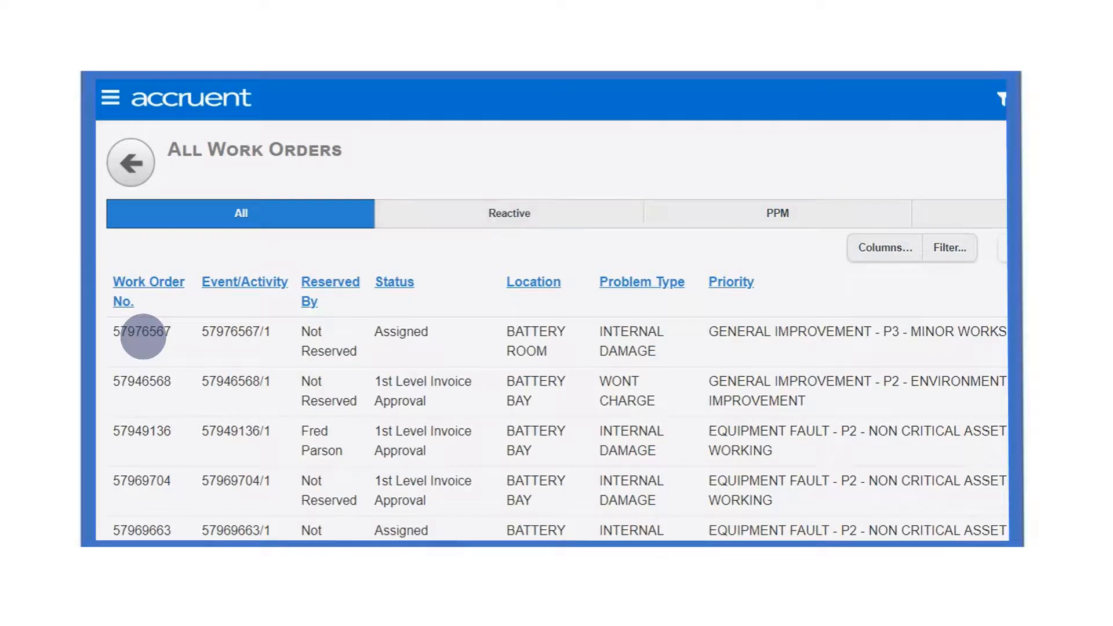
# For work order 57976567 choose Update ETA and pick 01-Mar-2019 in the calendar.
pyautogui.click(144, 336)
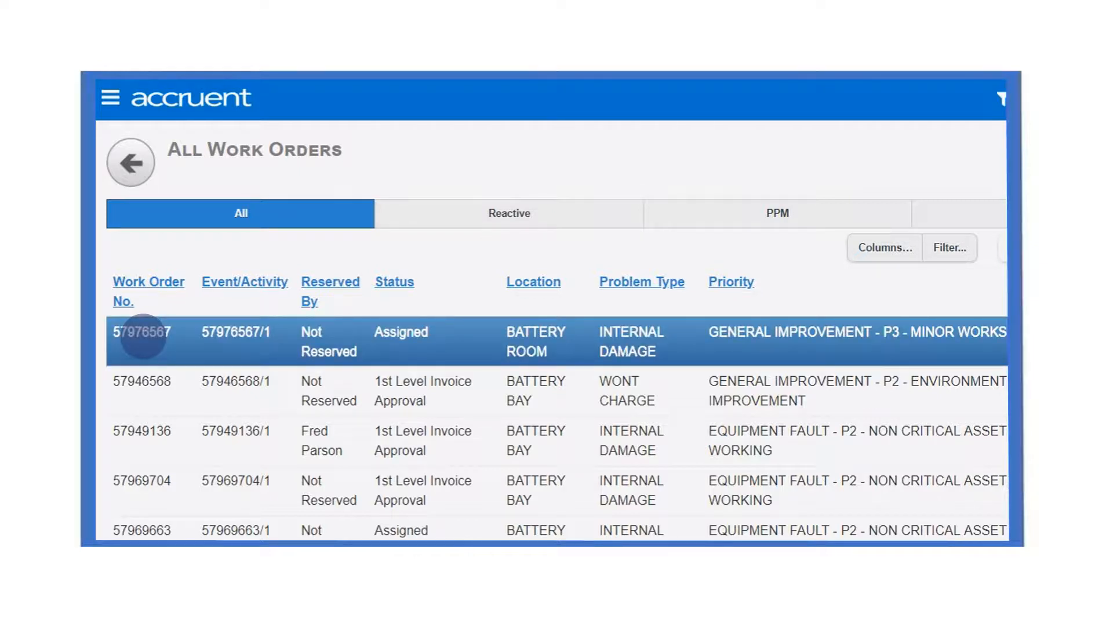
pyautogui.click(142, 332)
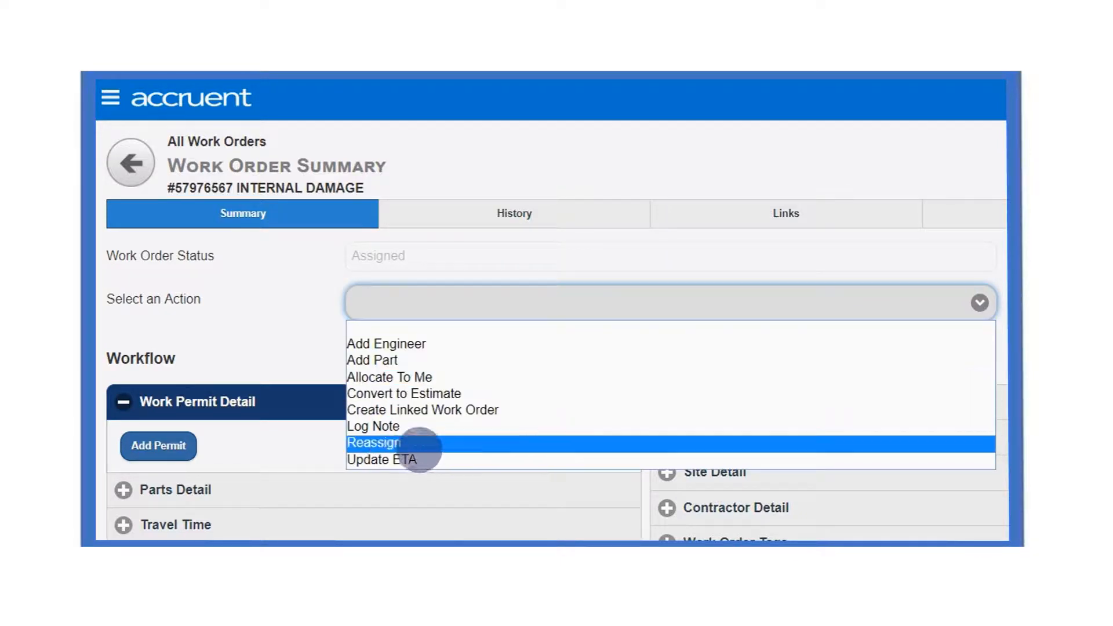
pyautogui.click(381, 459)
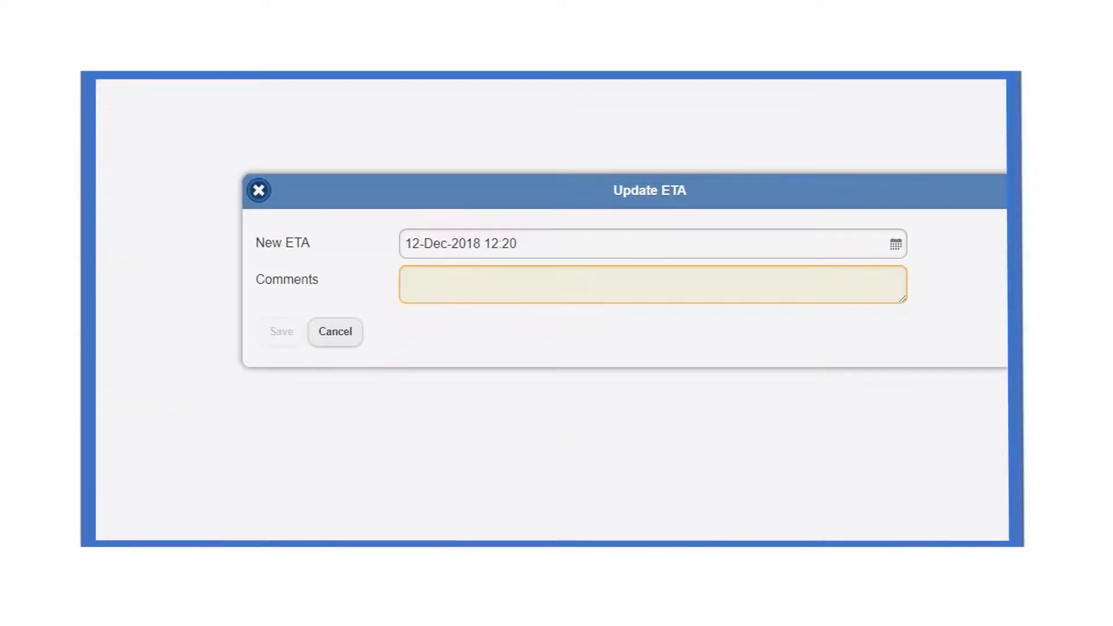
pyautogui.click(896, 245)
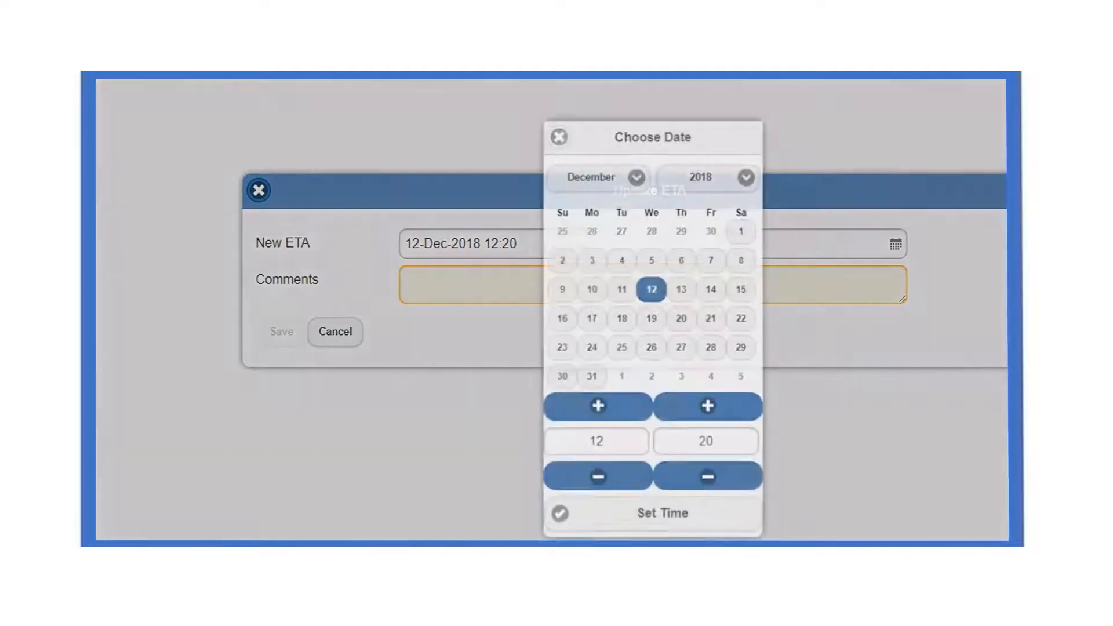
pyautogui.click(602, 176)
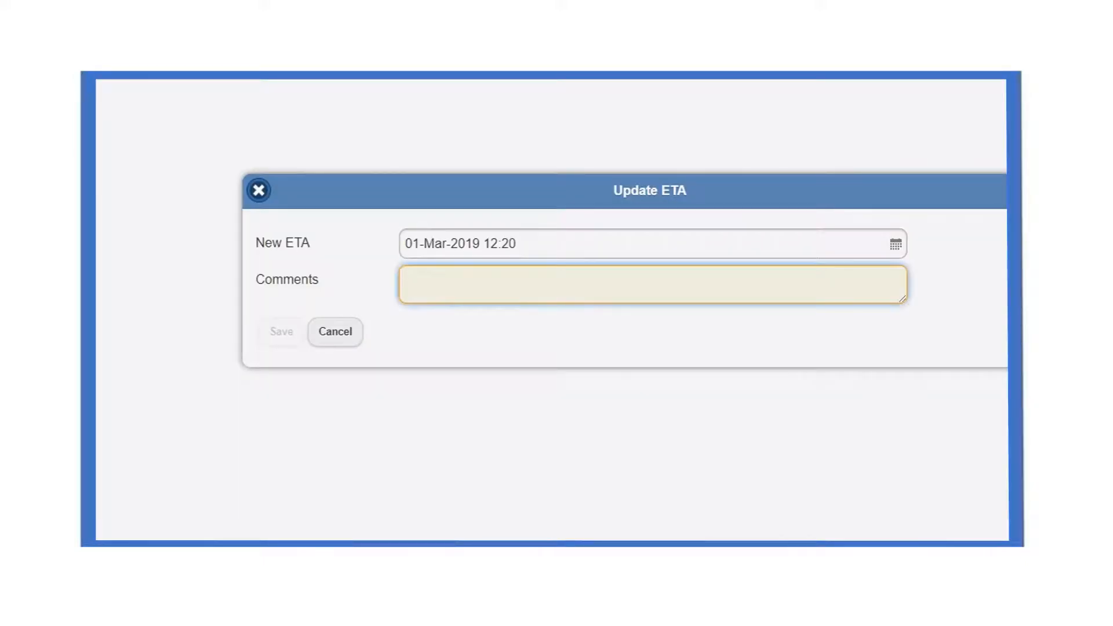
# Enter the ETA comment noting that orange boxes are mandatory.
pyautogui.write('Note')
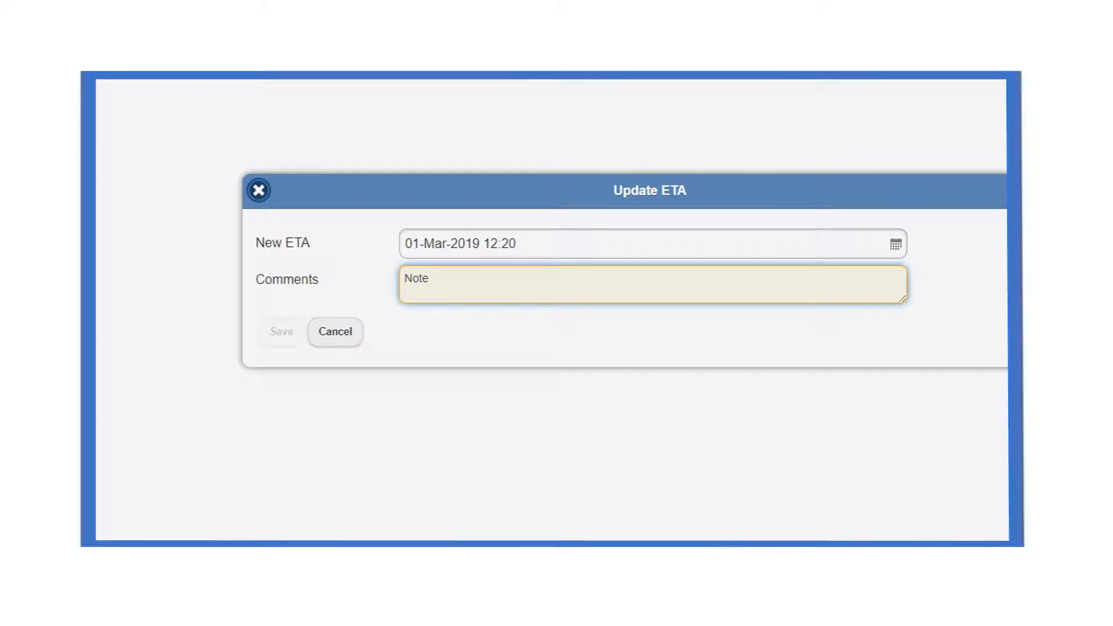
pyautogui.write('Note boxes in ora')
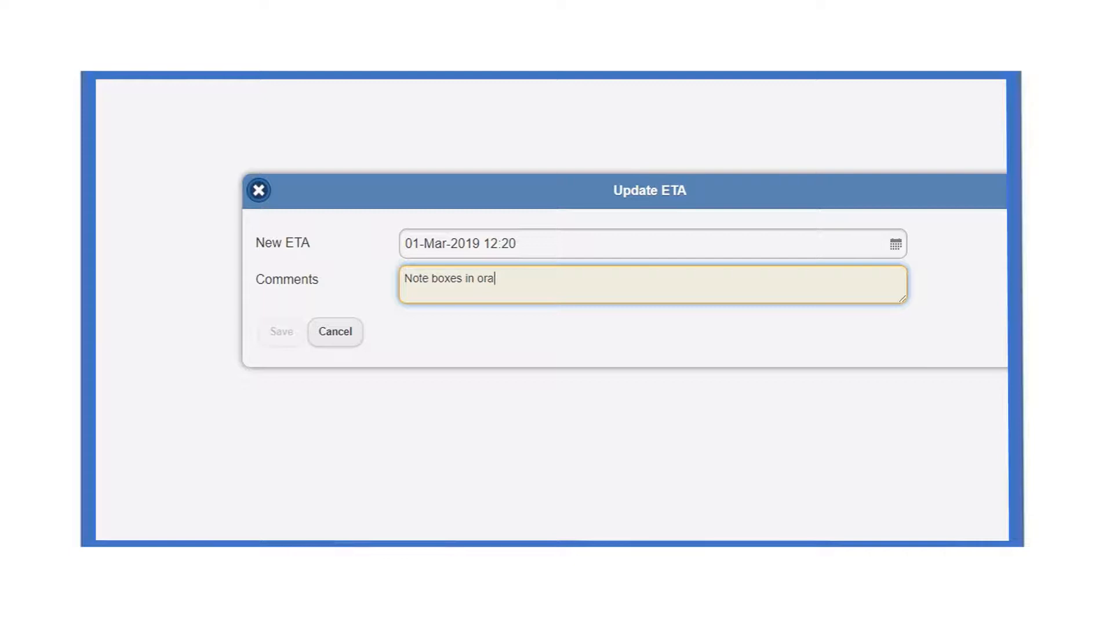
pyautogui.write('nge are m')
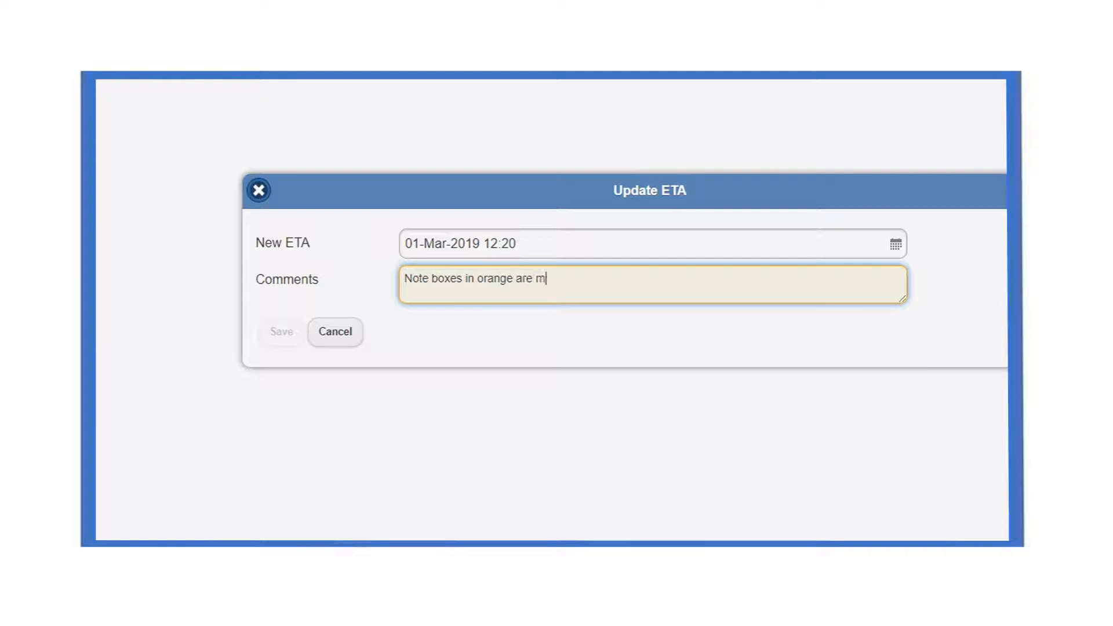
pyautogui.write('andatory')
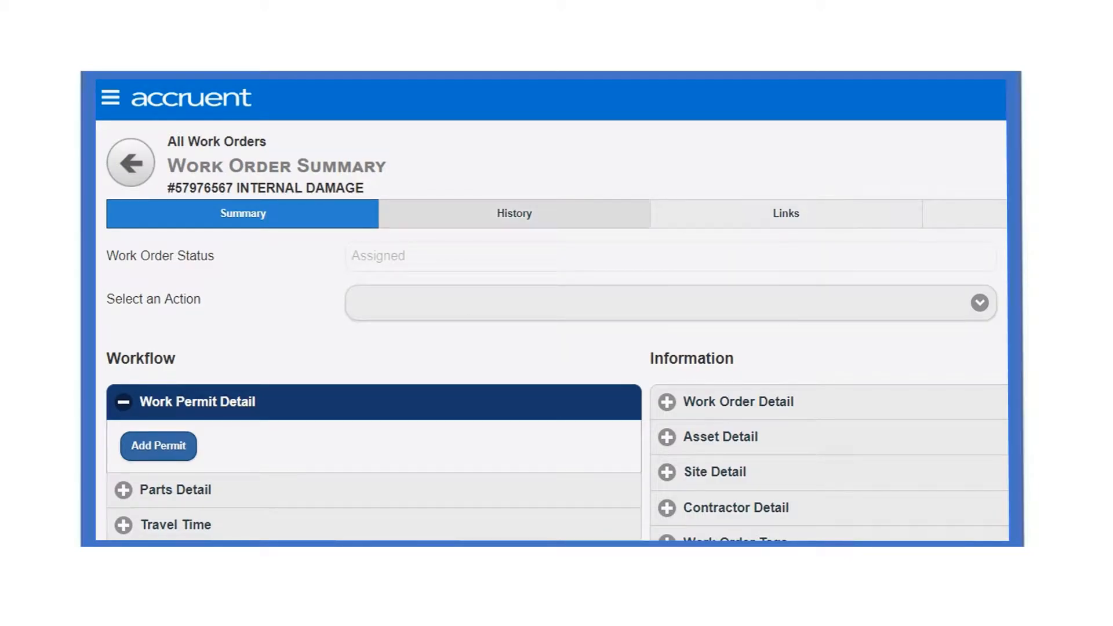
# View work order 57976567's History tab and scroll its event log.
pyautogui.click(514, 213)
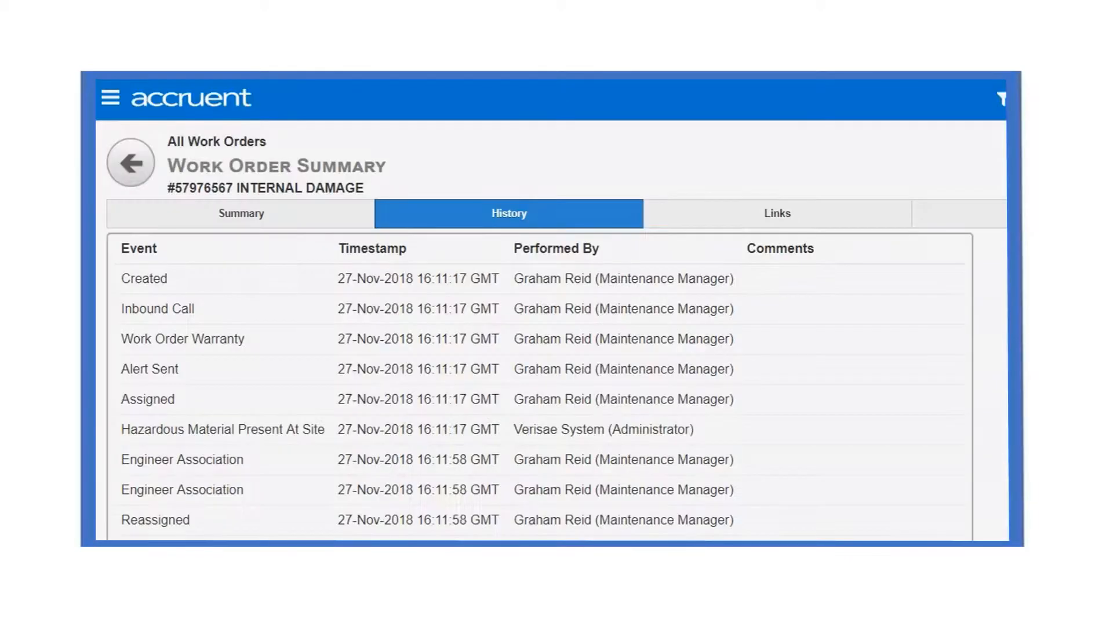
pyautogui.scroll(-3)
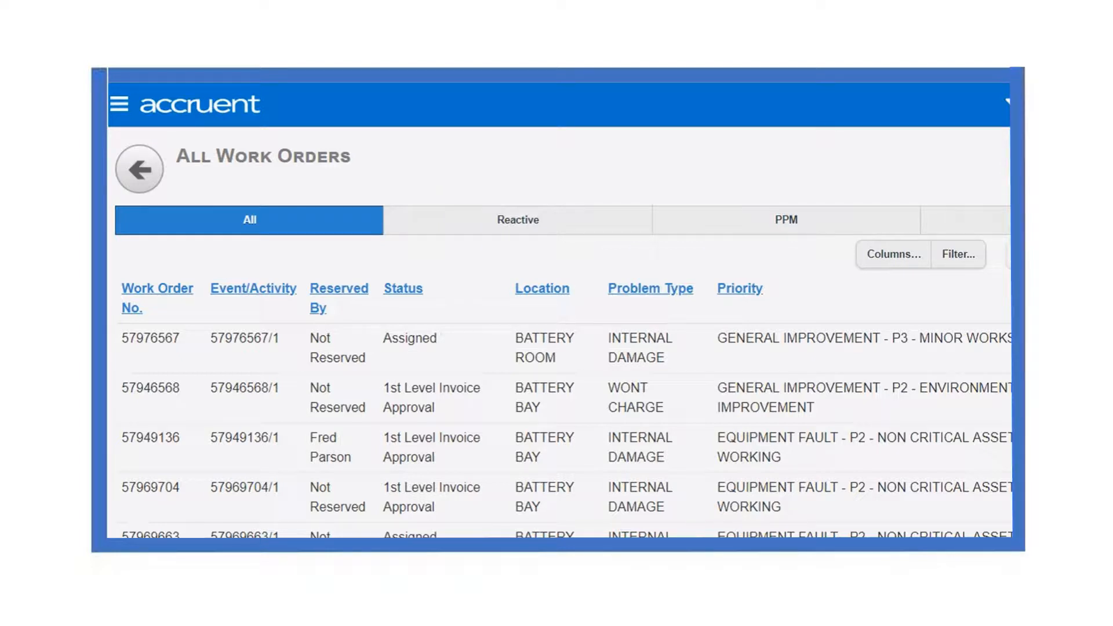
# Bring up work order 57976567's summary and its Work Permit Detail page.
pyautogui.click(150, 348)
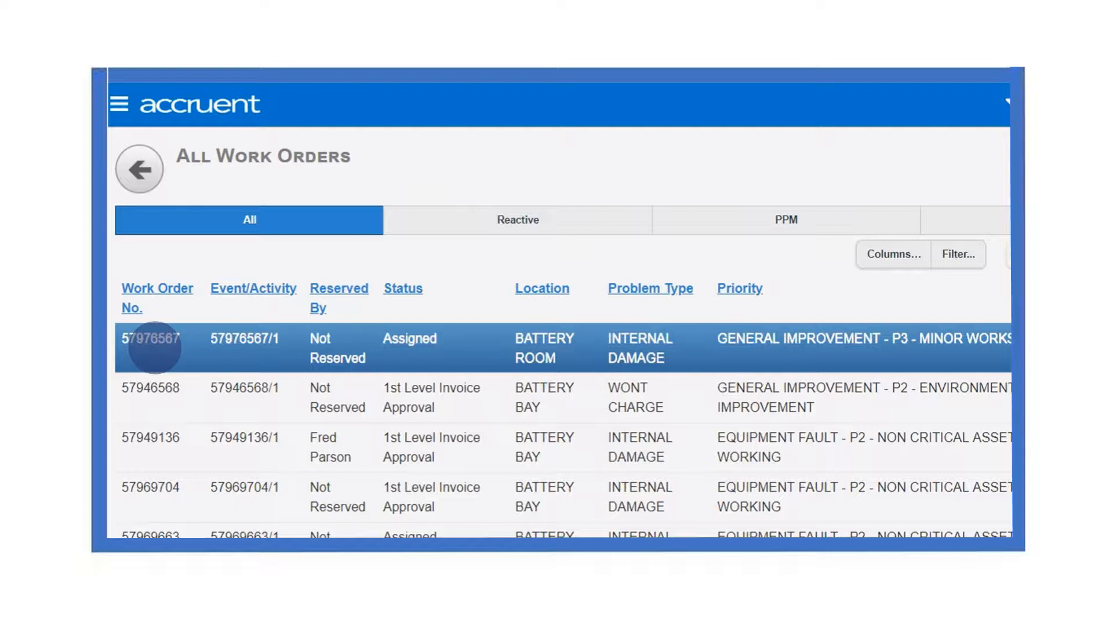
pyautogui.click(150, 348)
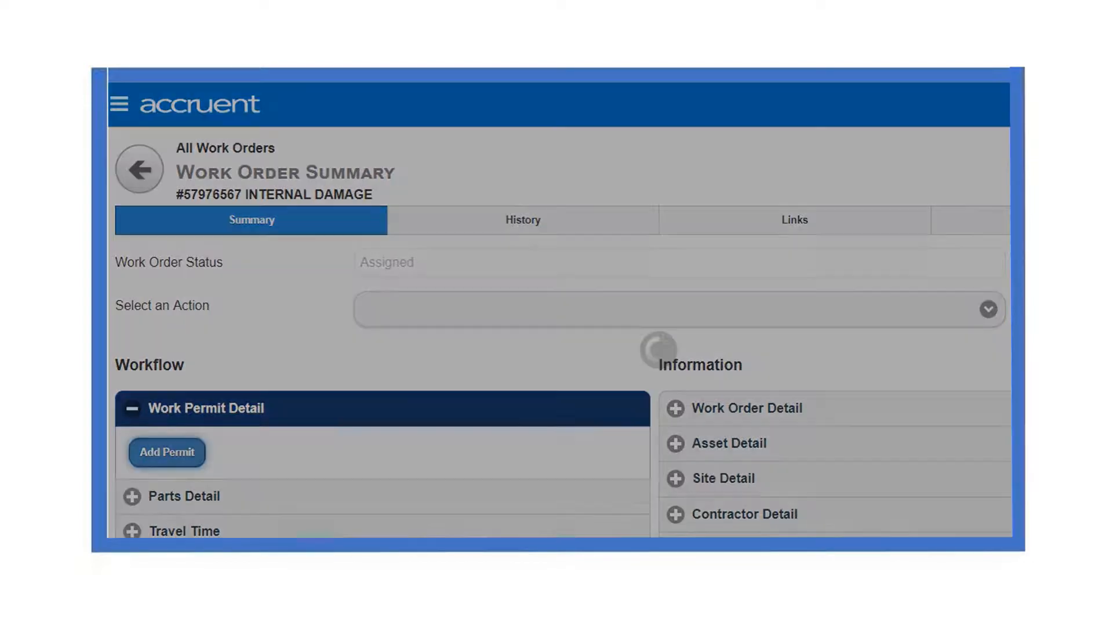
pyautogui.click(167, 452)
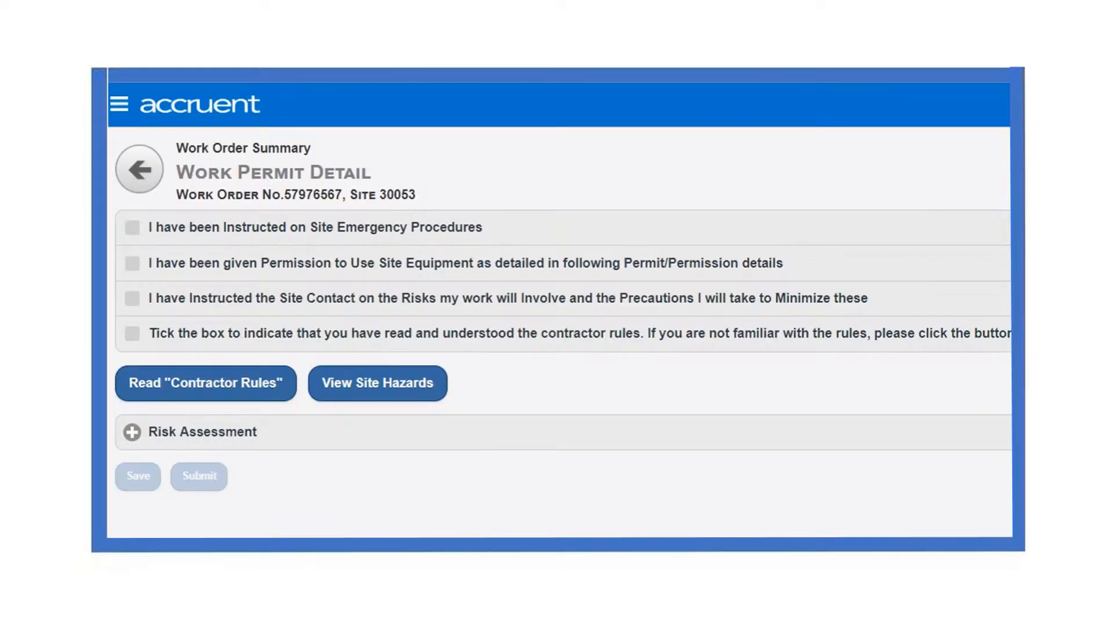
# Tick the emergency procedures, site equipment permission, and risks-explained-to-site-contact declarations.
pyautogui.click(132, 227)
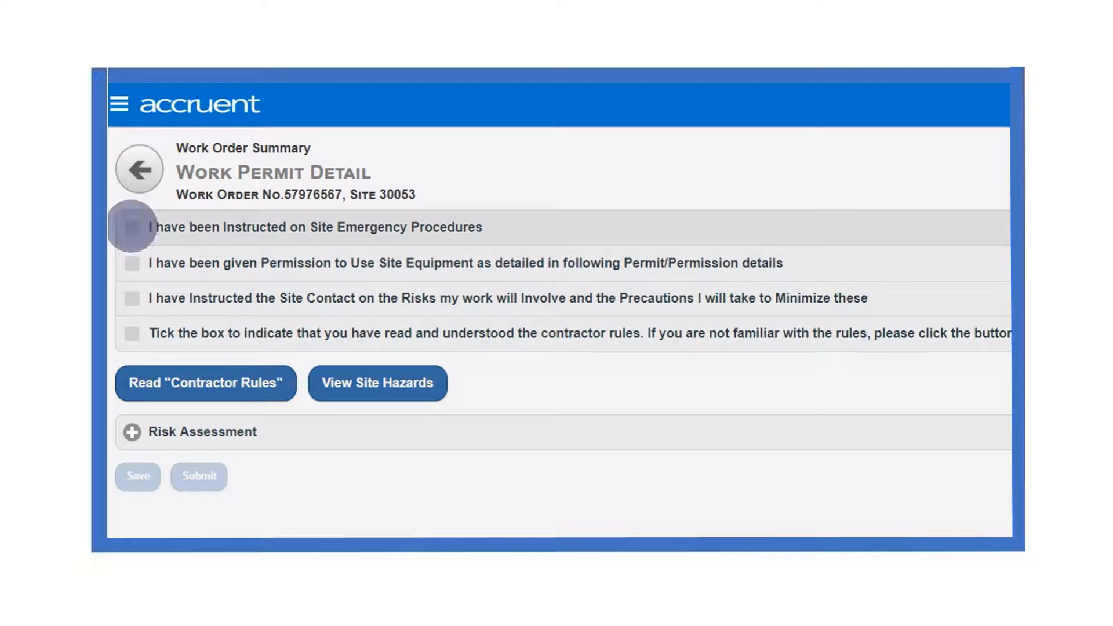
pyautogui.click(132, 227)
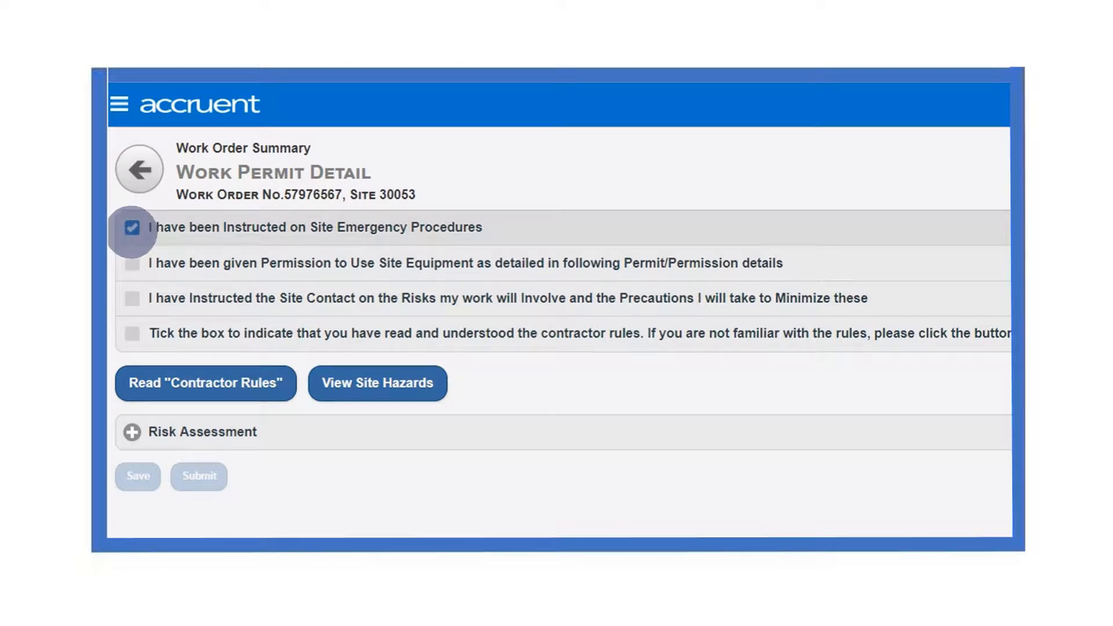
pyautogui.click(132, 263)
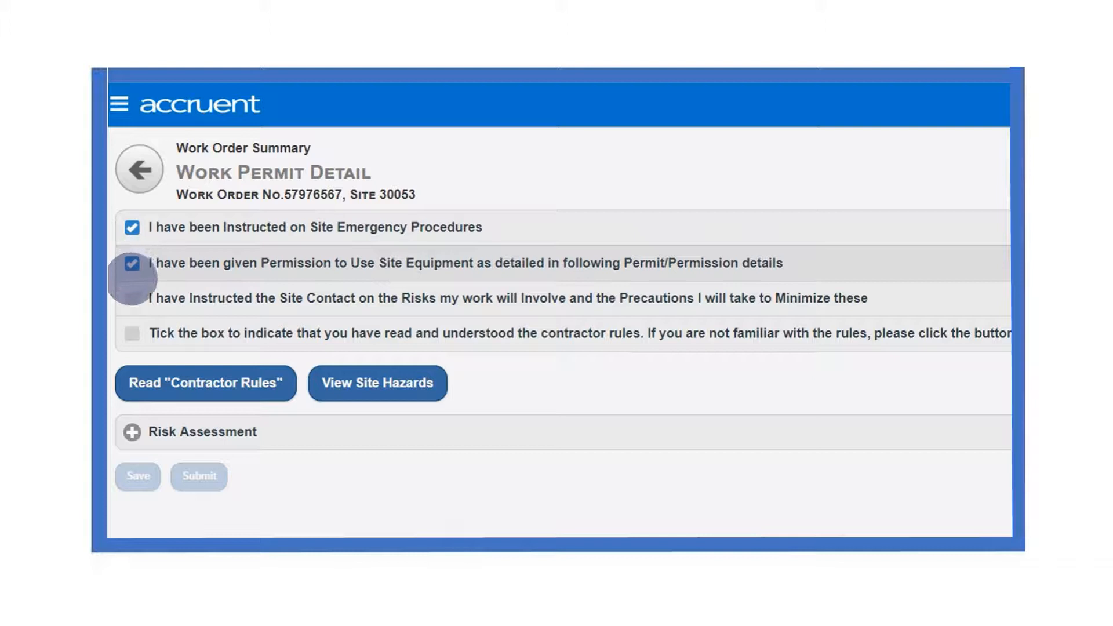
pyautogui.click(132, 298)
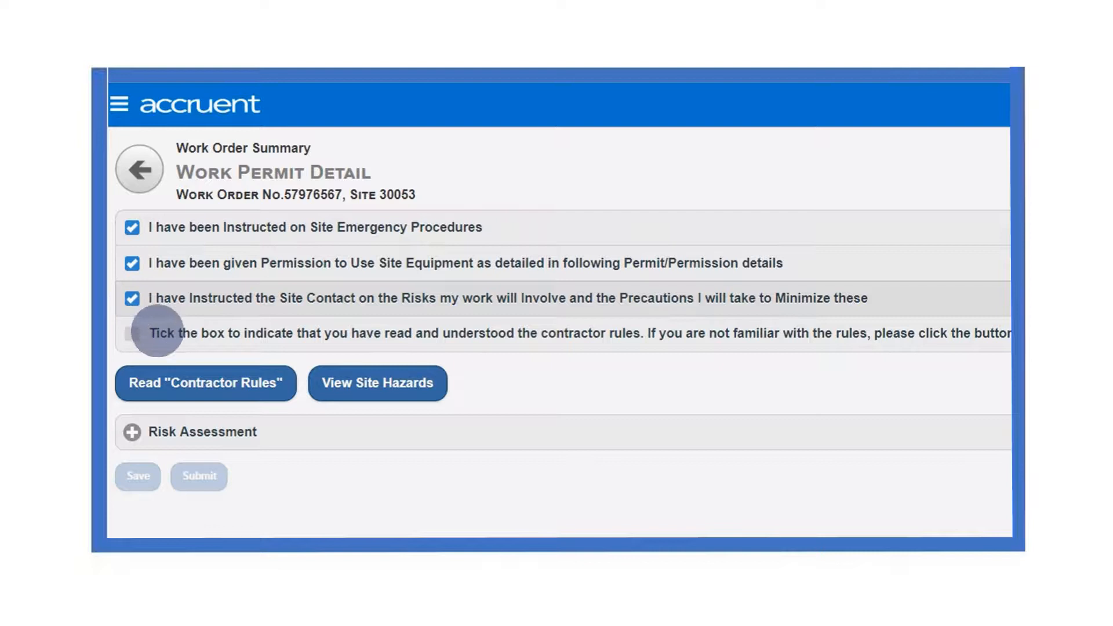
# Read through the Contractor Rules dialog and accept it, ticking the fourth declaration.
pyautogui.click(205, 383)
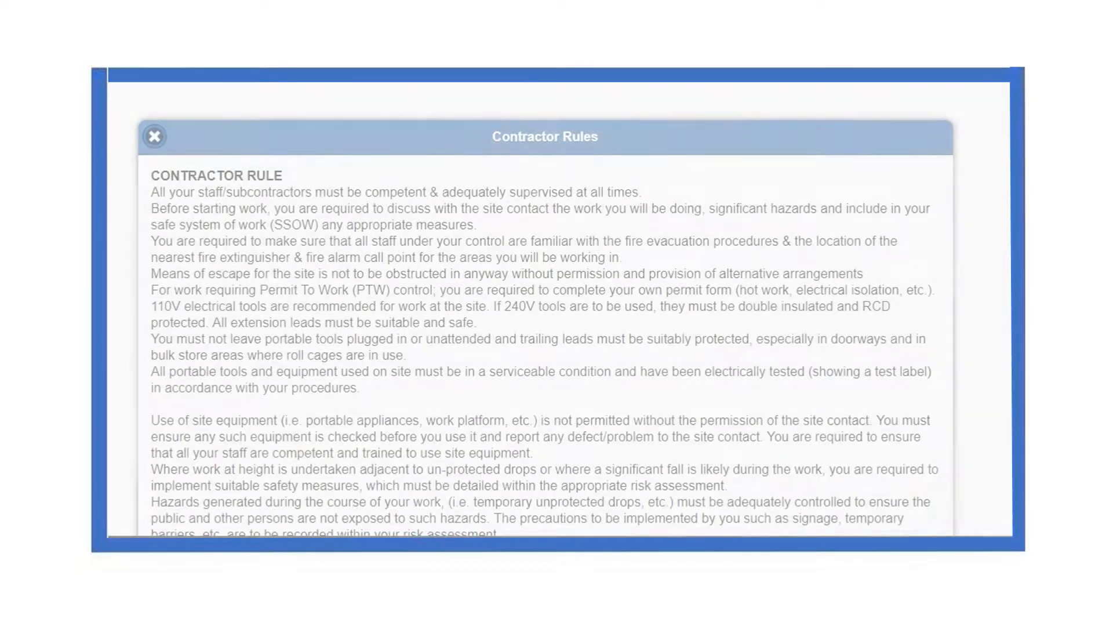
pyautogui.scroll(-3)
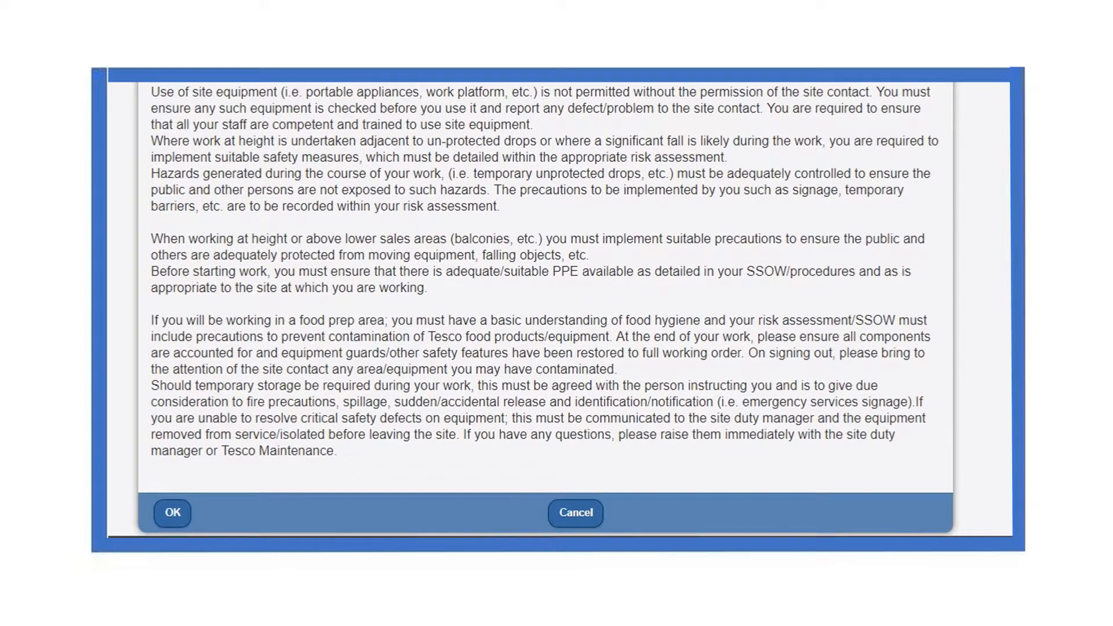
pyautogui.click(172, 513)
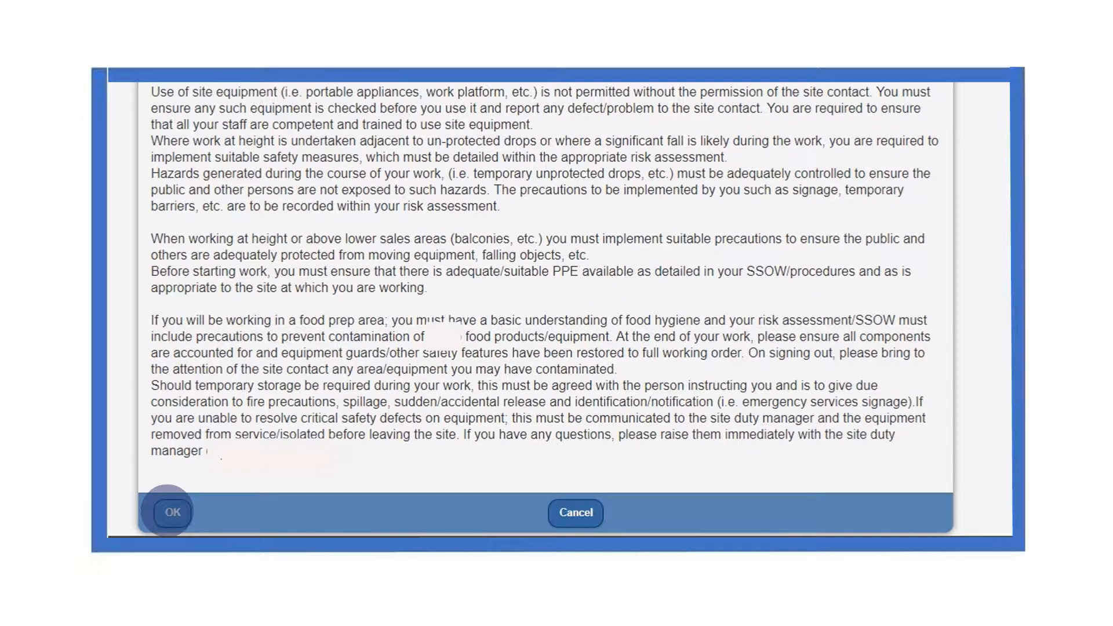
pyautogui.click(172, 513)
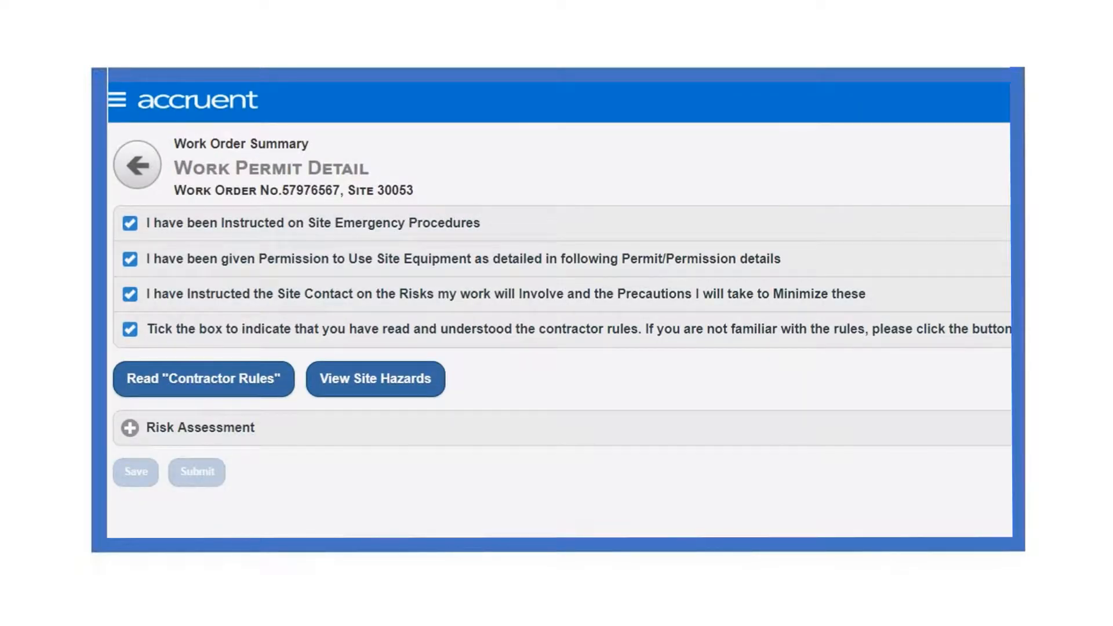
# View the site hazards showing the asbestos register, acknowledge them, and expand Risk Assessment.
pyautogui.click(369, 378)
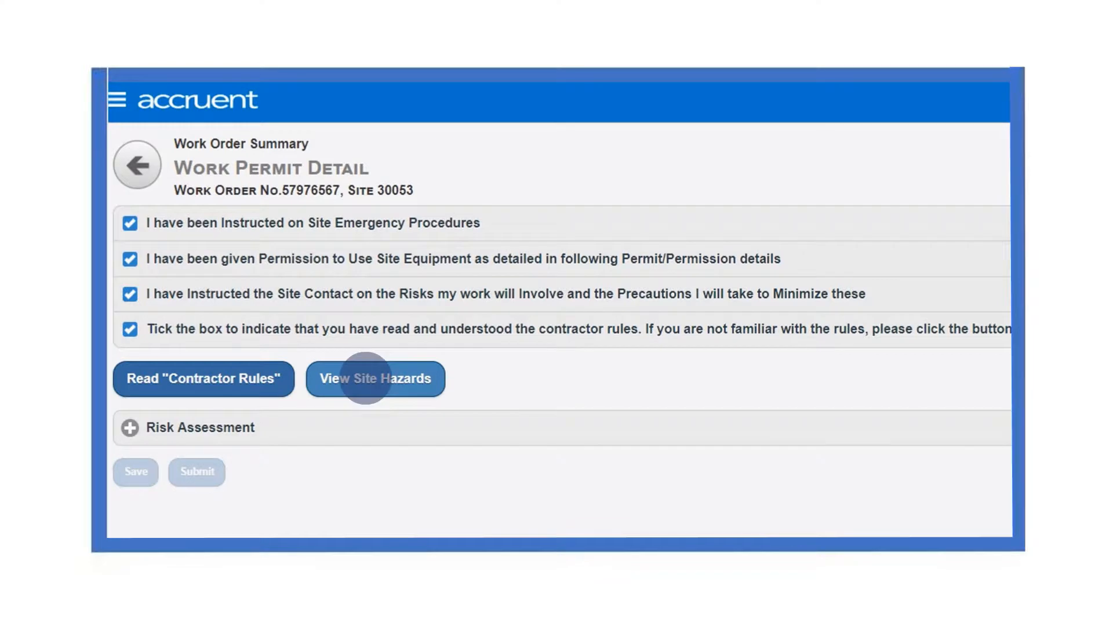
pyautogui.click(376, 378)
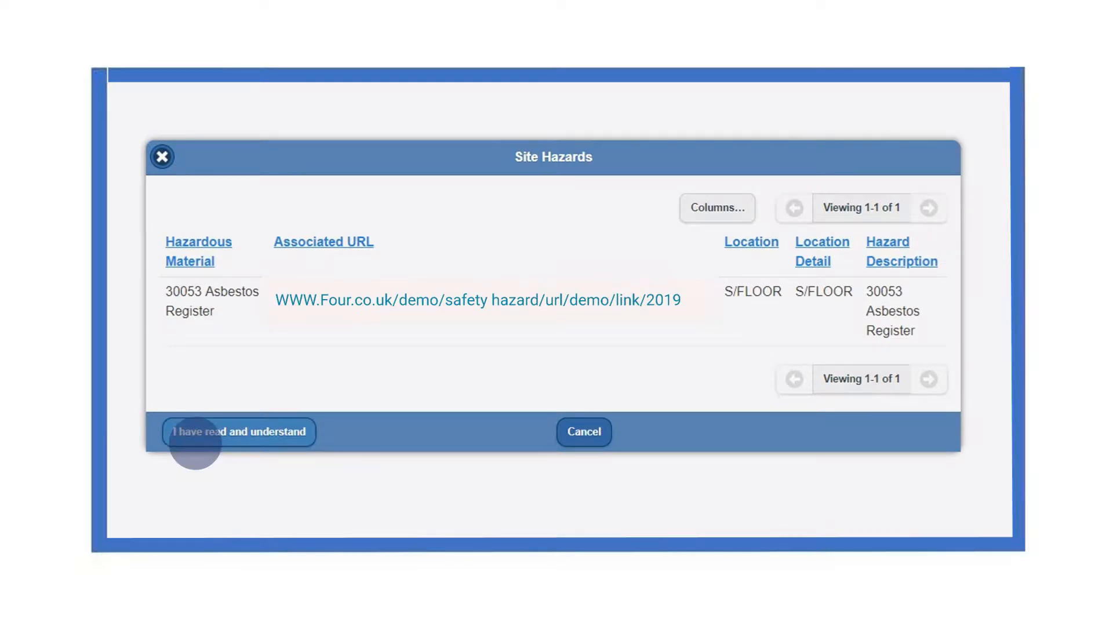
pyautogui.click(239, 431)
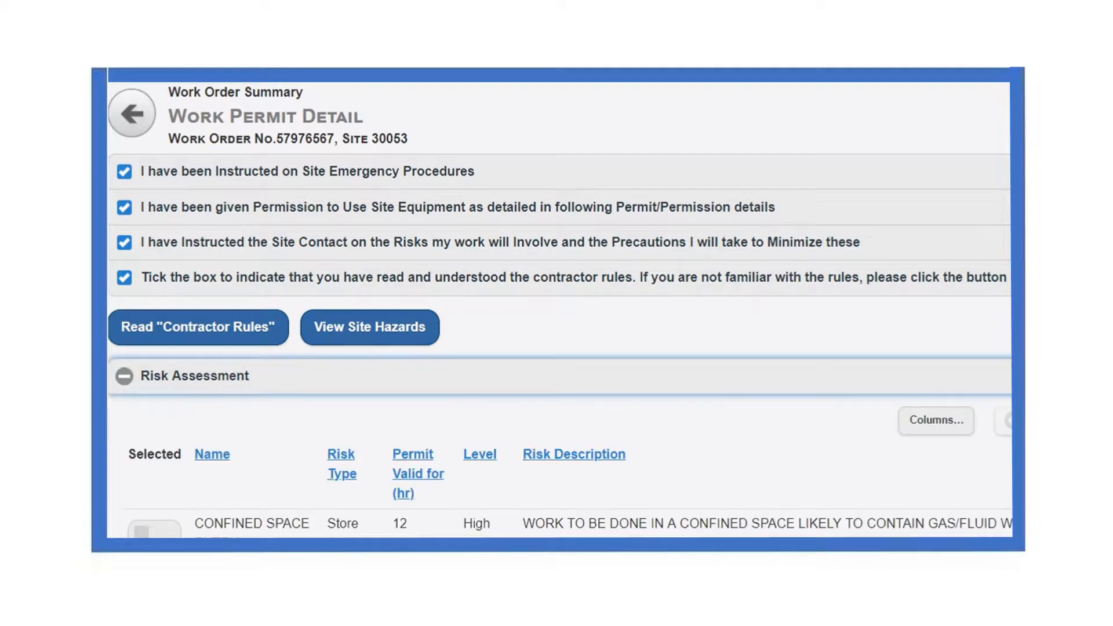
pyautogui.scroll(-3)
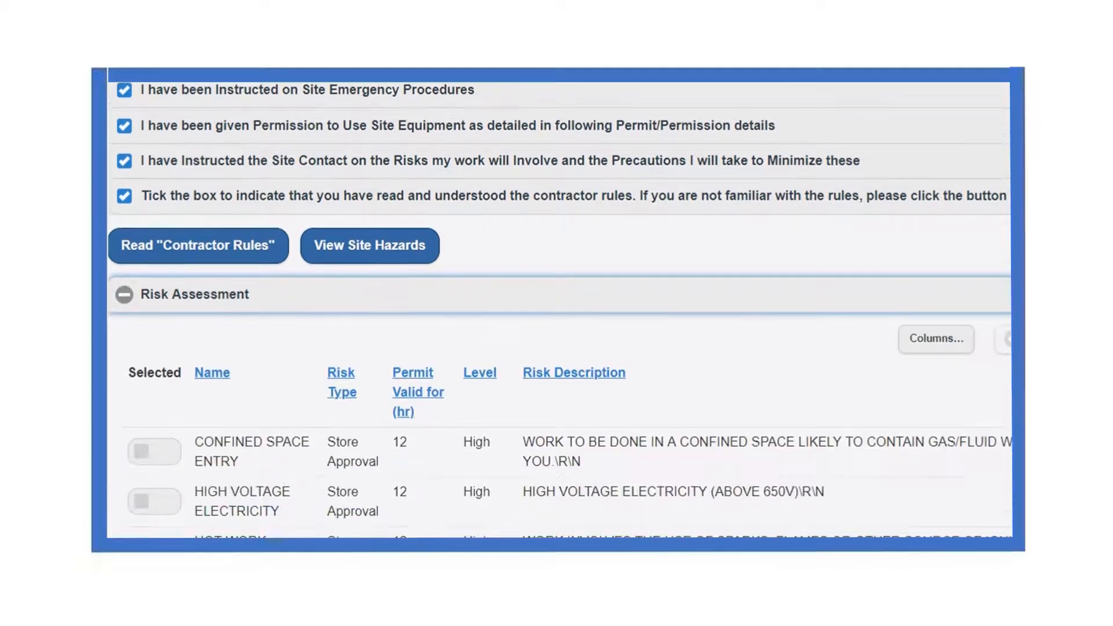
pyautogui.scroll(-3)
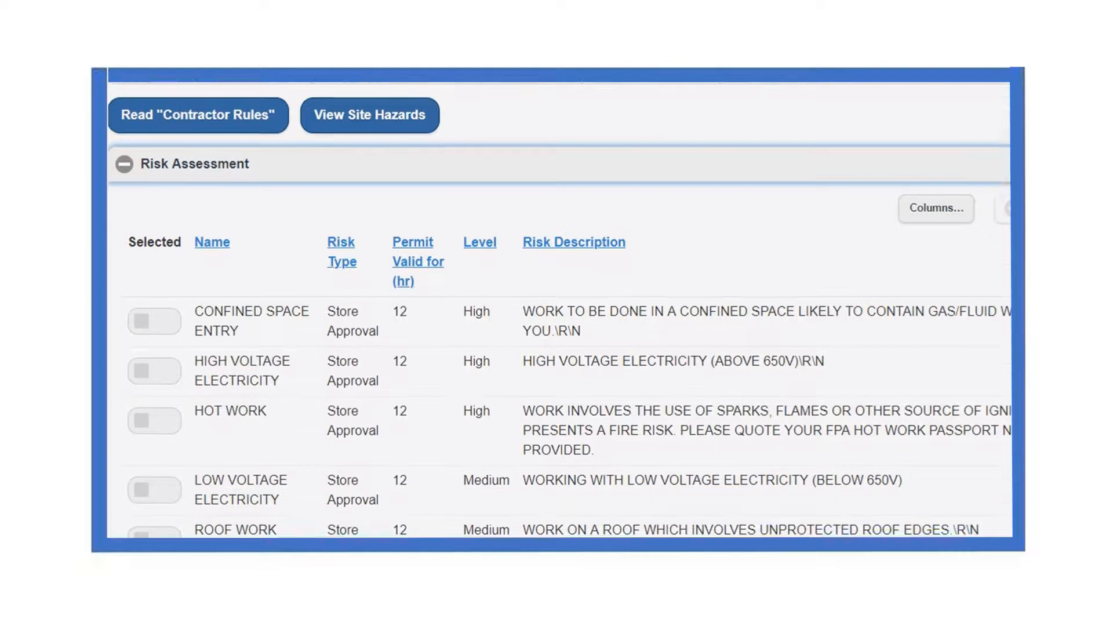
pyautogui.scroll(-3)
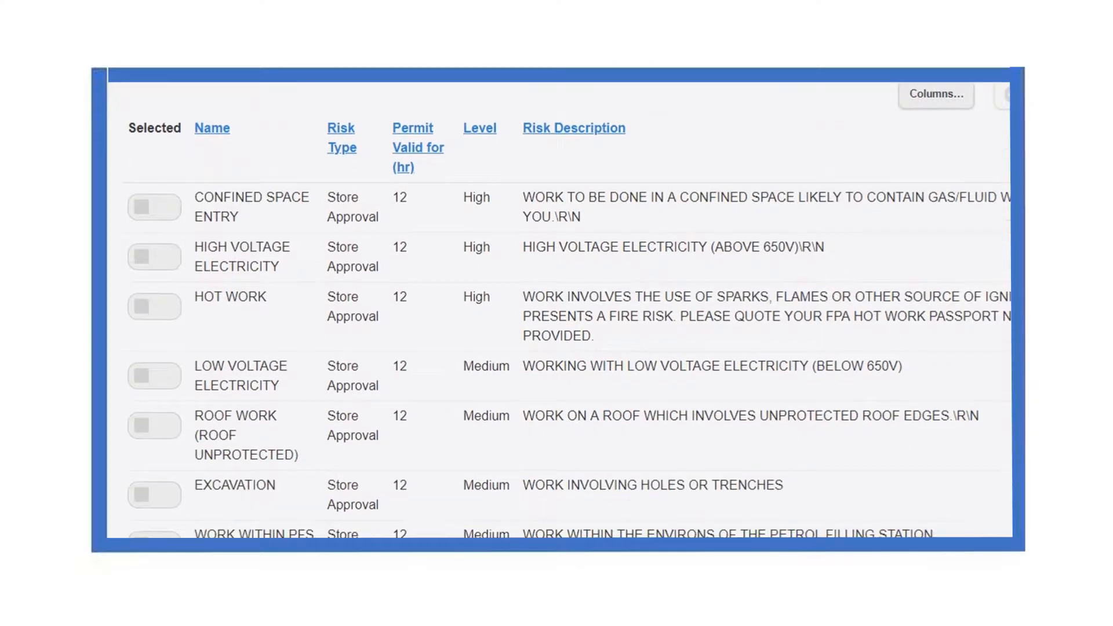
pyautogui.scroll(-3)
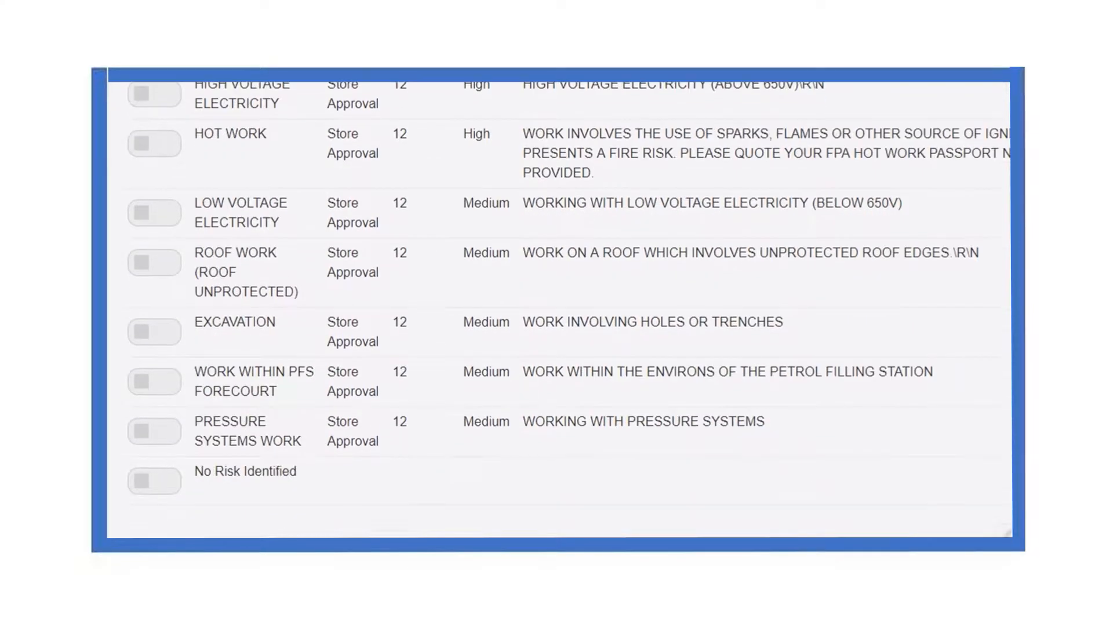
pyautogui.scroll(-3)
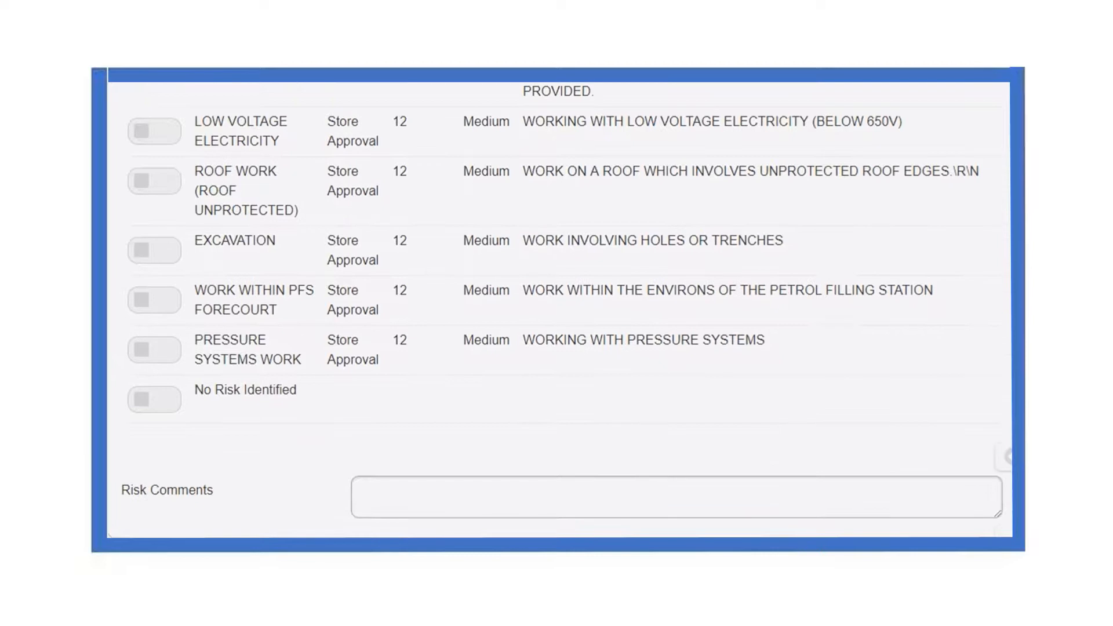
pyautogui.scroll(-3)
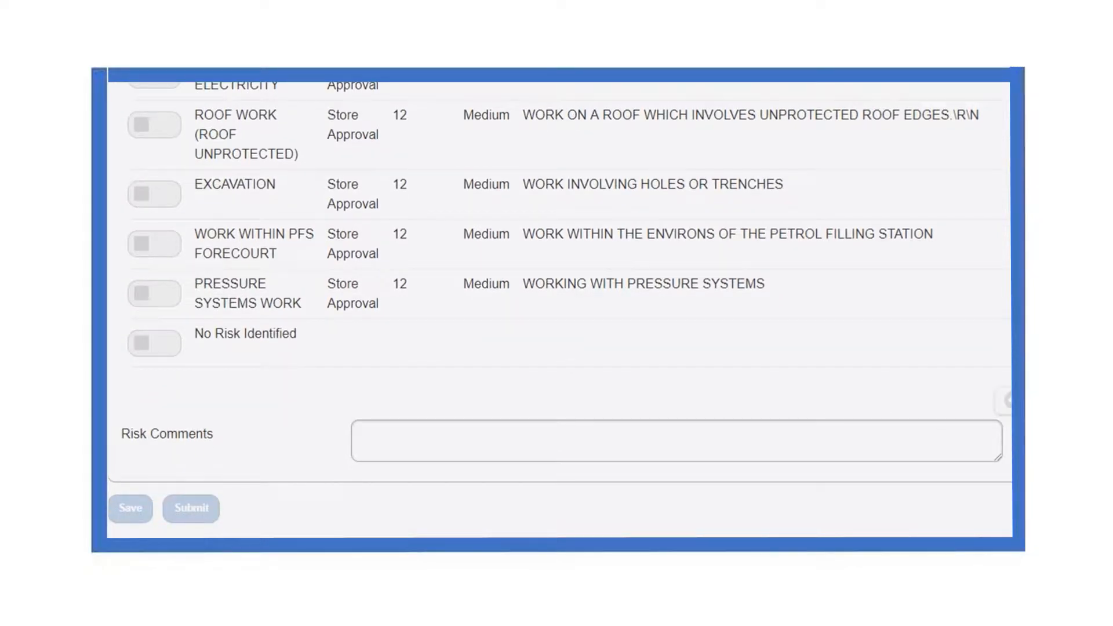
pyautogui.click(153, 343)
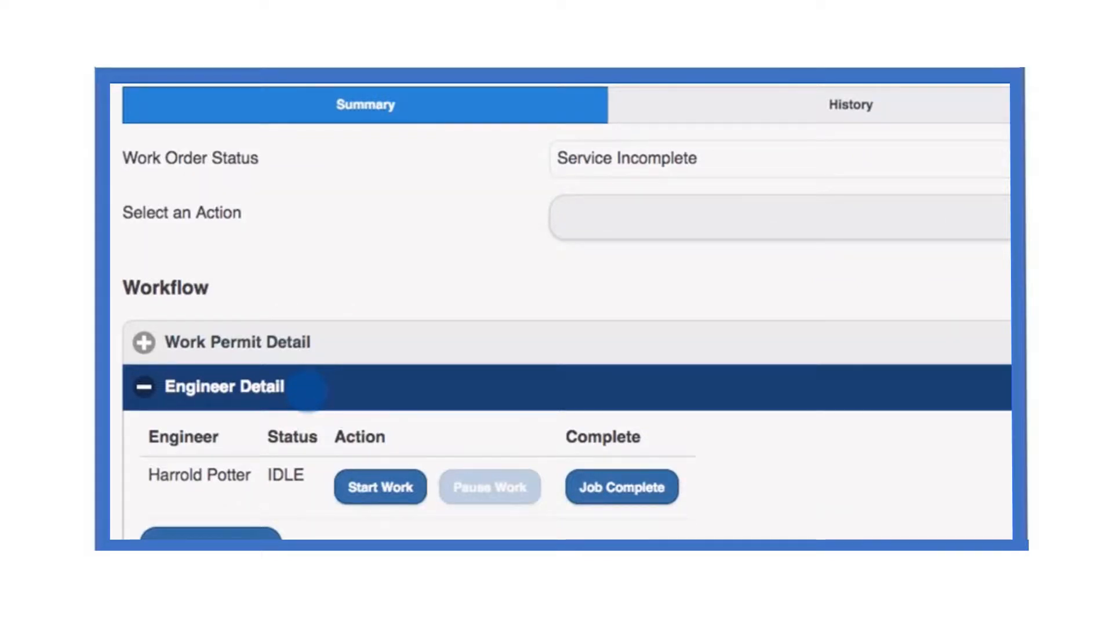
# Start work for engineer Harrold Potter from Engineer Detail and confirm the Start Job prompt.
pyautogui.click(380, 487)
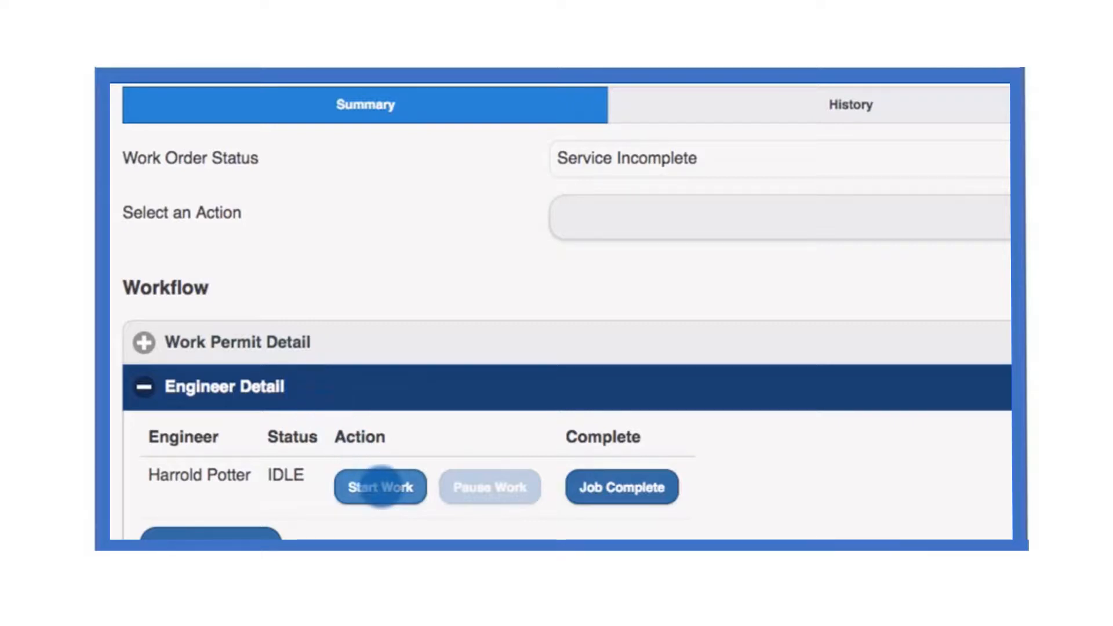
pyautogui.click(378, 487)
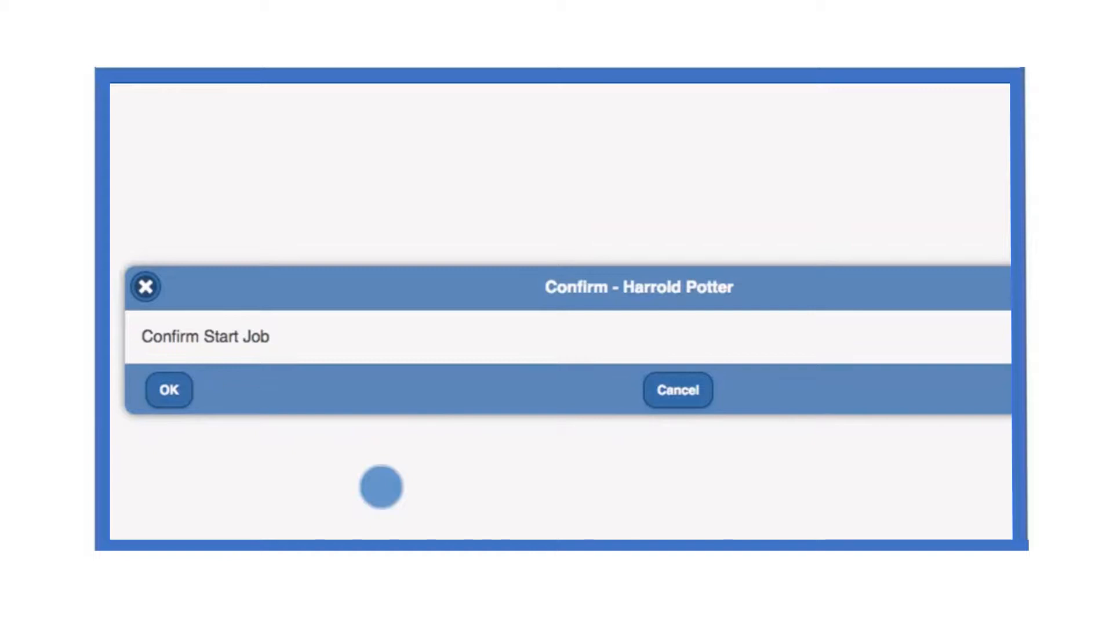
pyautogui.click(169, 391)
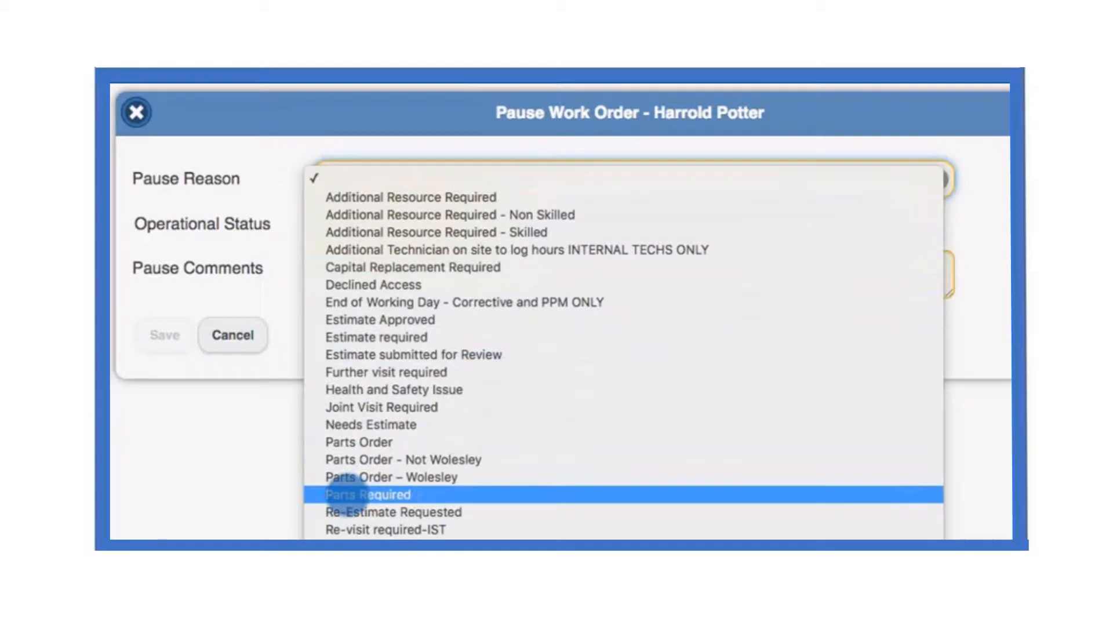
# Save a Parts Required pause with equipment Not Working and comment 'Part number #882/1239'.
pyautogui.click(364, 494)
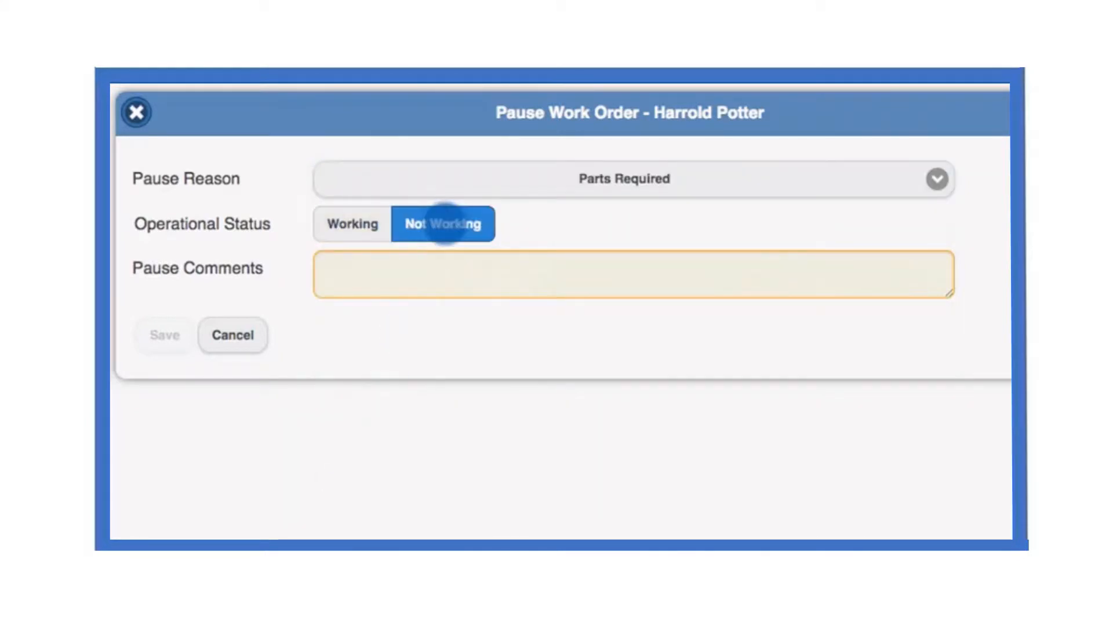
pyautogui.write('Part number #882/1239 required')
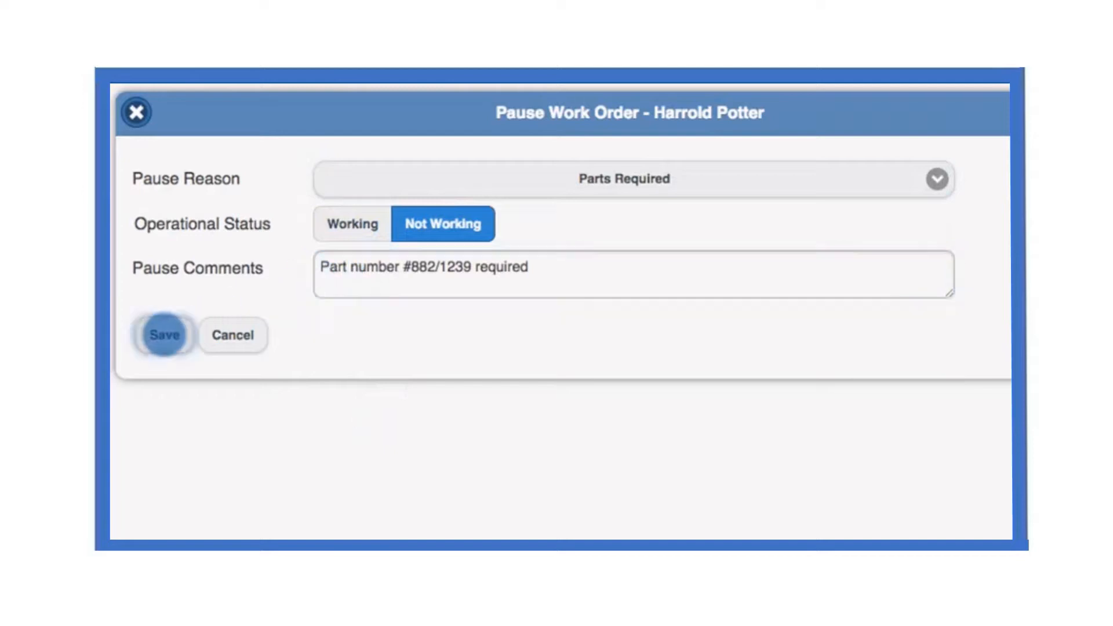
pyautogui.click(165, 335)
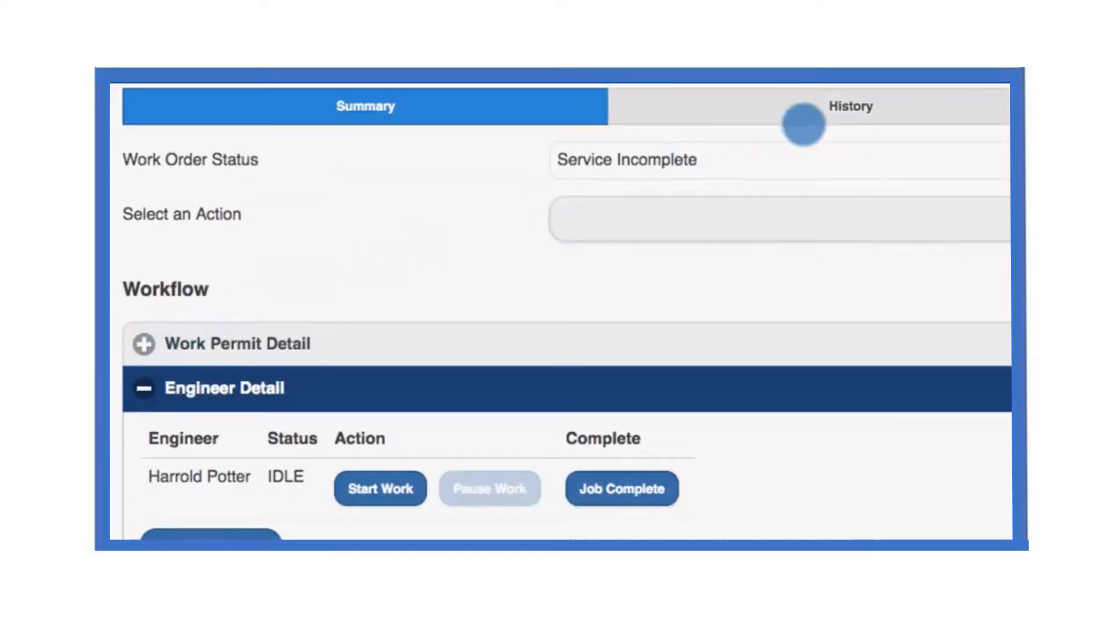
# Review the event history, then restart Harrold Potter's job and confirm so he shows WORKING.
pyautogui.click(852, 106)
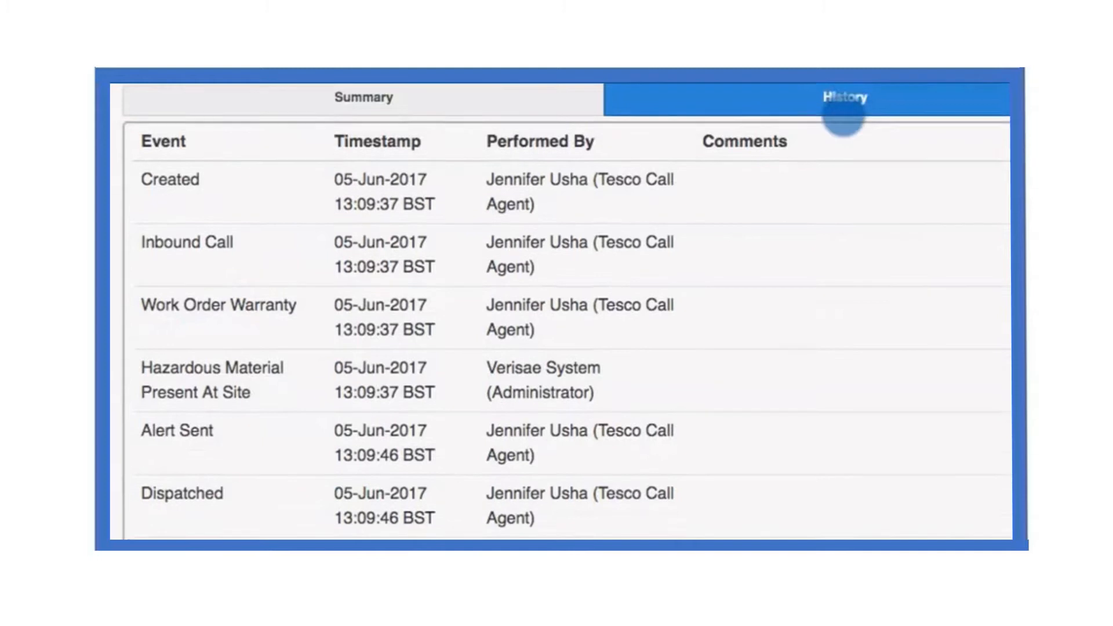
pyautogui.scroll(-3)
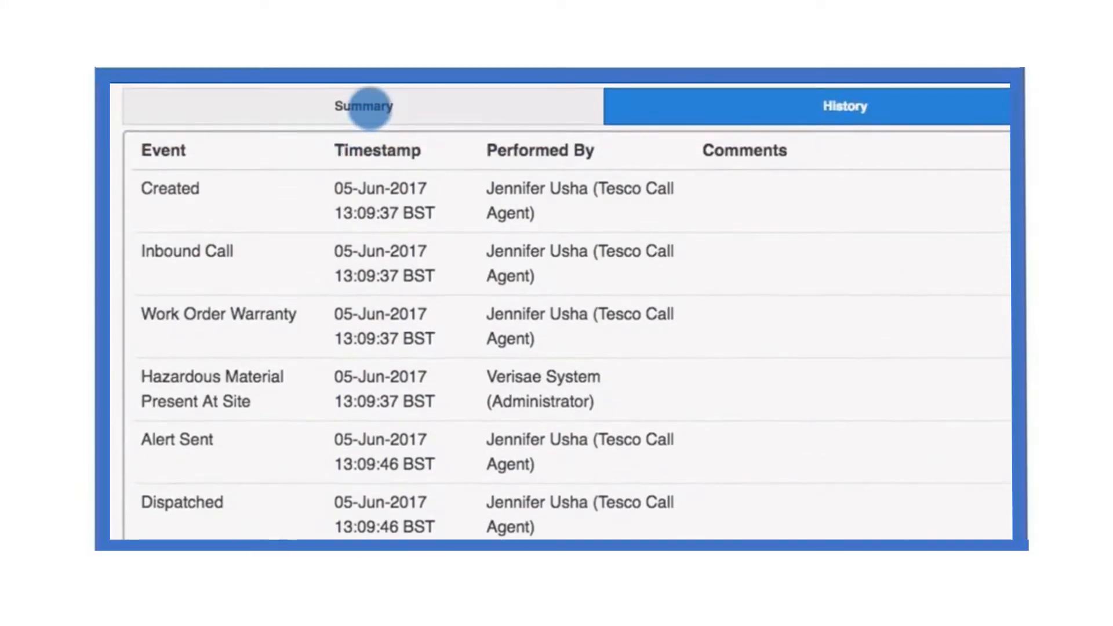
pyautogui.click(364, 110)
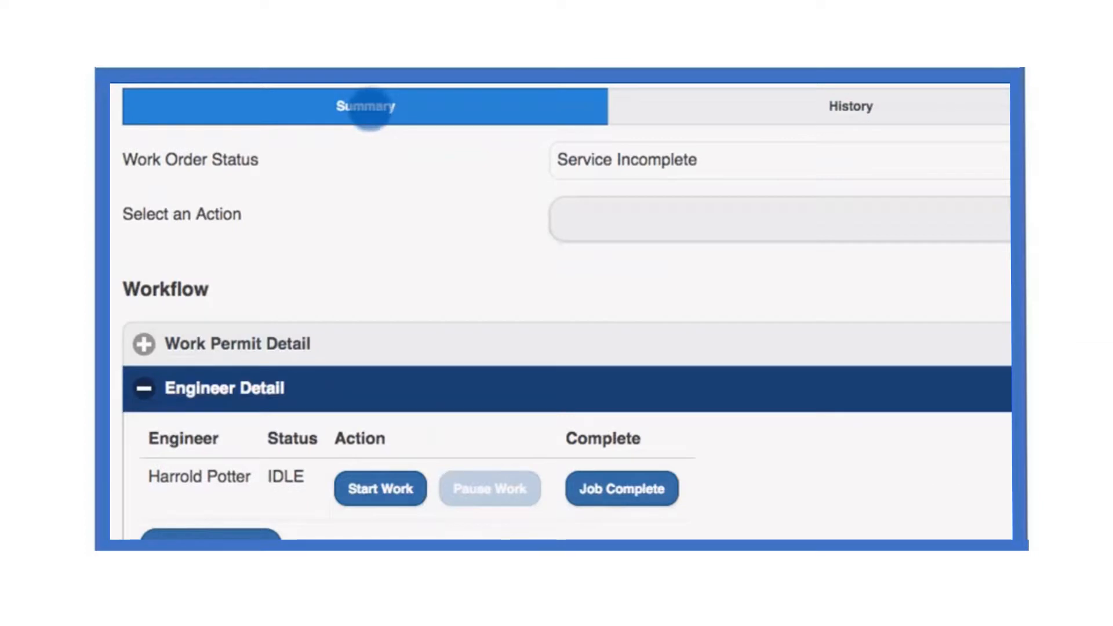
pyautogui.click(380, 489)
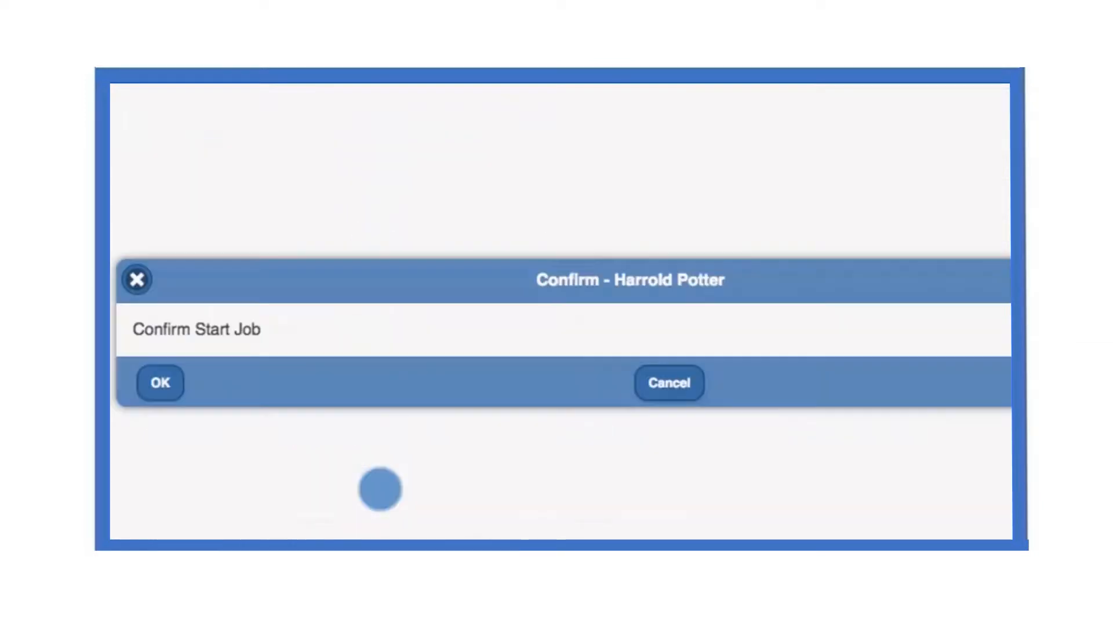
pyautogui.click(161, 383)
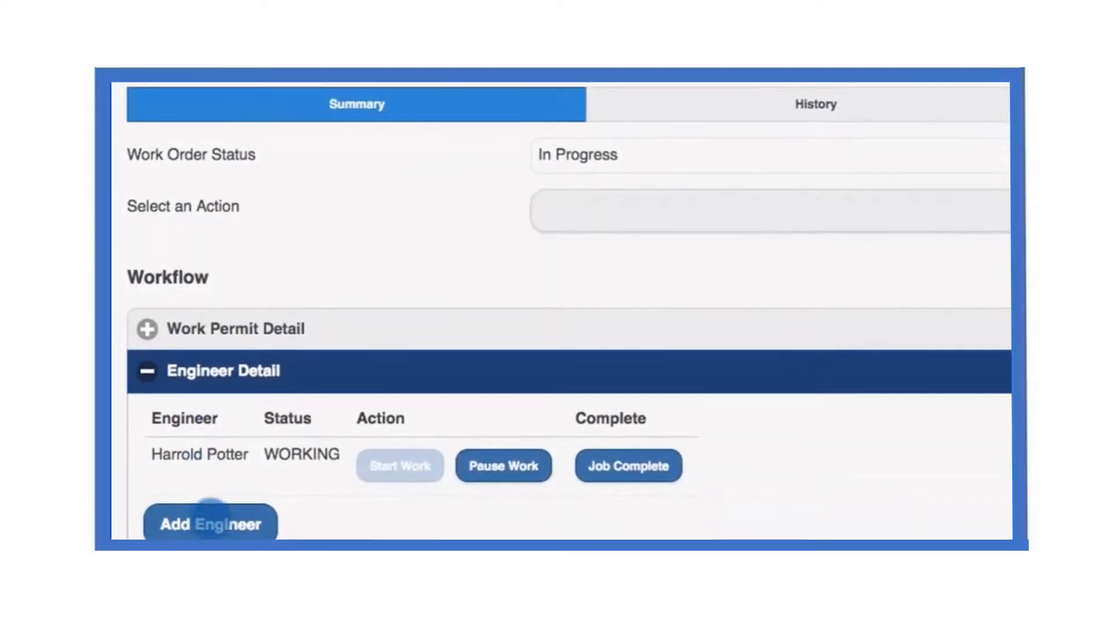
pyautogui.click(211, 523)
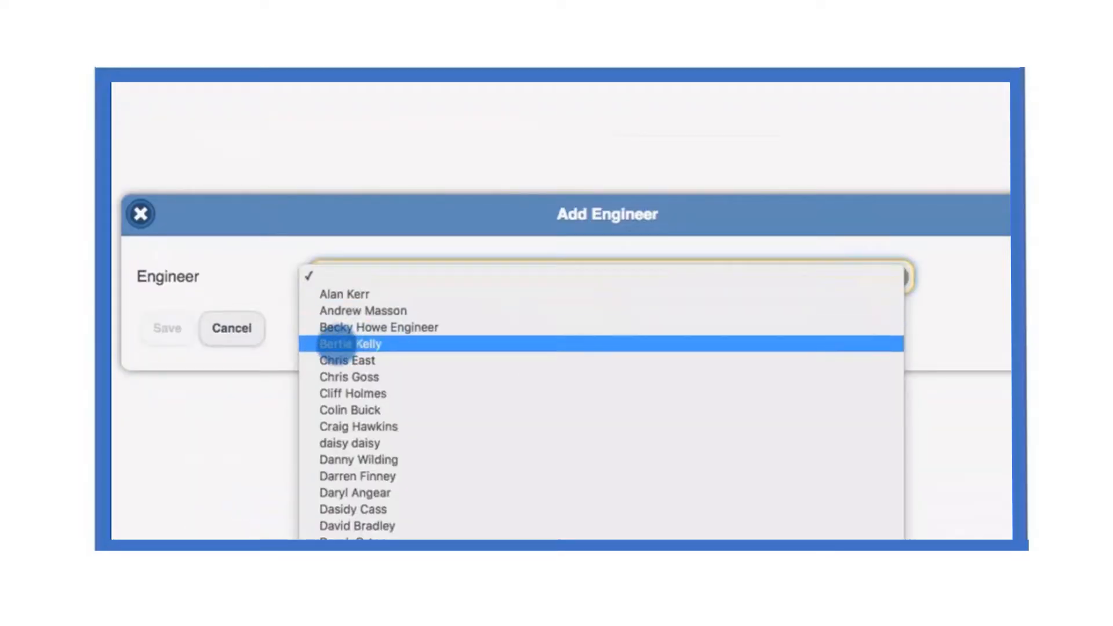
pyautogui.click(351, 344)
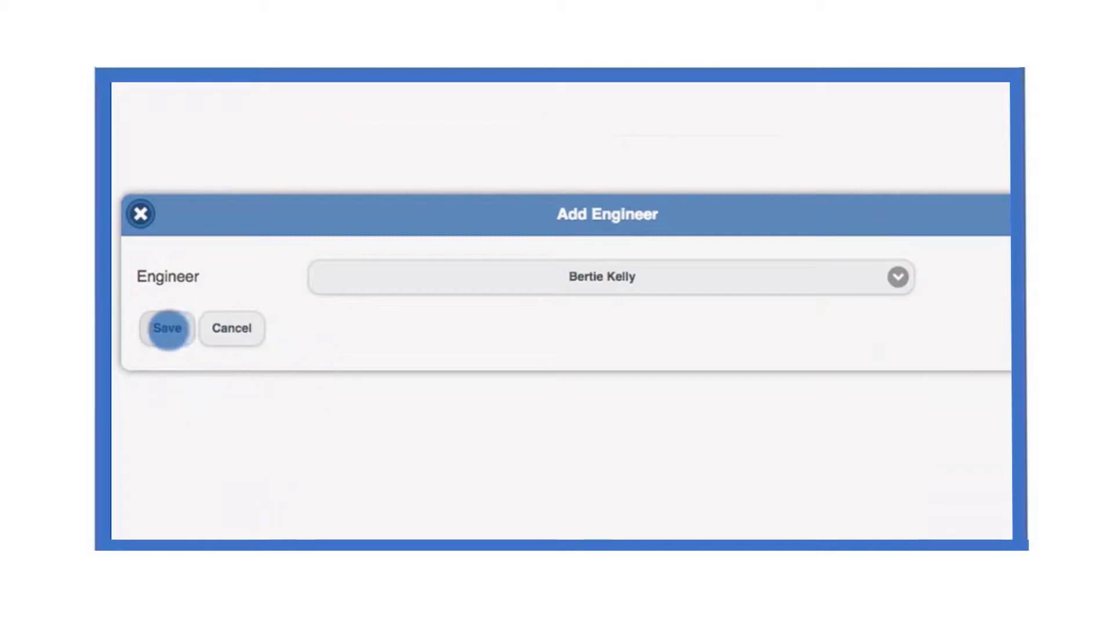
pyautogui.click(166, 328)
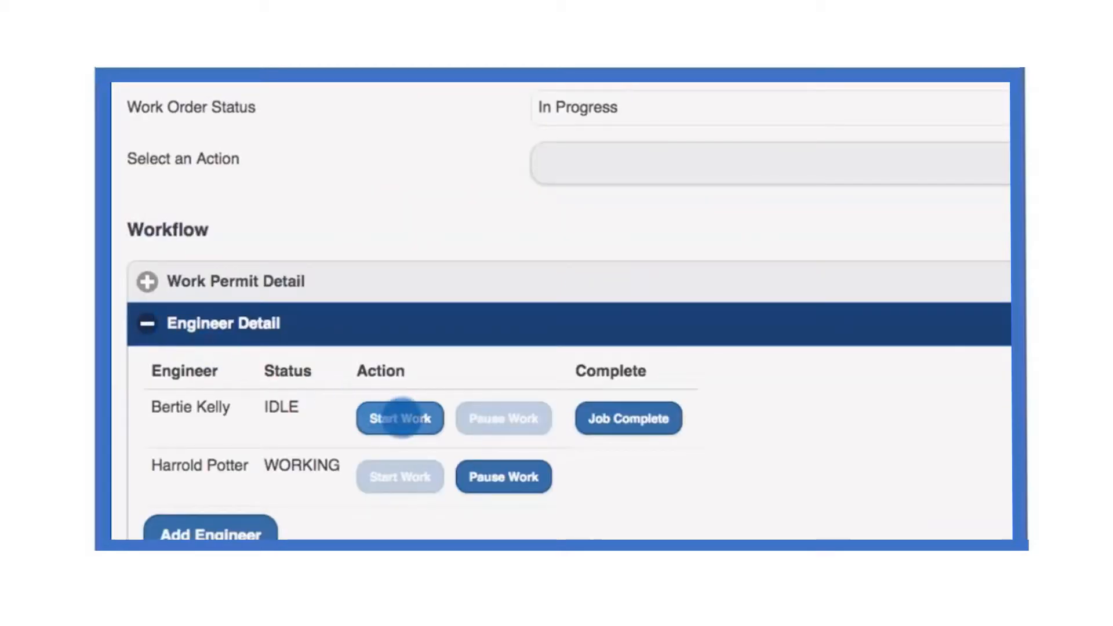
pyautogui.click(399, 418)
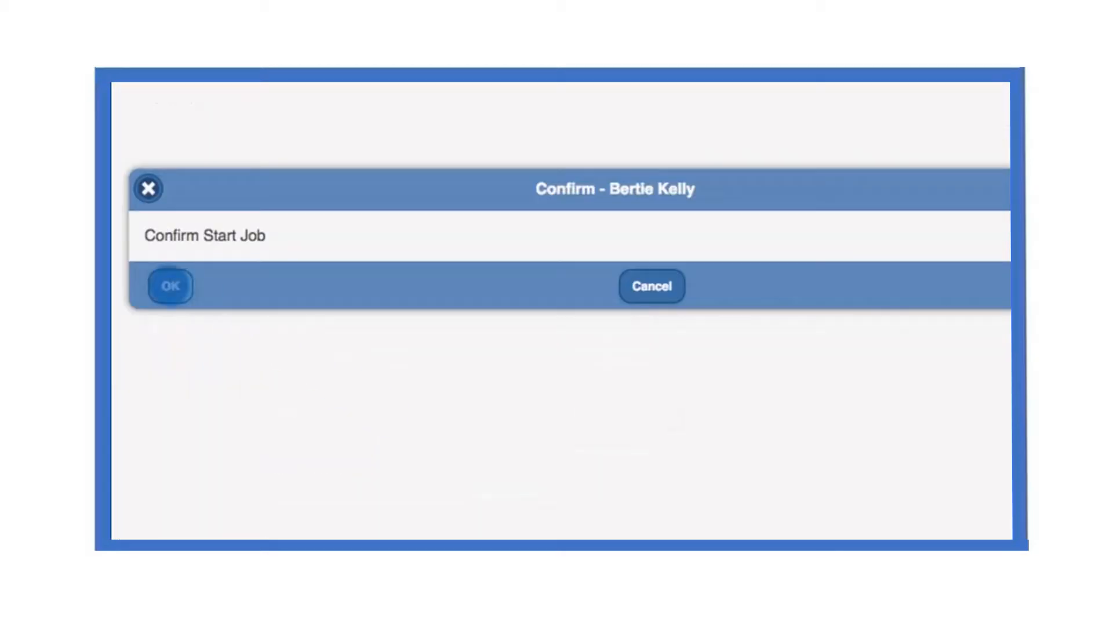
pyautogui.click(169, 285)
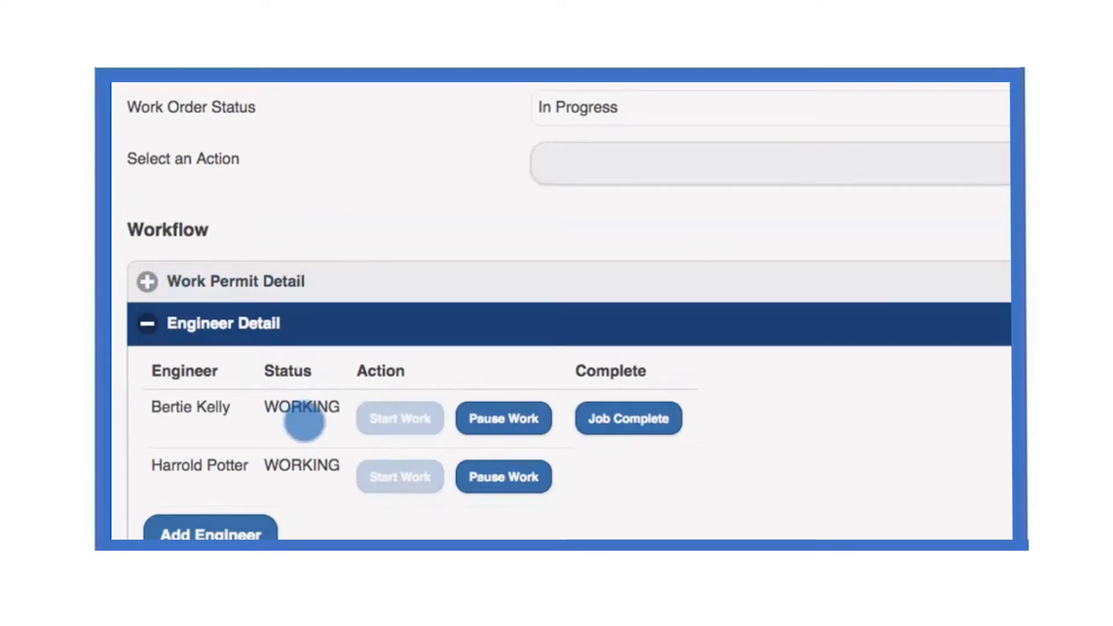
pyautogui.click(630, 417)
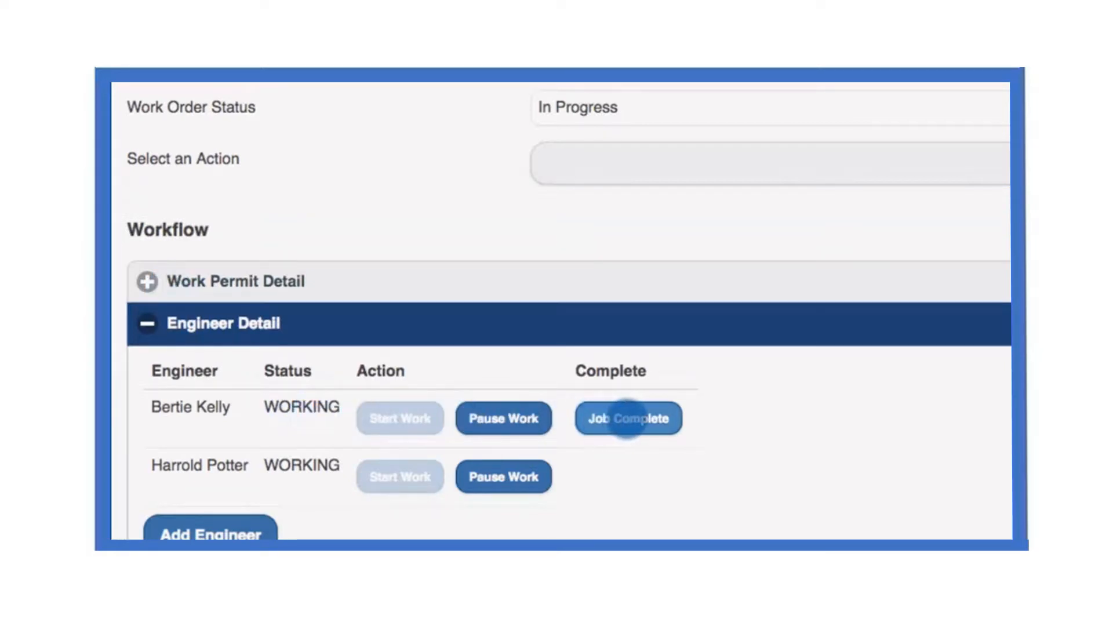
pyautogui.click(629, 418)
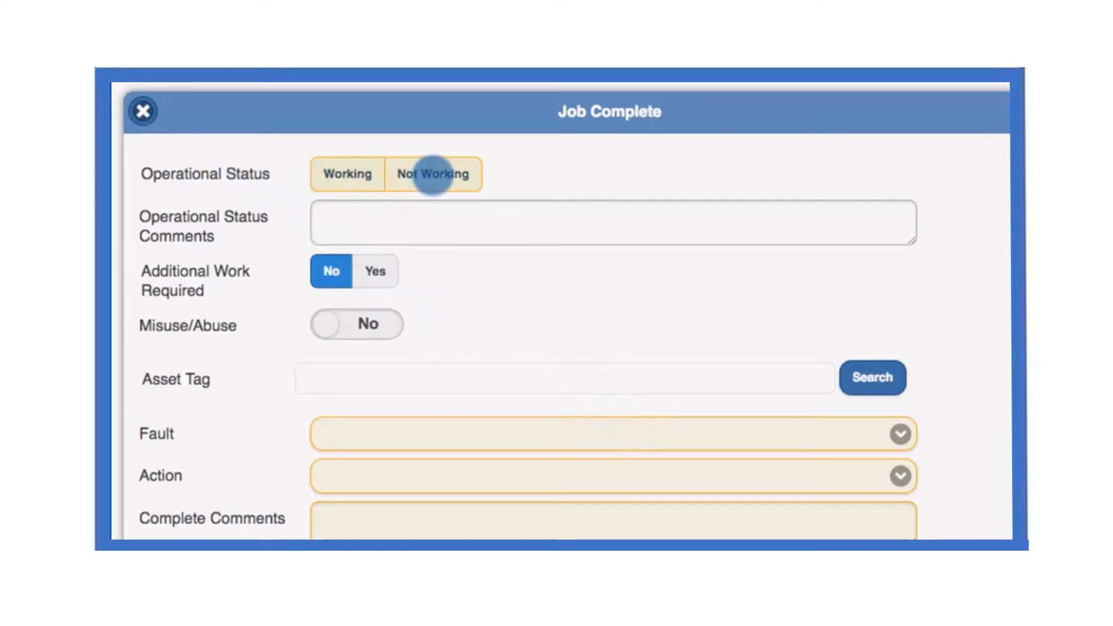
pyautogui.click(347, 174)
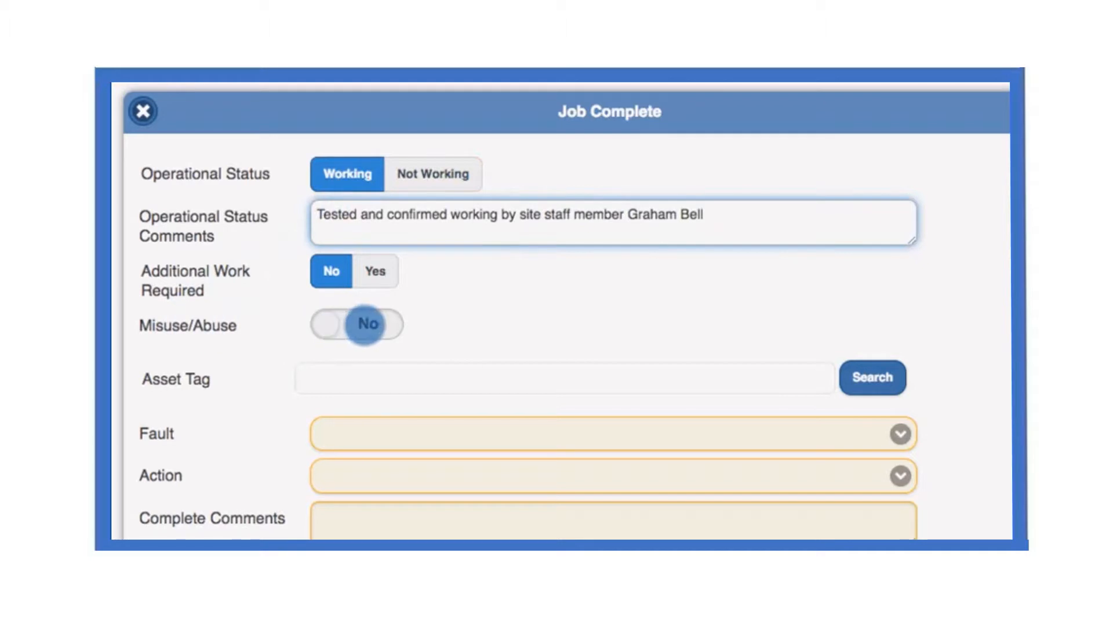
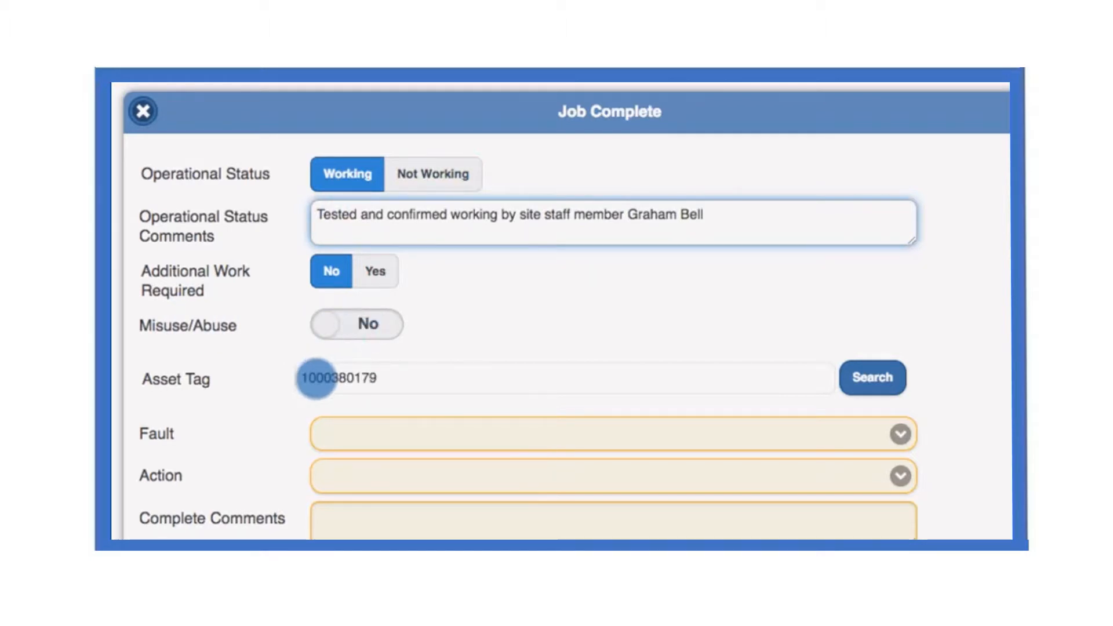
pyautogui.click(899, 431)
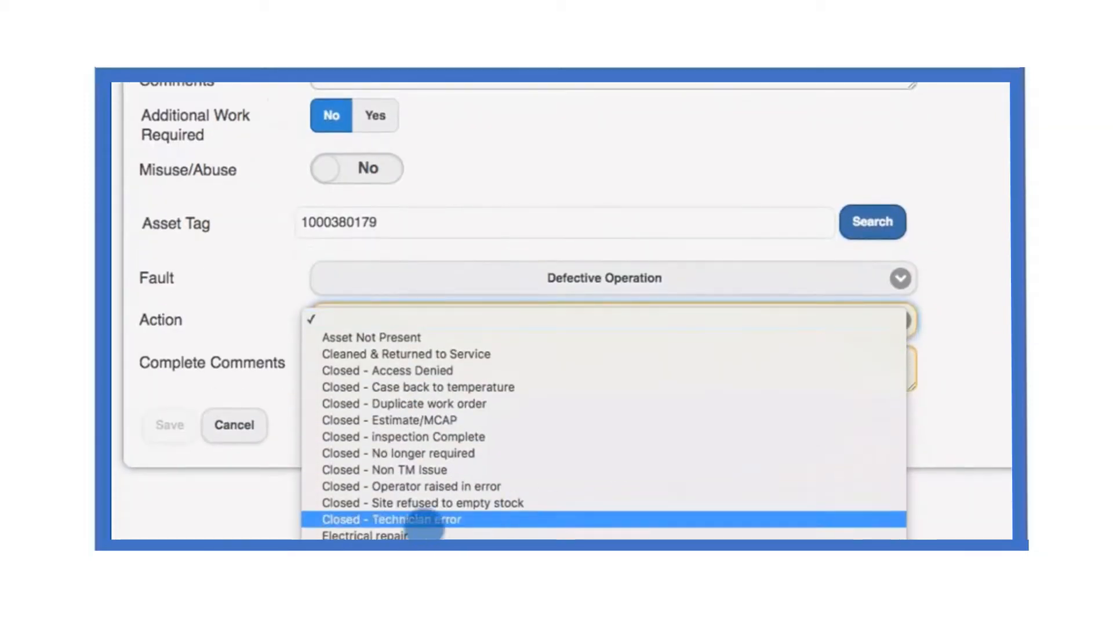
pyautogui.click(365, 536)
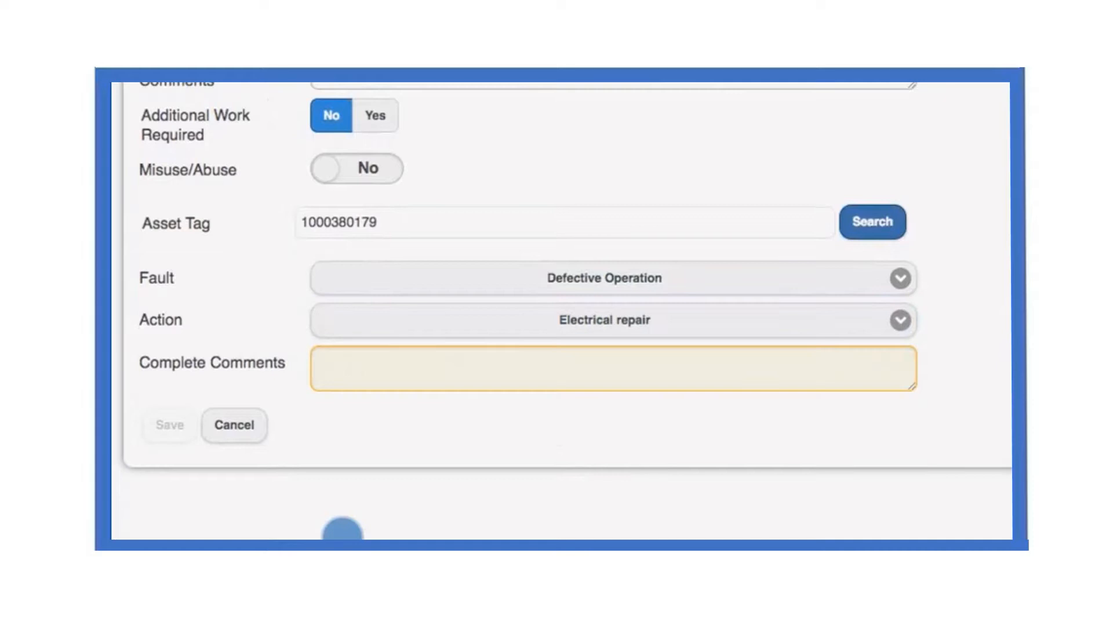
pyautogui.write('Addi')
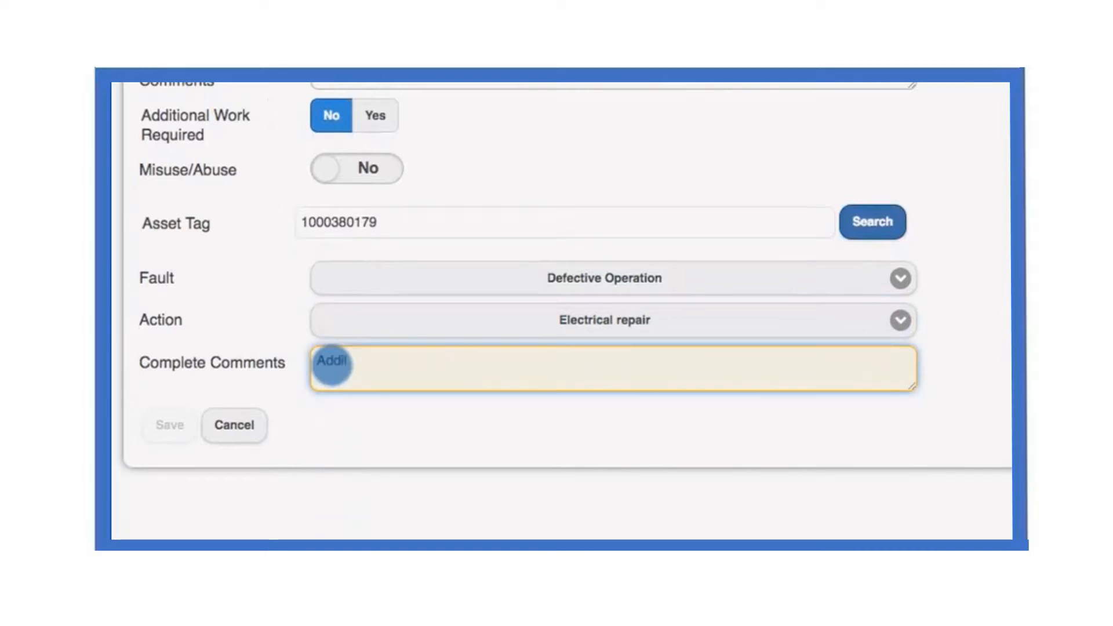
pyautogui.write('Additional part #133/4331001 required')
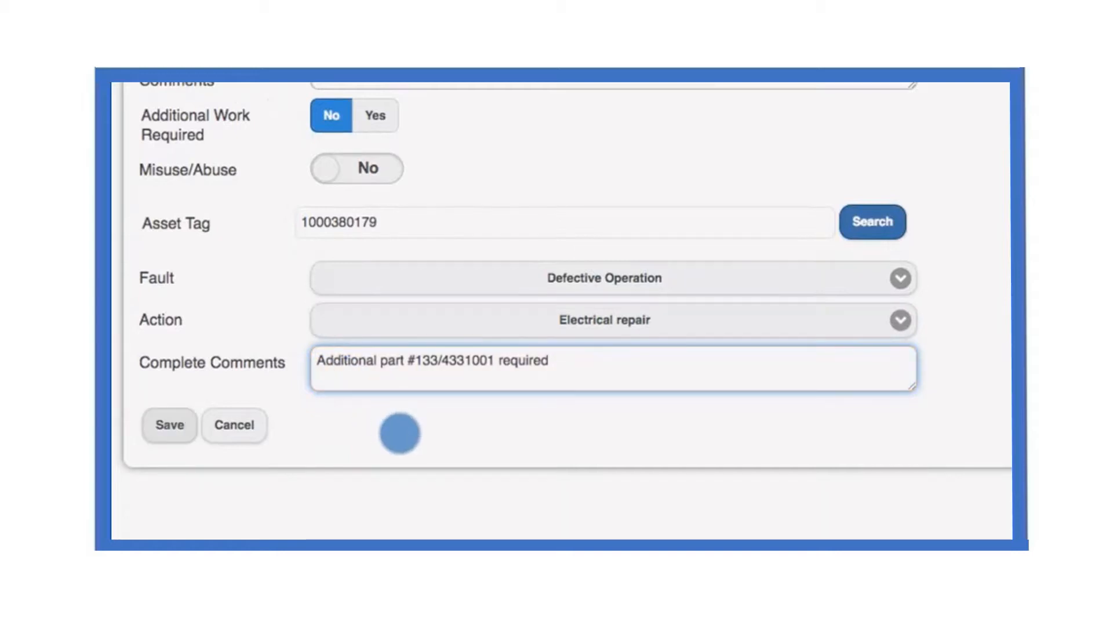
pyautogui.moveTo(374, 432)
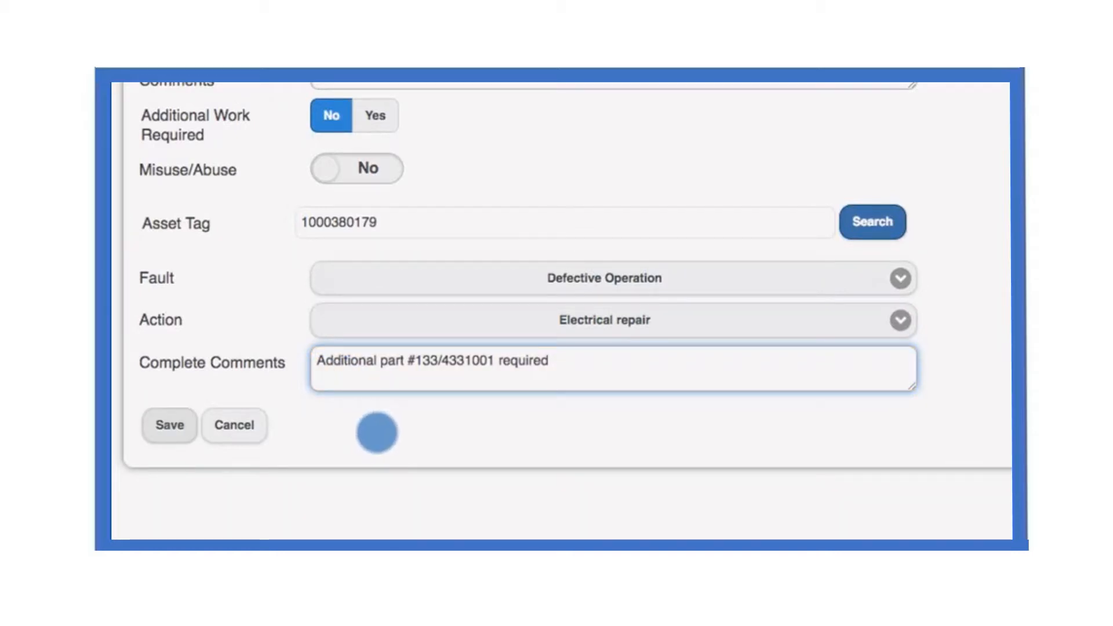
pyautogui.click(169, 424)
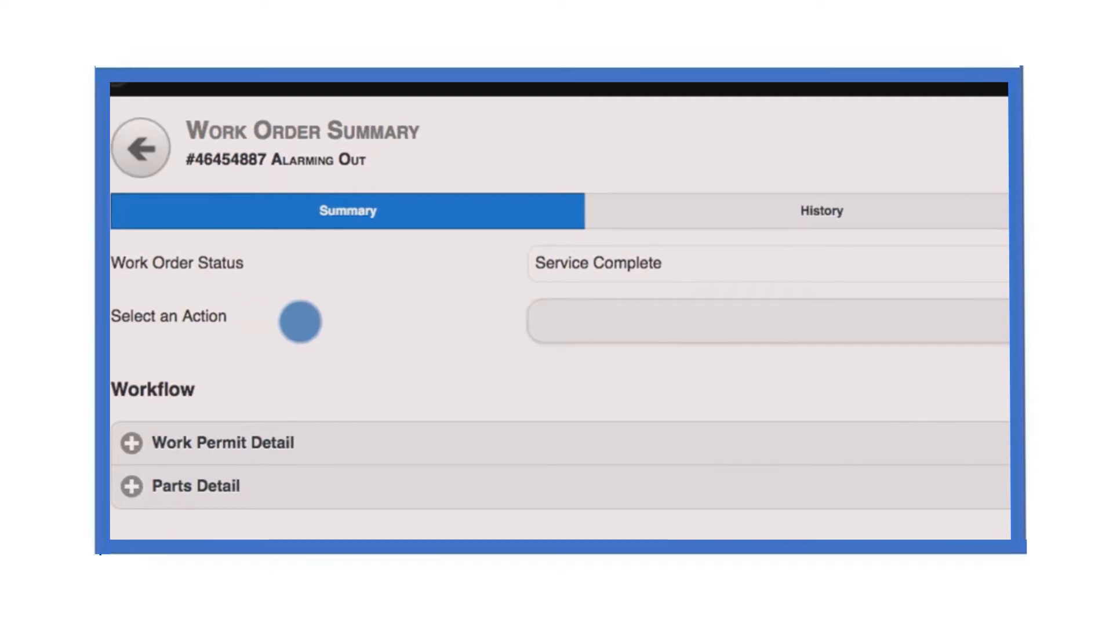
# Start a Log Note with reason UPDATE, comment 'Noticed possible fault in twin system', and expand E-mail Details.
pyautogui.click(761, 321)
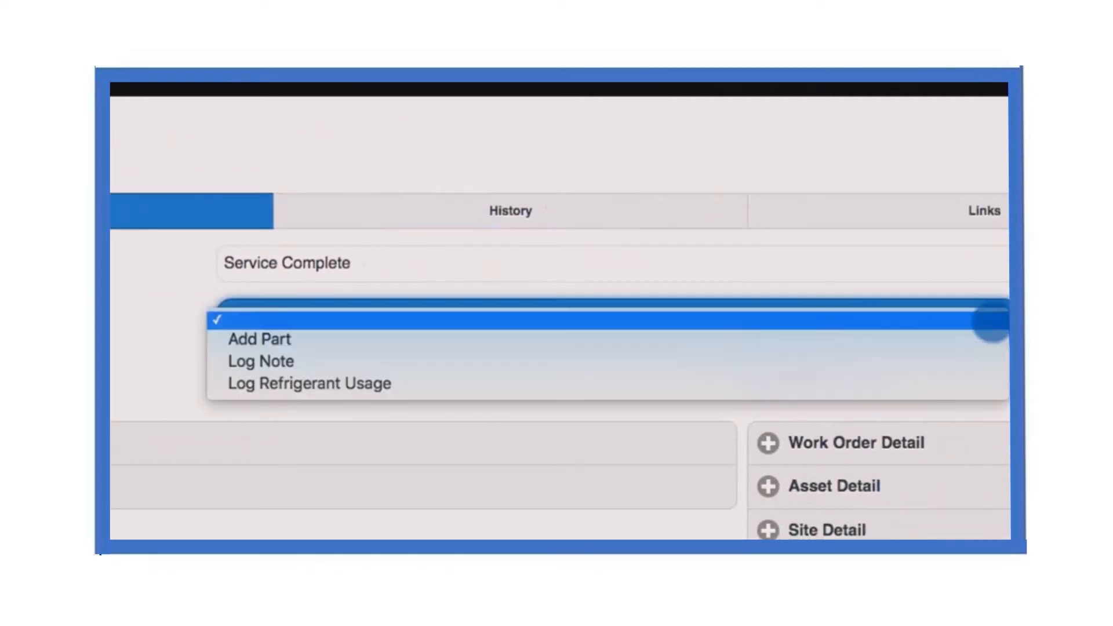
pyautogui.moveTo(259, 370)
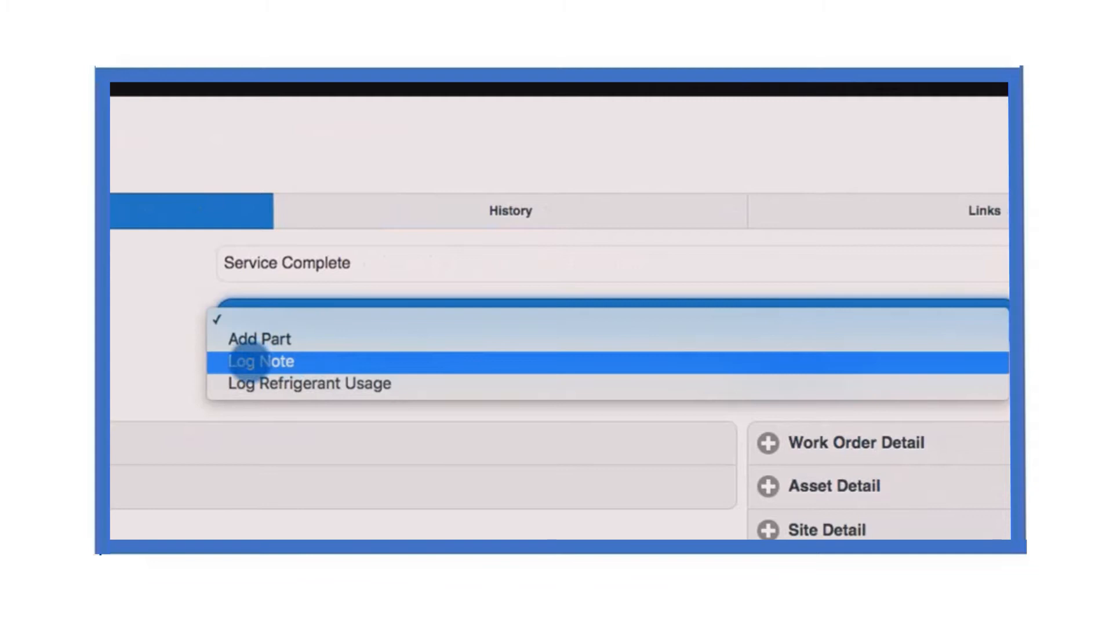
pyautogui.click(261, 362)
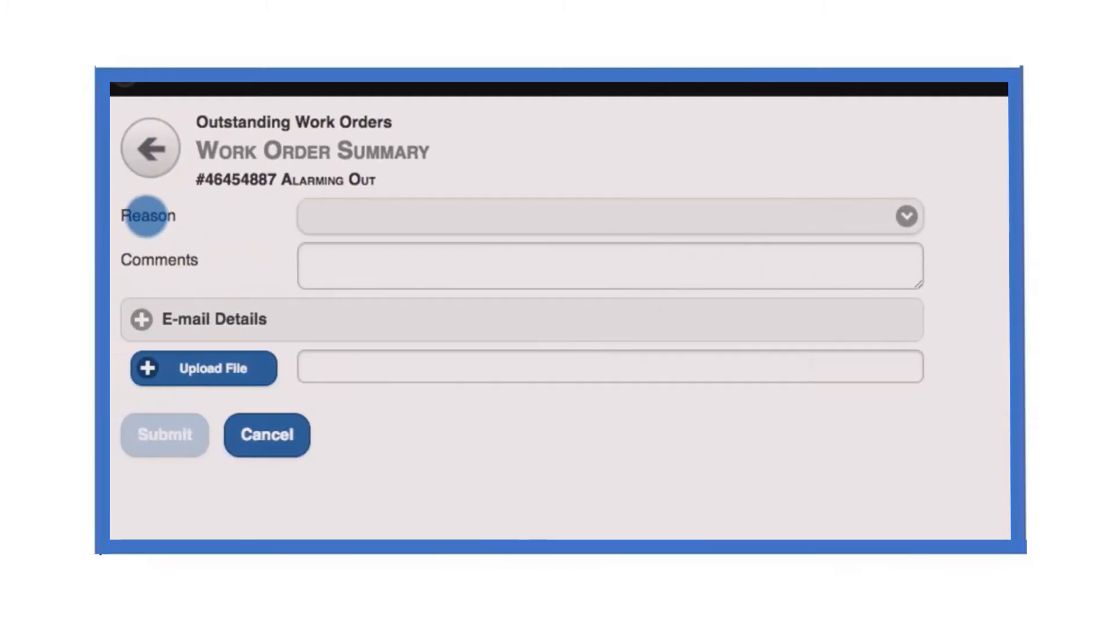
pyautogui.click(906, 215)
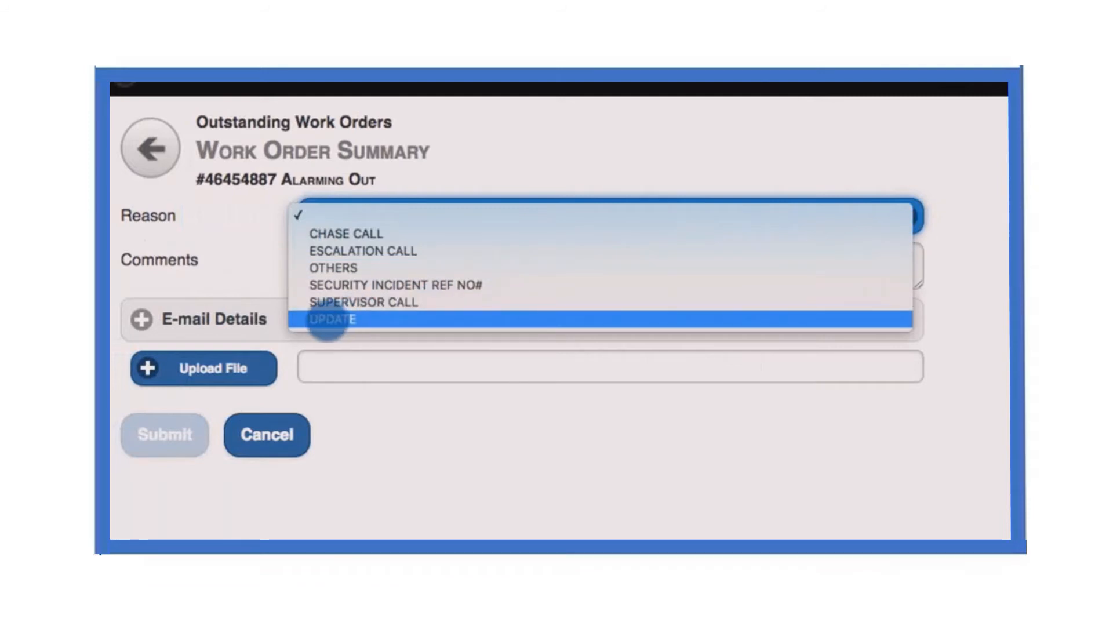
pyautogui.click(331, 319)
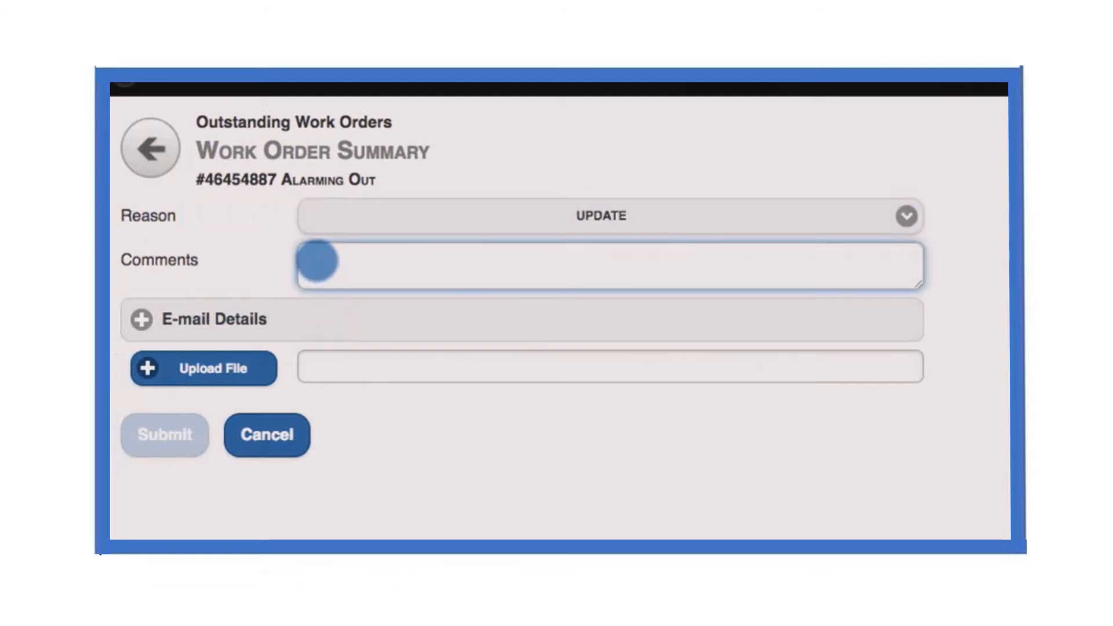
pyautogui.write('Noticed possible fault in twin system')
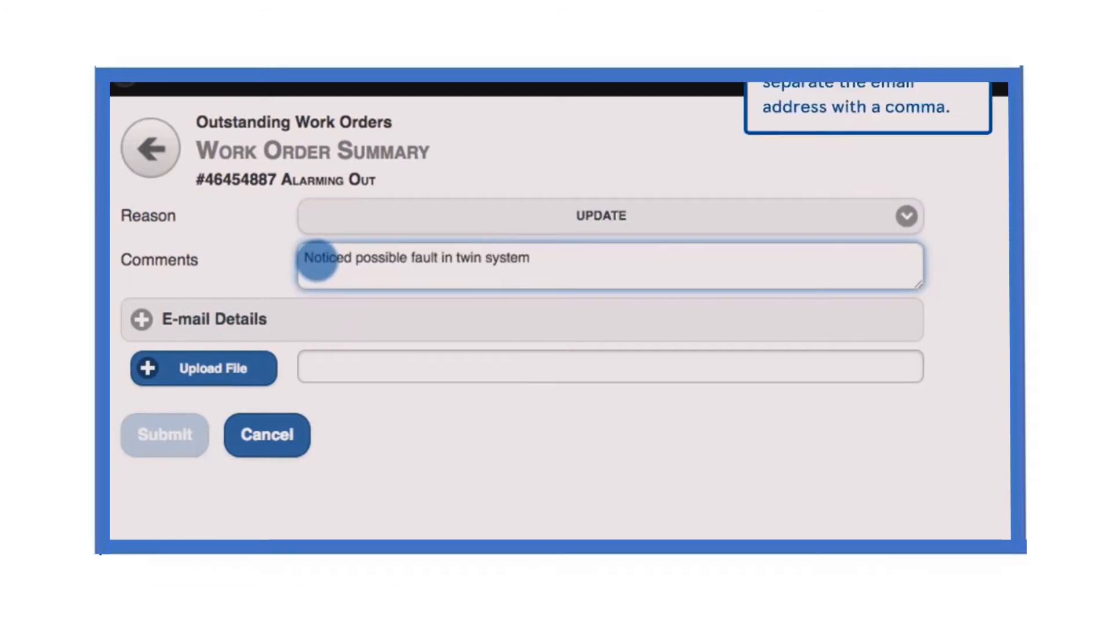
pyautogui.click(141, 320)
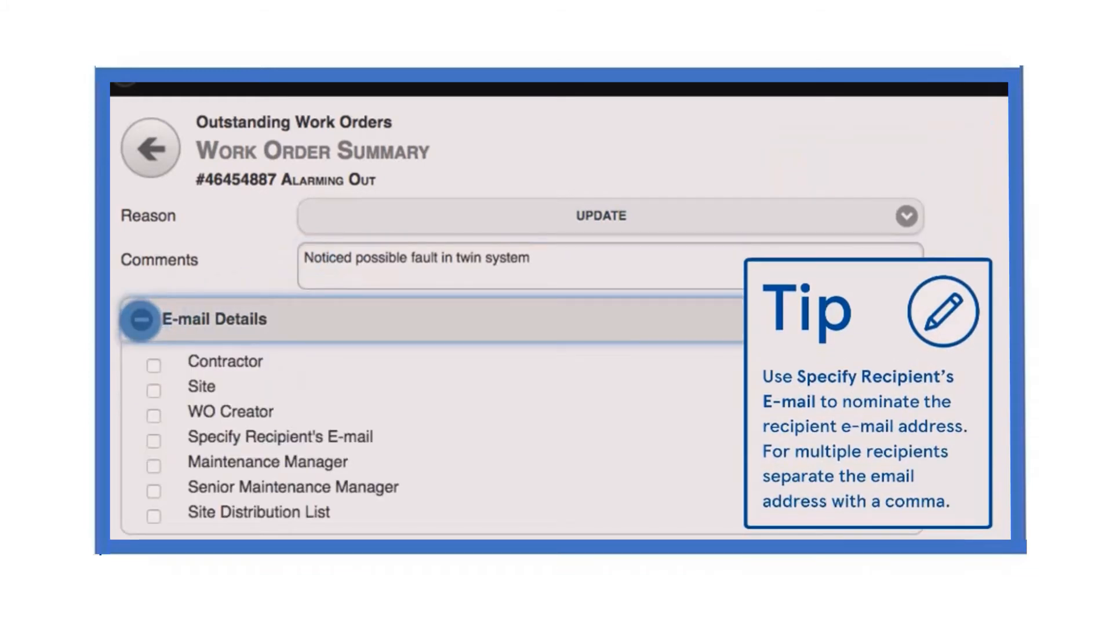
# E-mail the note to a specified recipient with systemReport.docx attached, submit, and view the history.
pyautogui.click(154, 441)
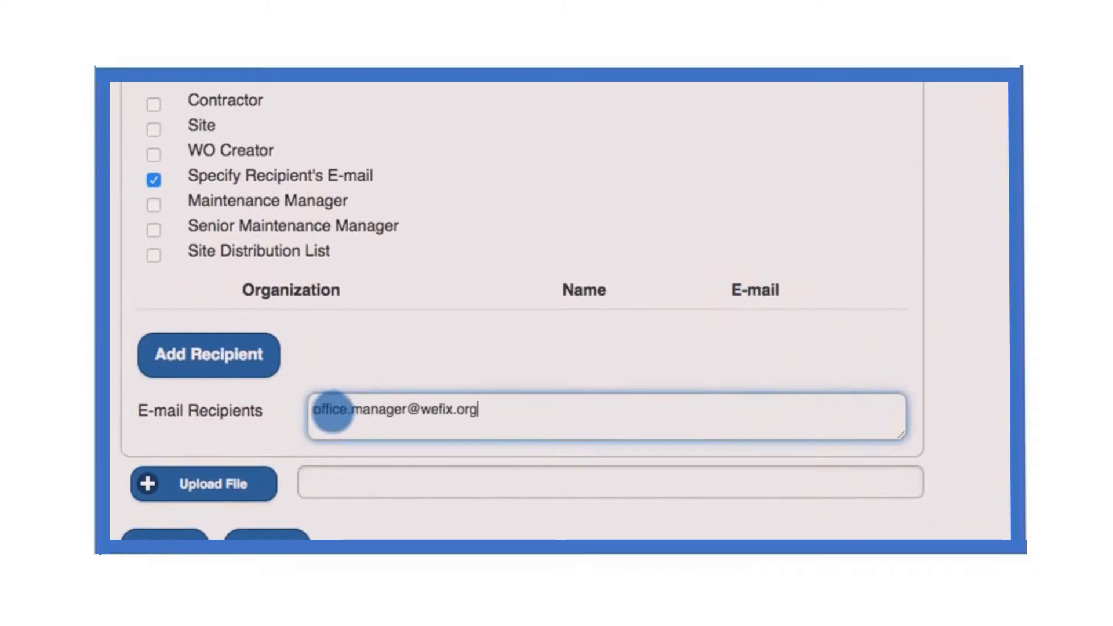
pyautogui.click(204, 484)
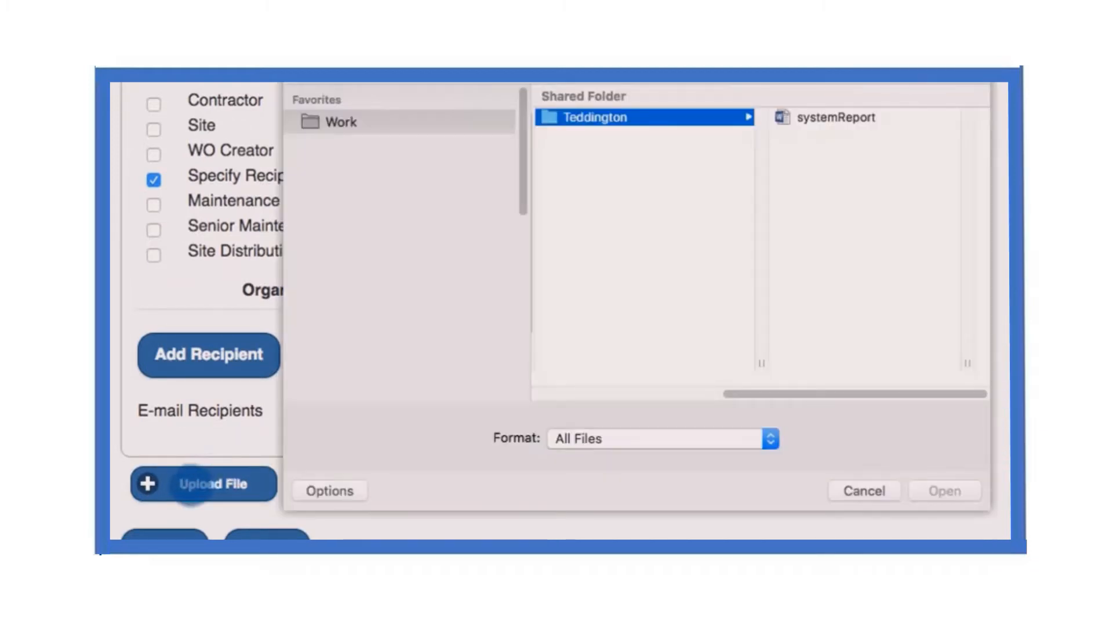
pyautogui.click(834, 117)
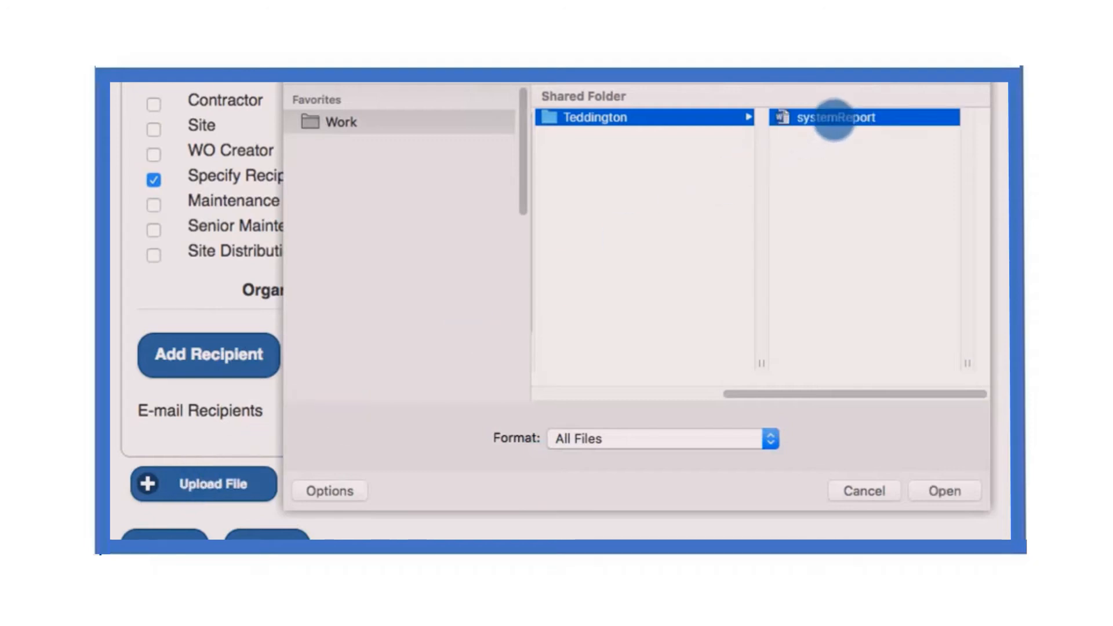
pyautogui.click(947, 490)
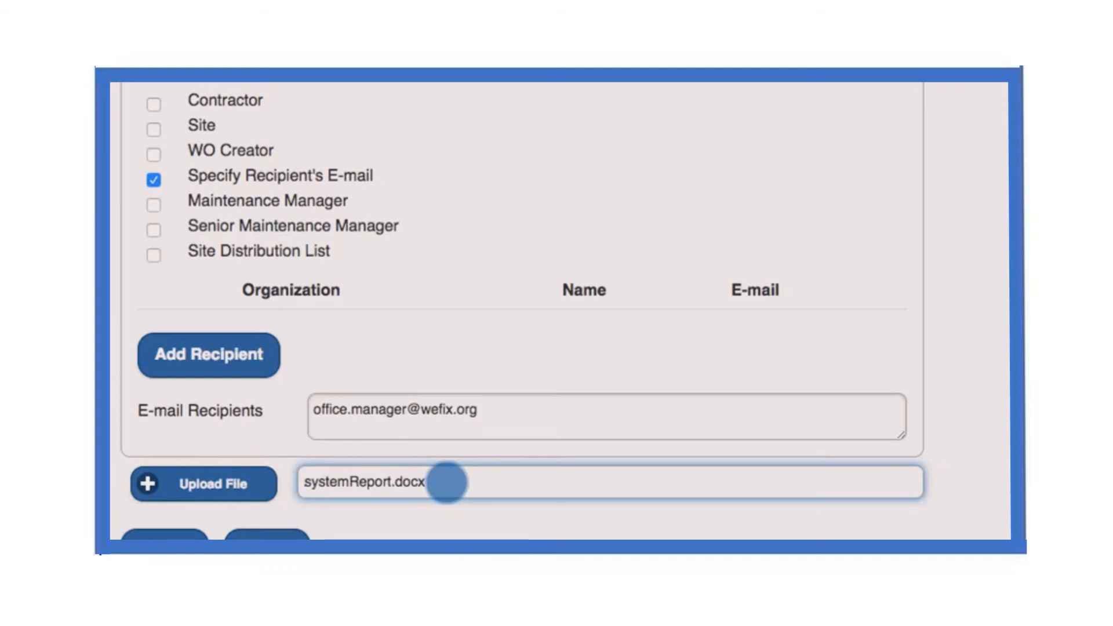
pyautogui.moveTo(420, 488)
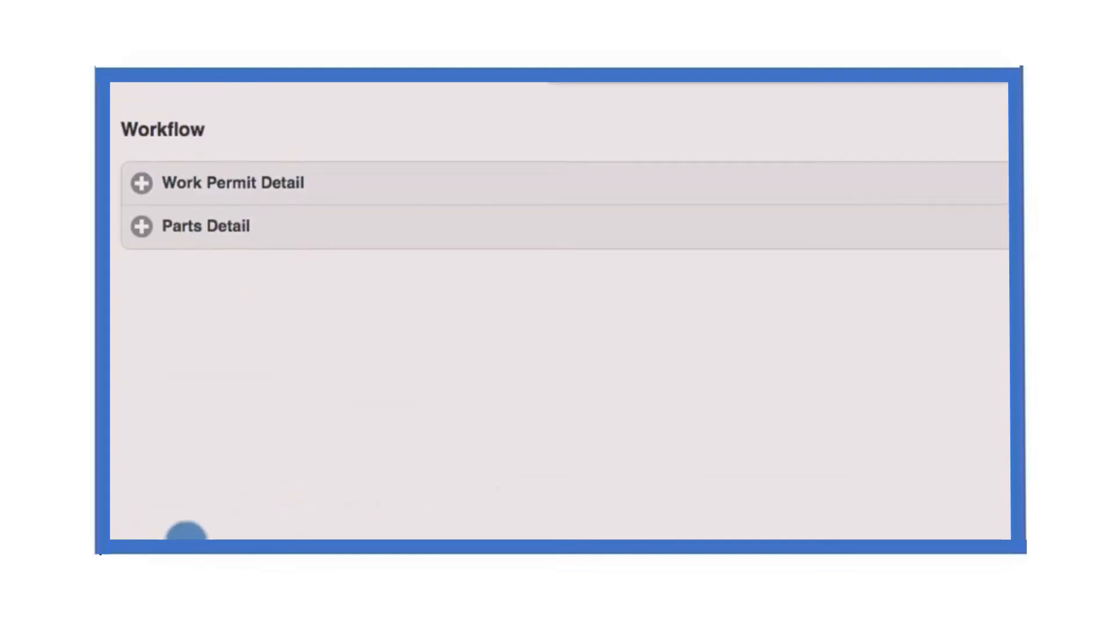
pyautogui.click(830, 212)
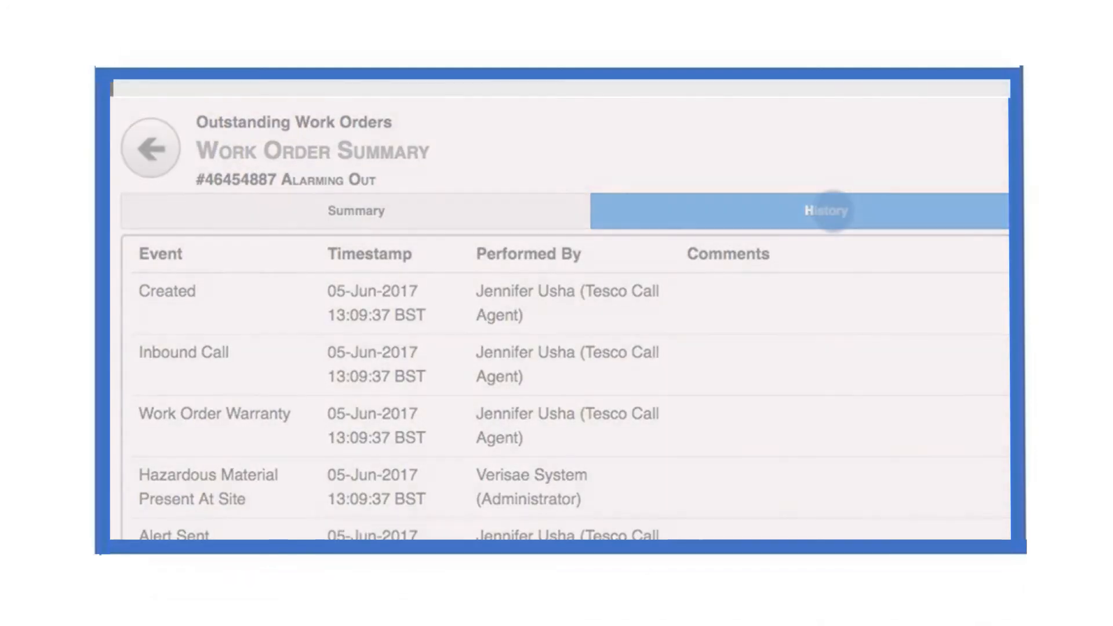